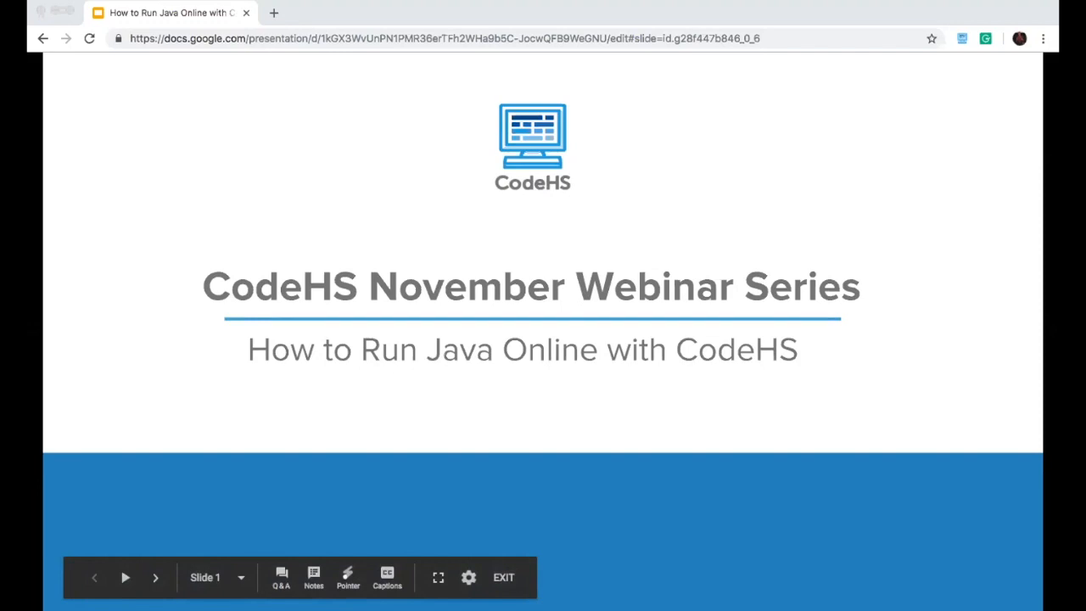
# Step: Advance the webinar slideshow from the title slide to the four-topic Agenda slide
pyautogui.click(155, 577)
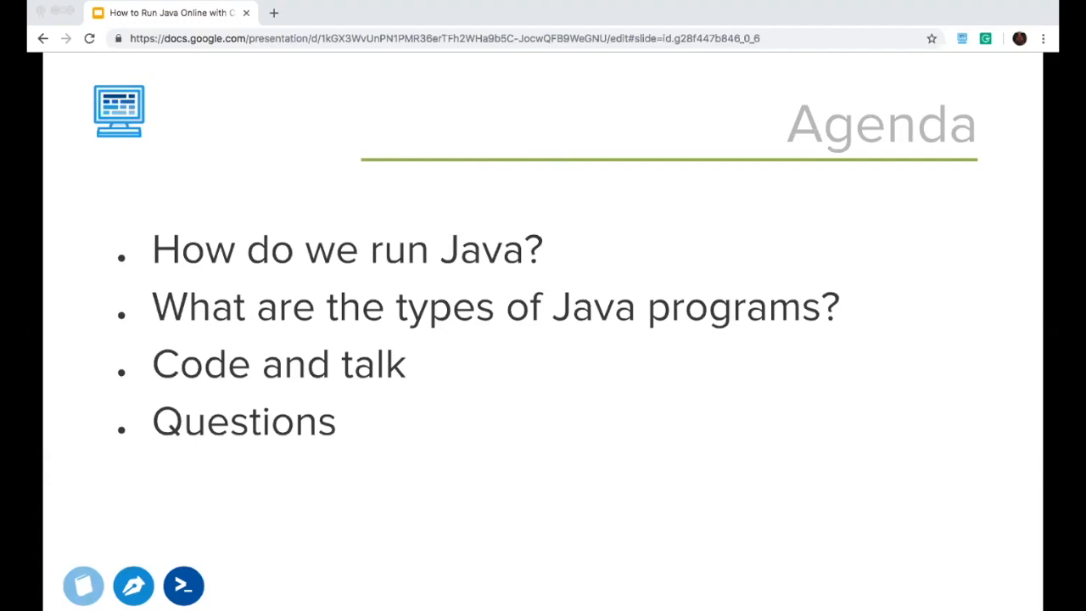
pyautogui.press('Right')
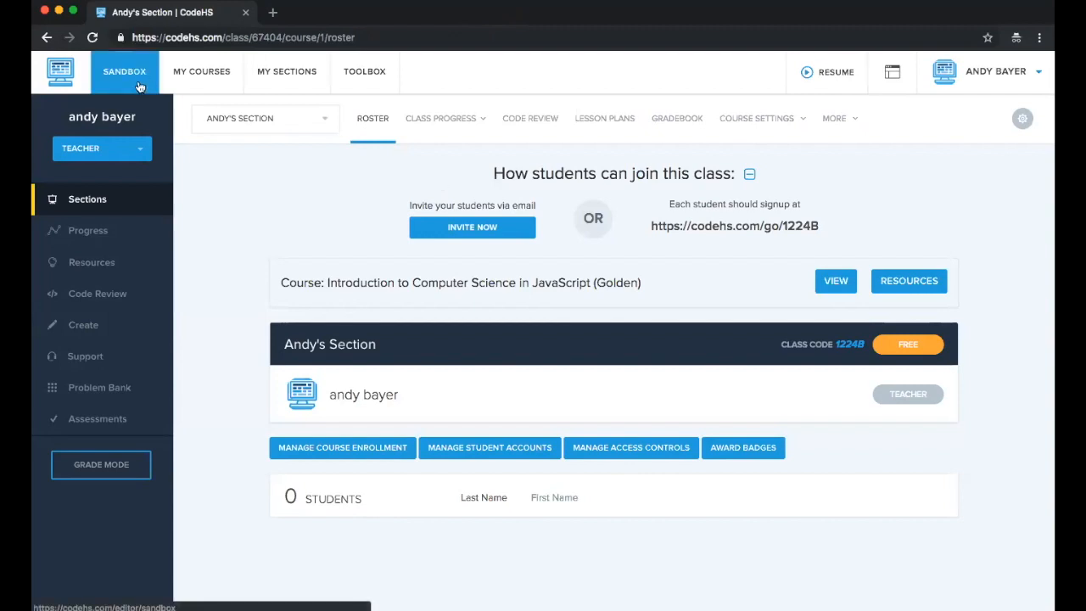
# Step: Go to the CodeHS sandbox and open Webinar - Console Program in the editor
pyautogui.click(124, 71)
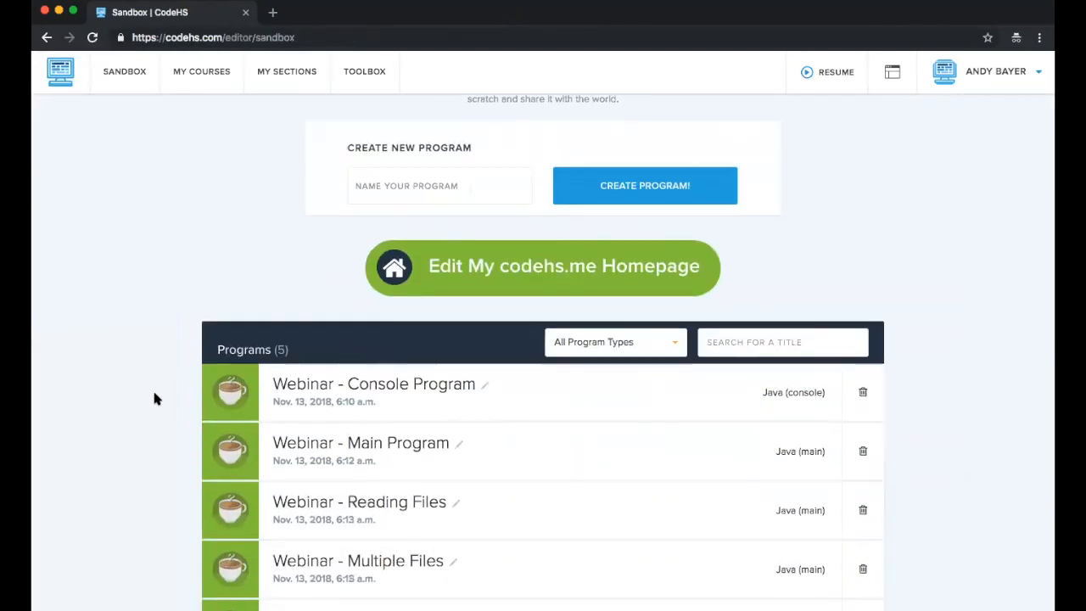
pyautogui.scroll(-3)
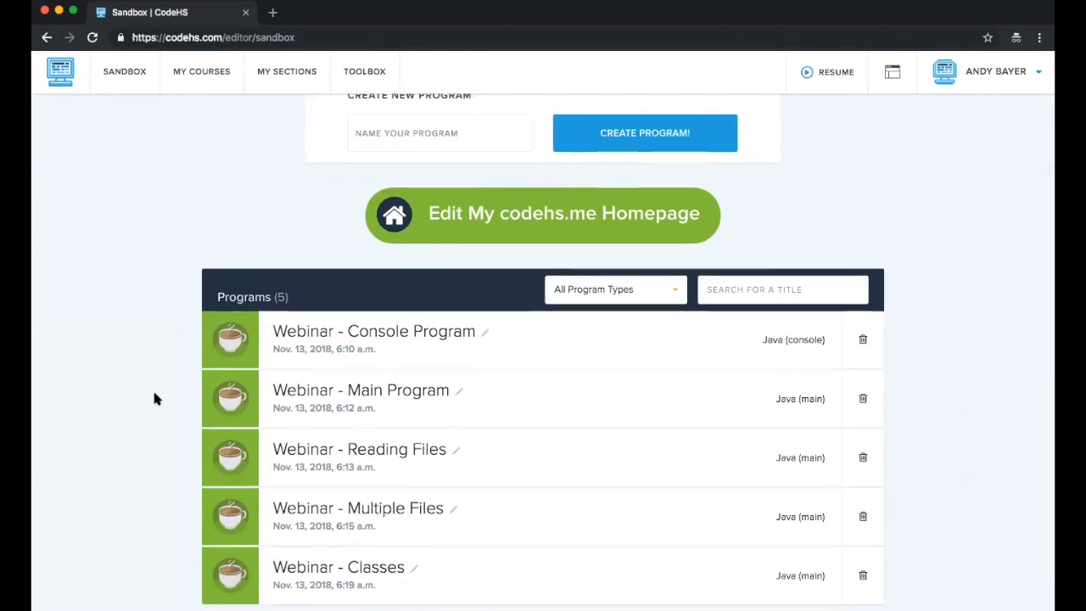
pyautogui.click(373, 331)
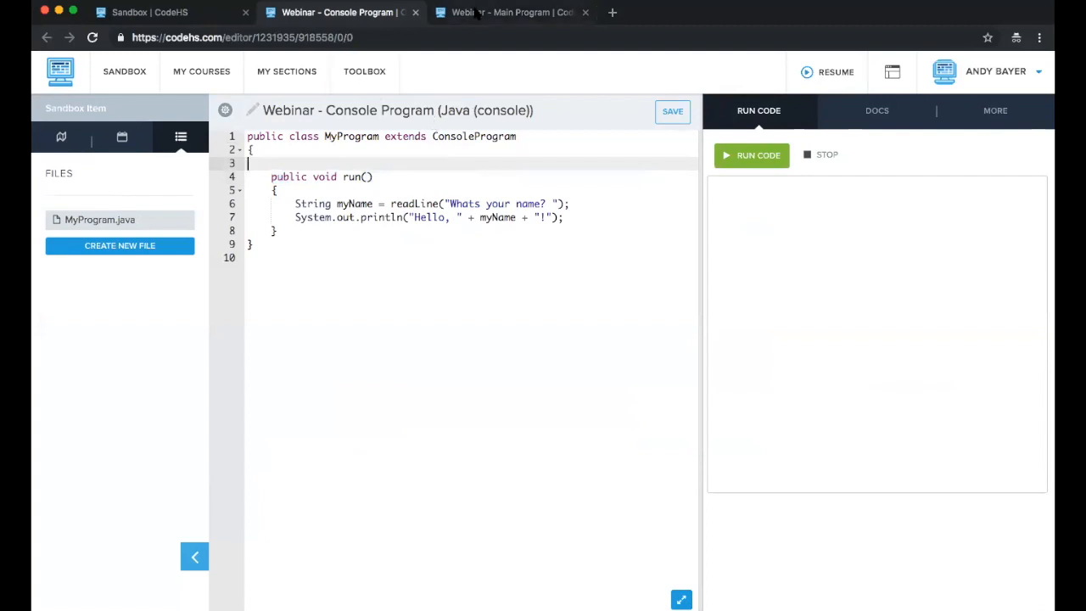
# Step: Run the Console Program and enter the name 'andy' when prompted
pyautogui.click(509, 12)
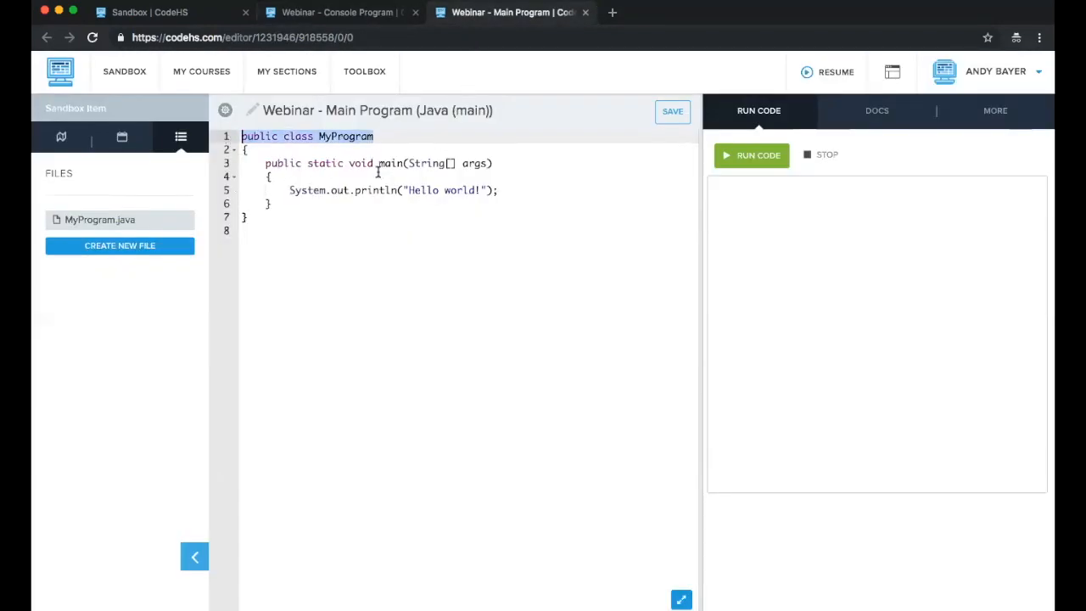
pyautogui.click(383, 162)
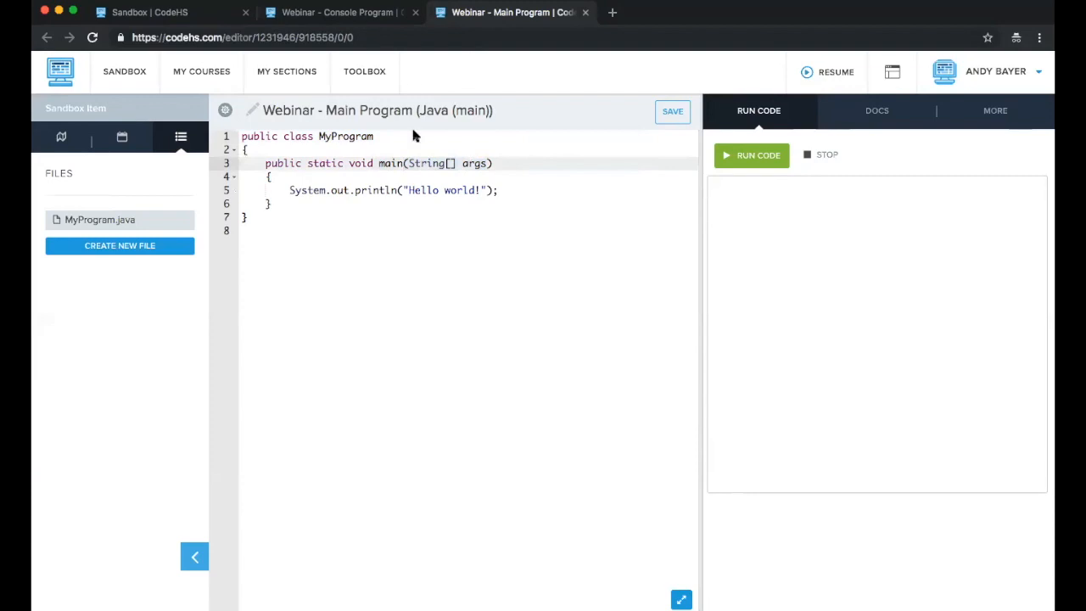
pyautogui.click(336, 12)
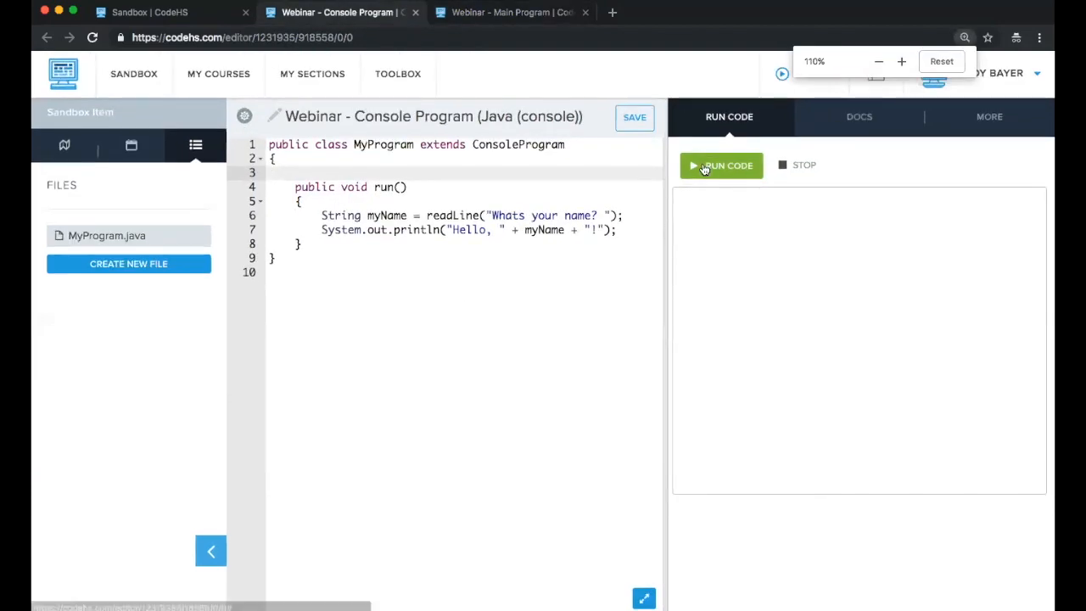
pyautogui.click(721, 164)
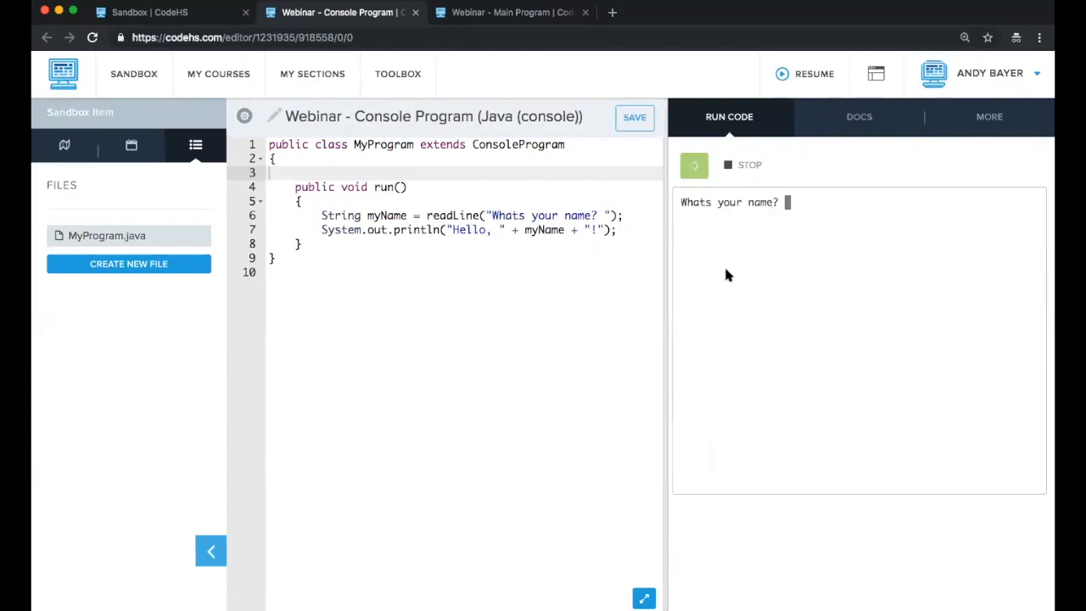
pyautogui.write('andy')
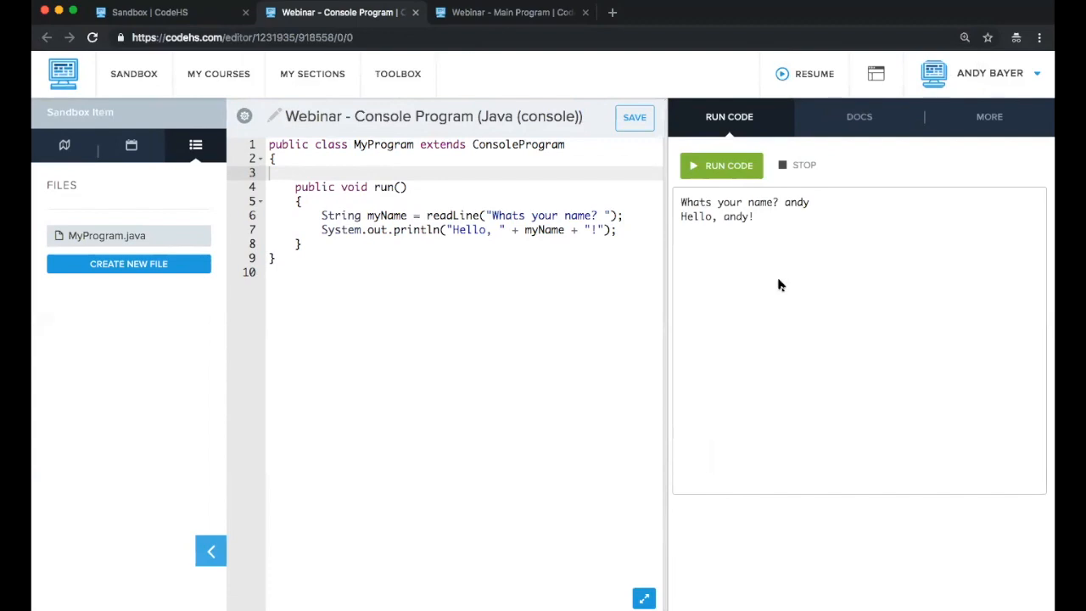
pyautogui.moveTo(537, 60)
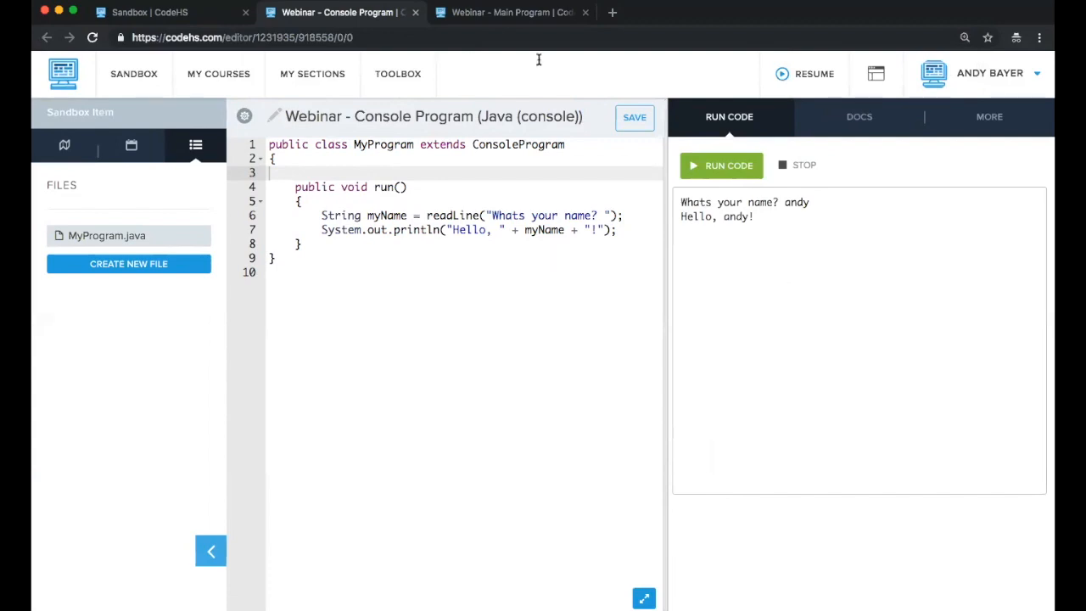
# Step: Run the Main Program to print Hello world!, then return to the Console Program
pyautogui.click(509, 12)
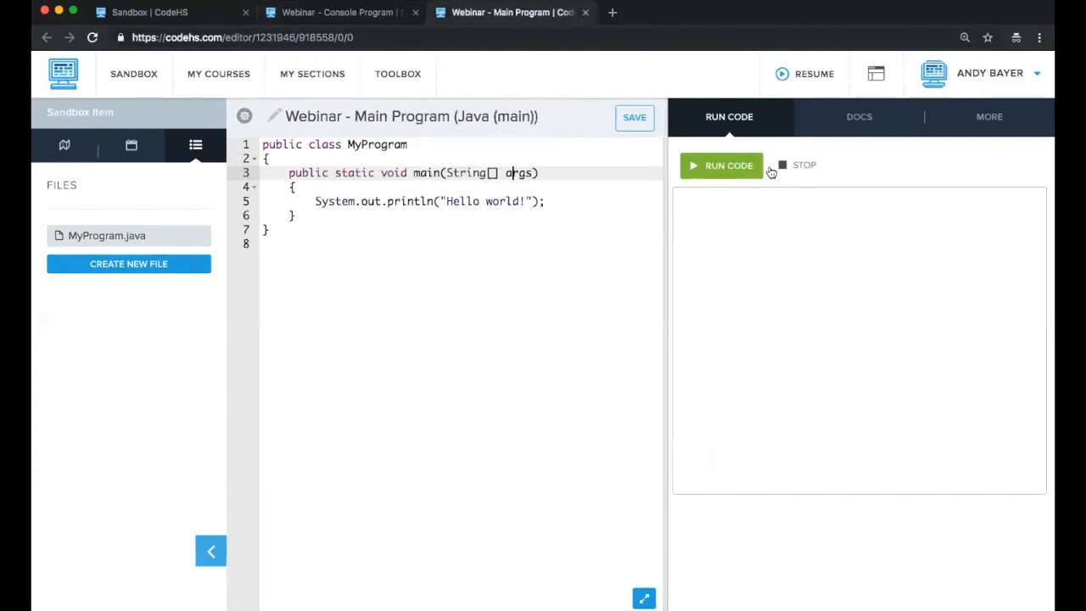
pyautogui.click(722, 165)
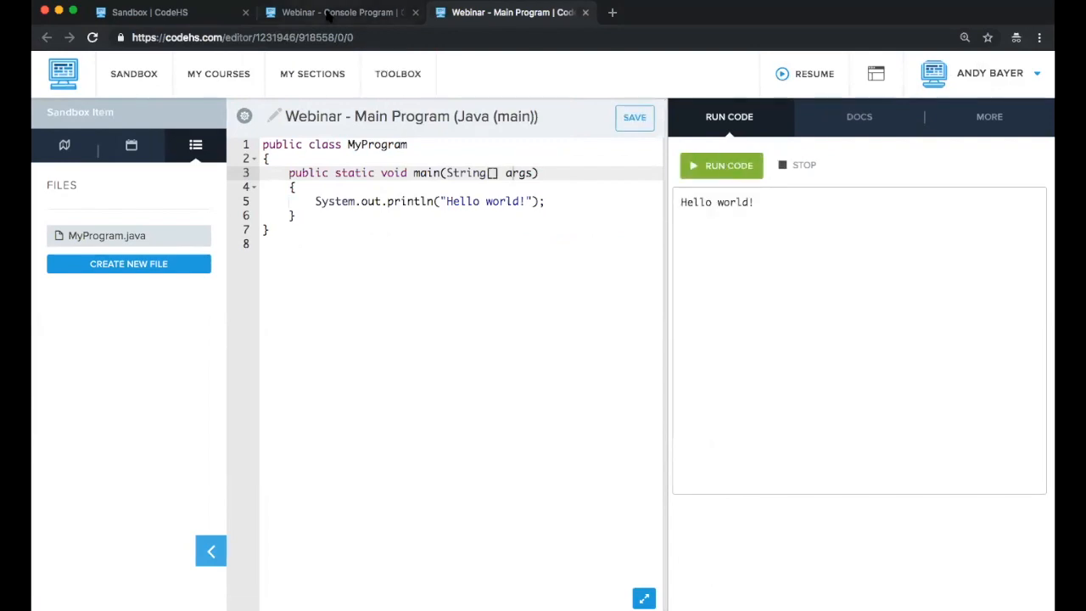
pyautogui.click(337, 12)
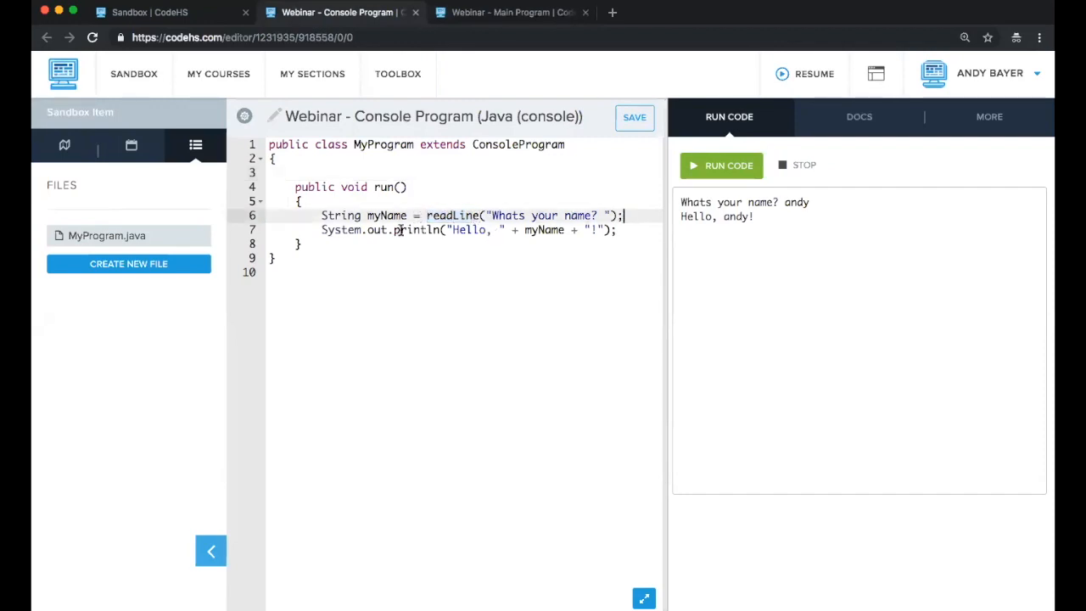
# Step: Add int myAge = readInt() and include the age in the greeting text
pyautogui.press('Enter')
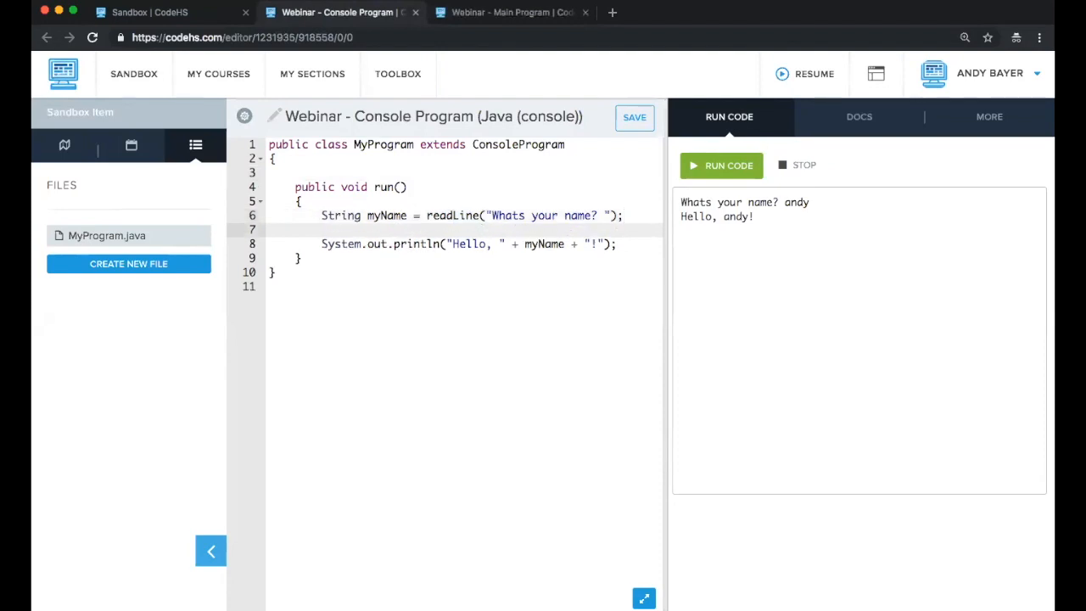
pyautogui.write('int my')
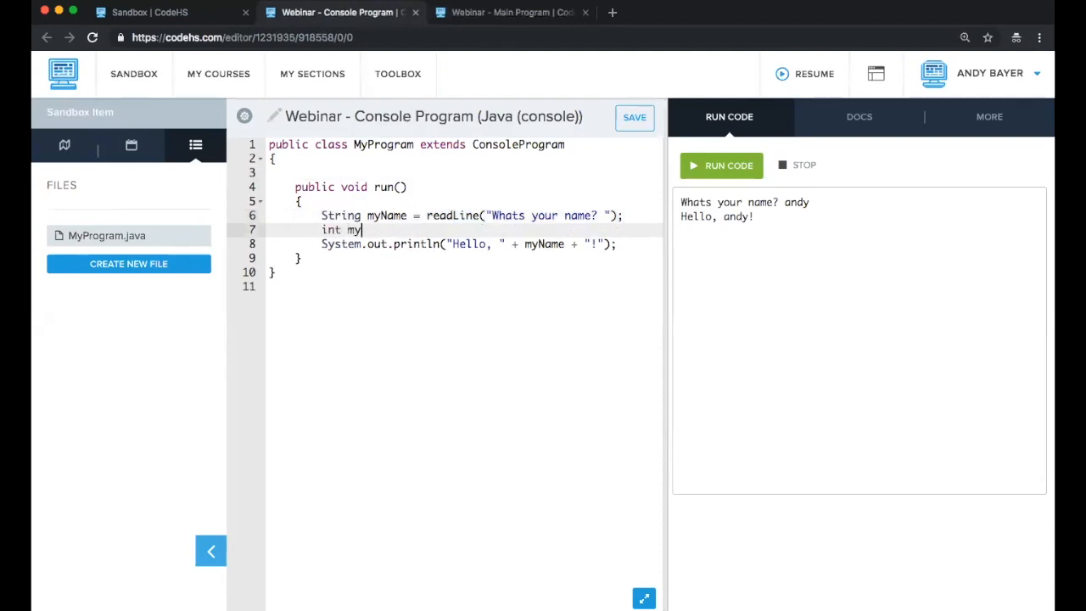
pyautogui.write('Age = readInt()')
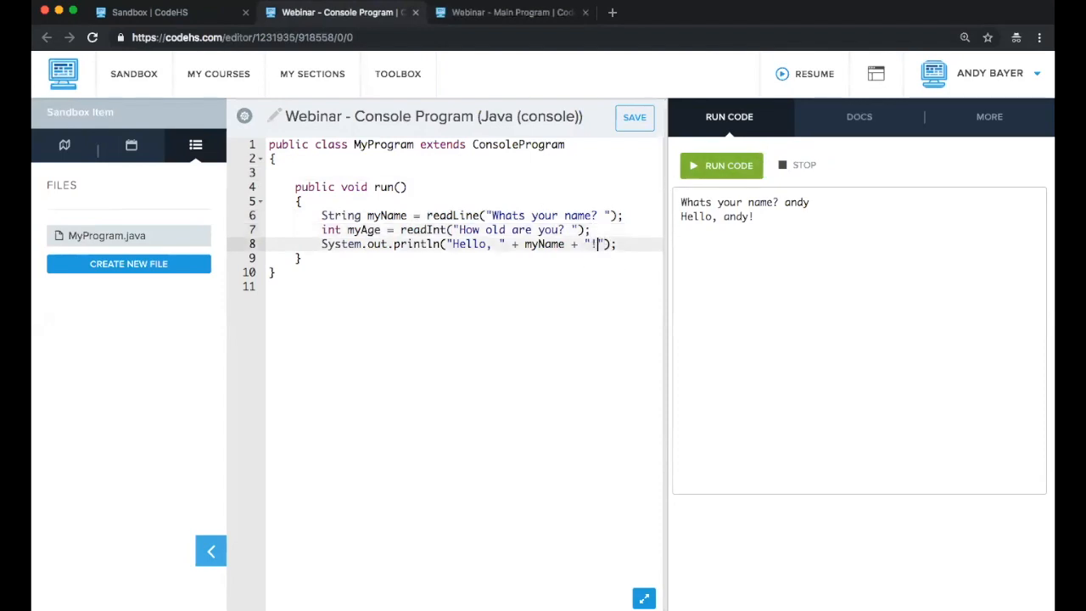
pyautogui.write(', you are " + myAge + "years old')
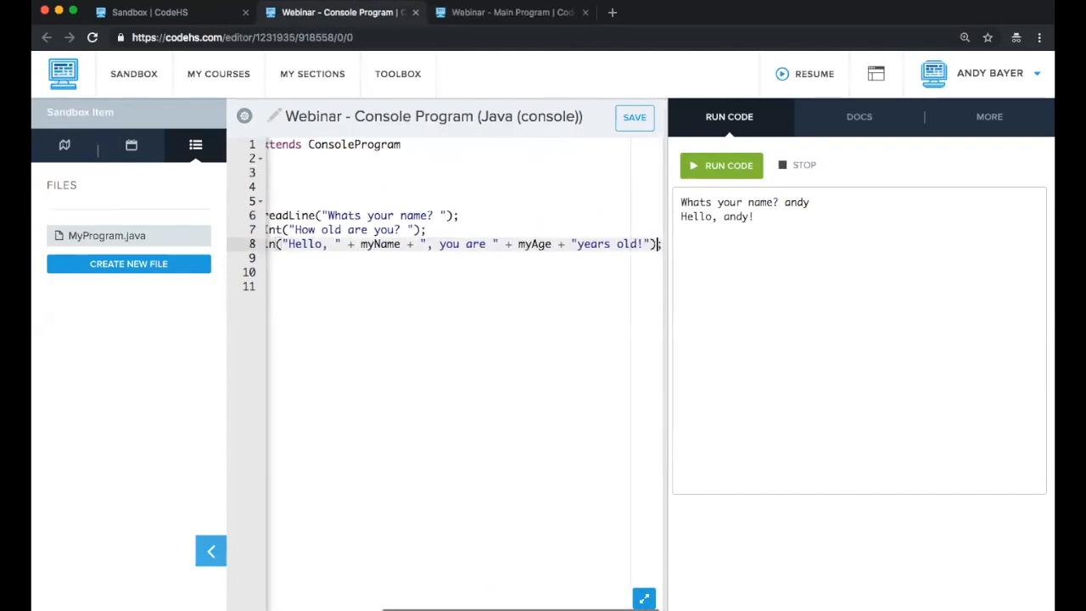
# Step: Rerun the console program, entering the name andy and an age
pyautogui.click(720, 165)
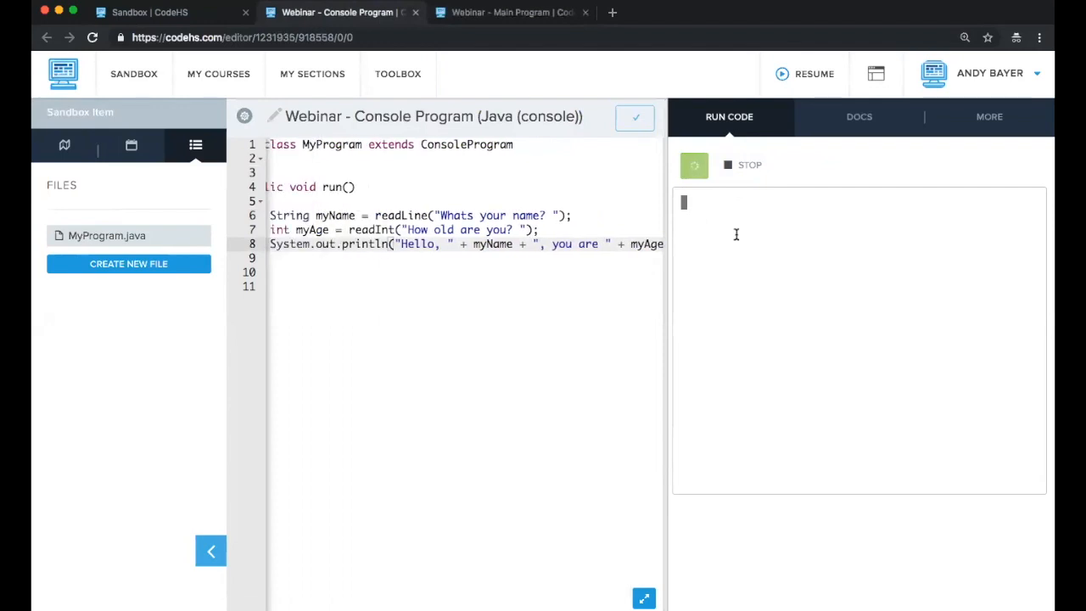
pyautogui.write('andy')
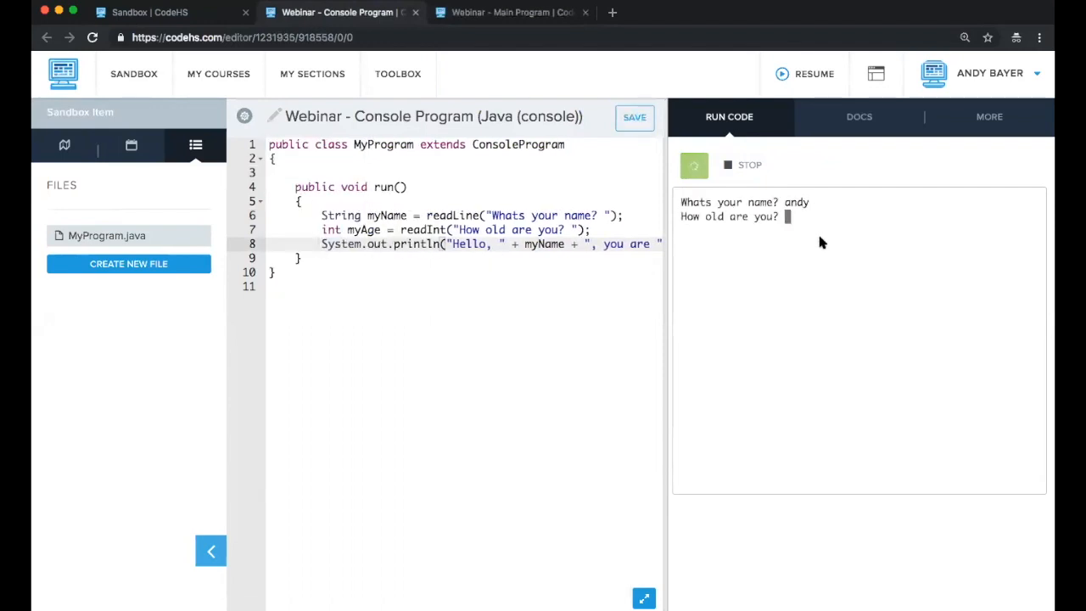
pyautogui.write('25')
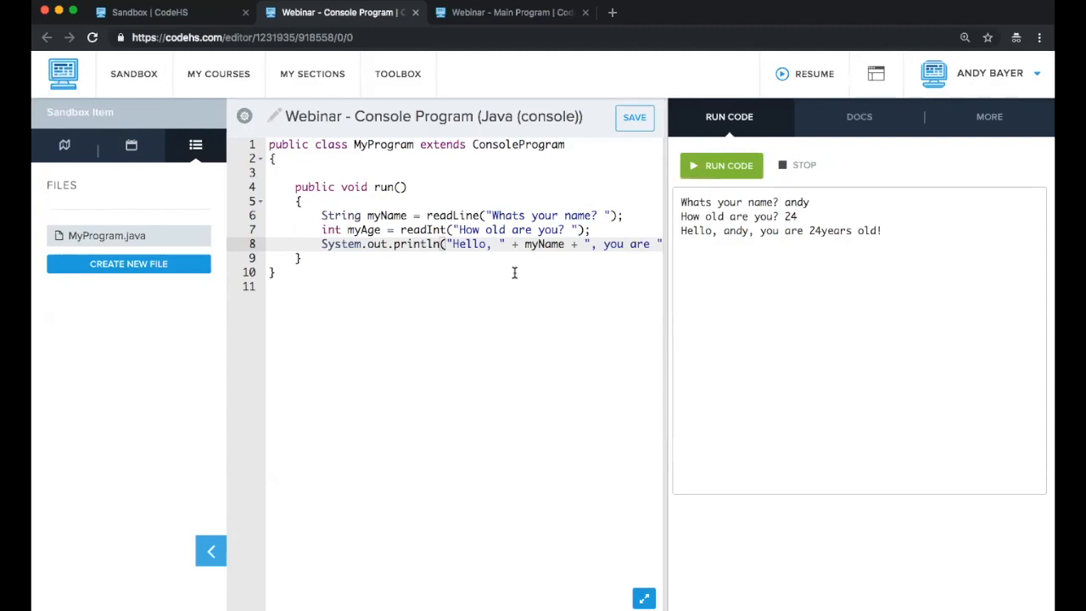
pyautogui.moveTo(482, 301)
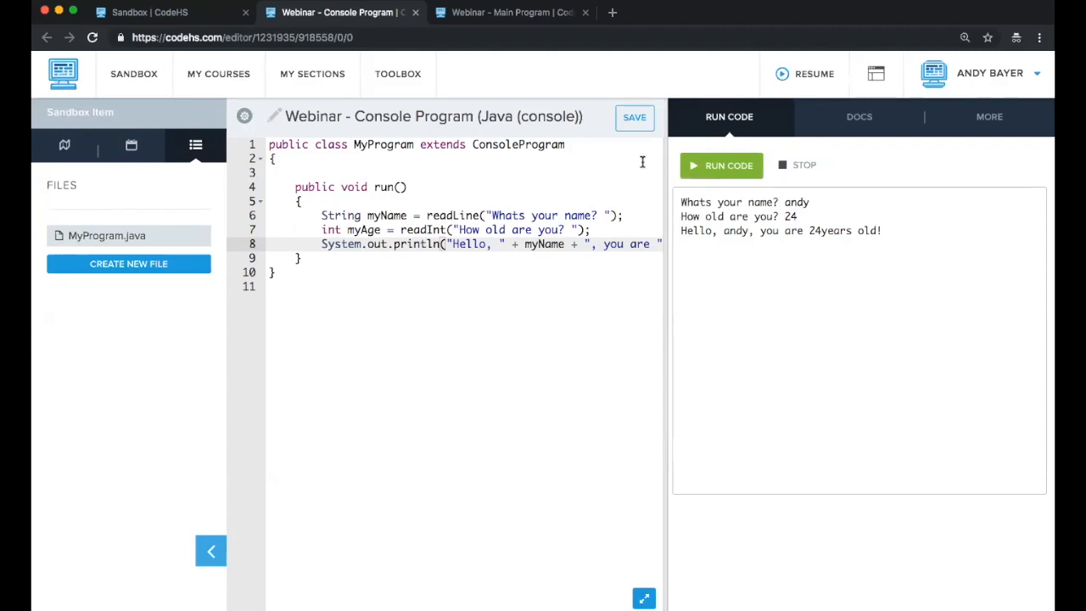
pyautogui.moveTo(464, 284)
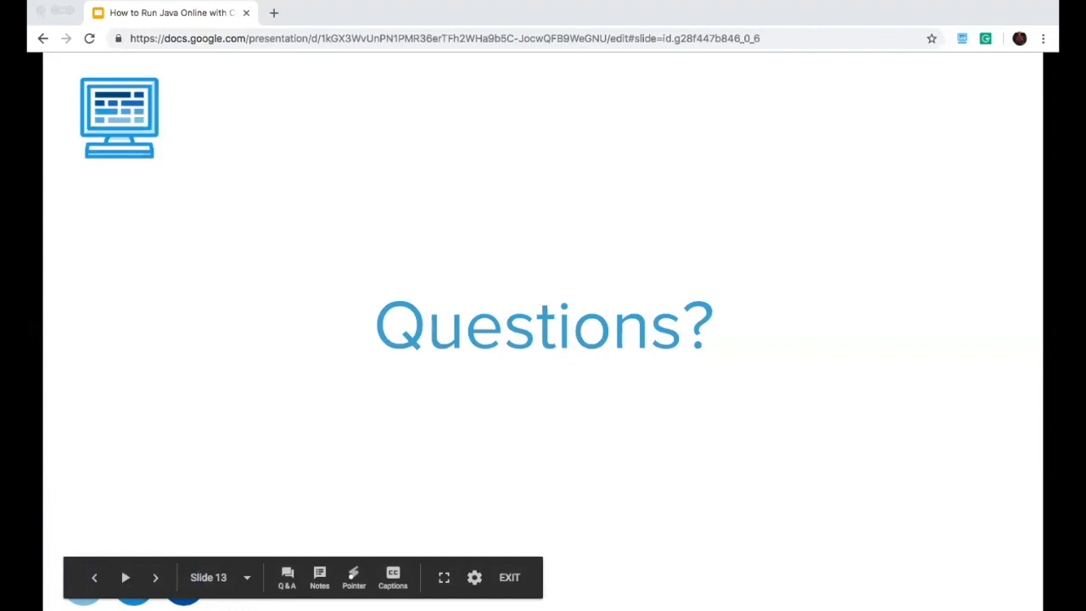
pyautogui.moveTo(219, 448)
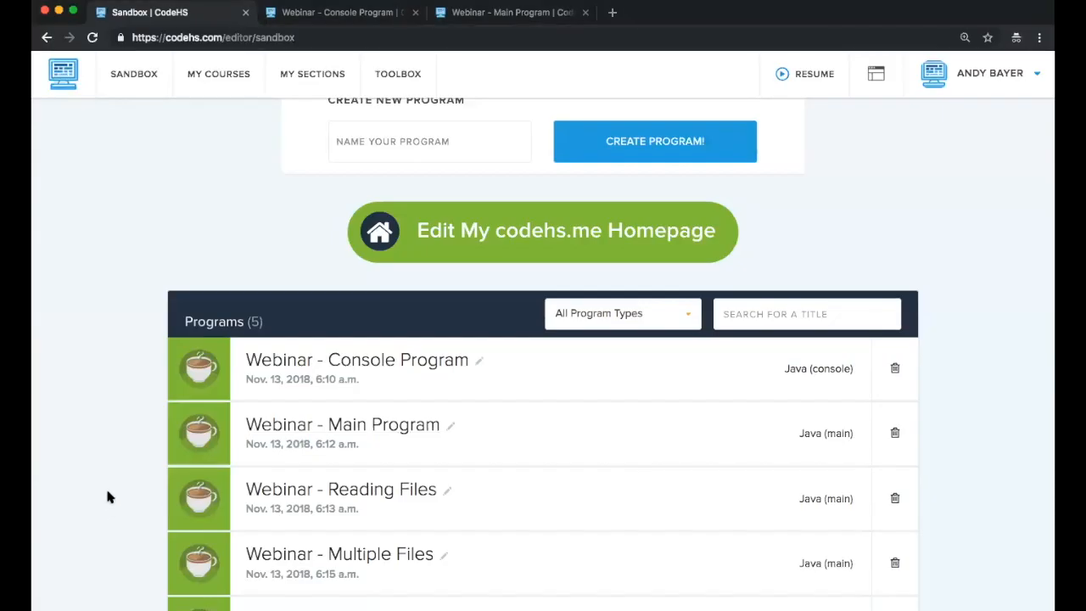
# Step: Scroll the sandbox list and open the Webinar - Classes program
pyautogui.scroll(-3)
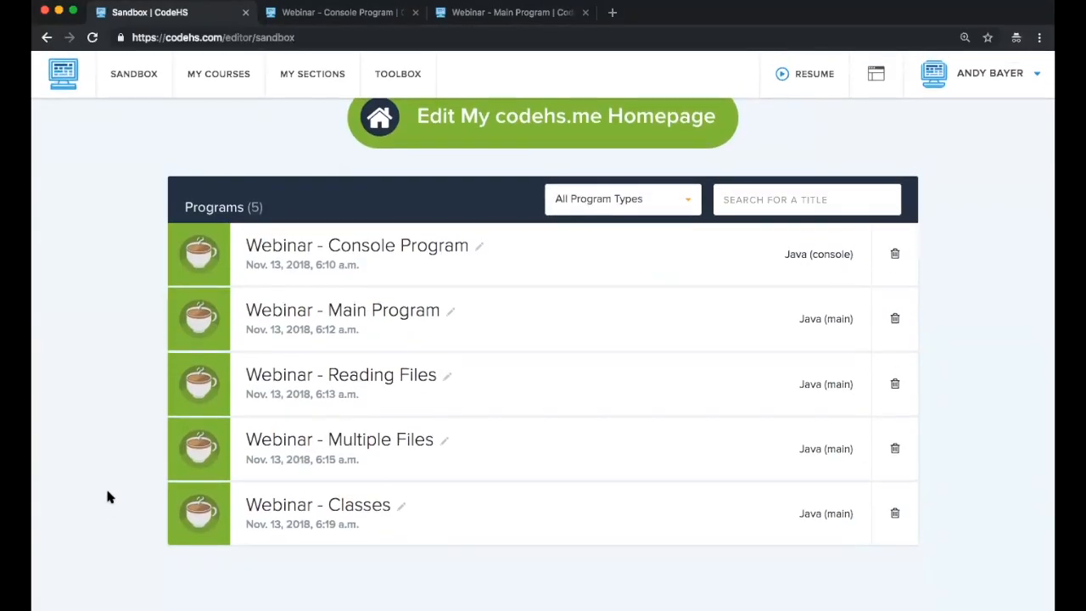
pyautogui.moveTo(149, 502)
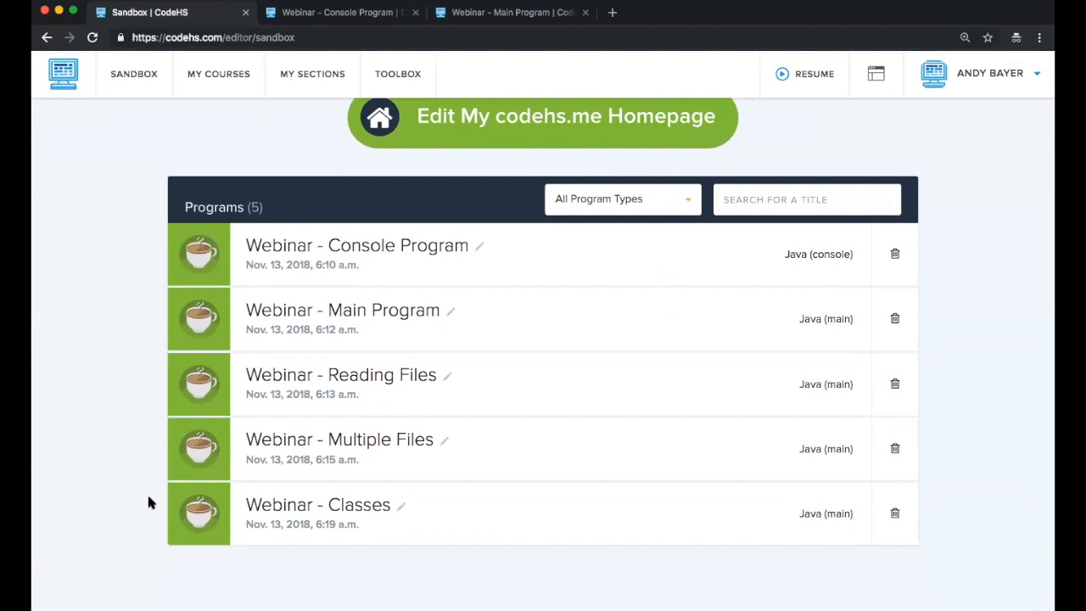
pyautogui.moveTo(161, 500)
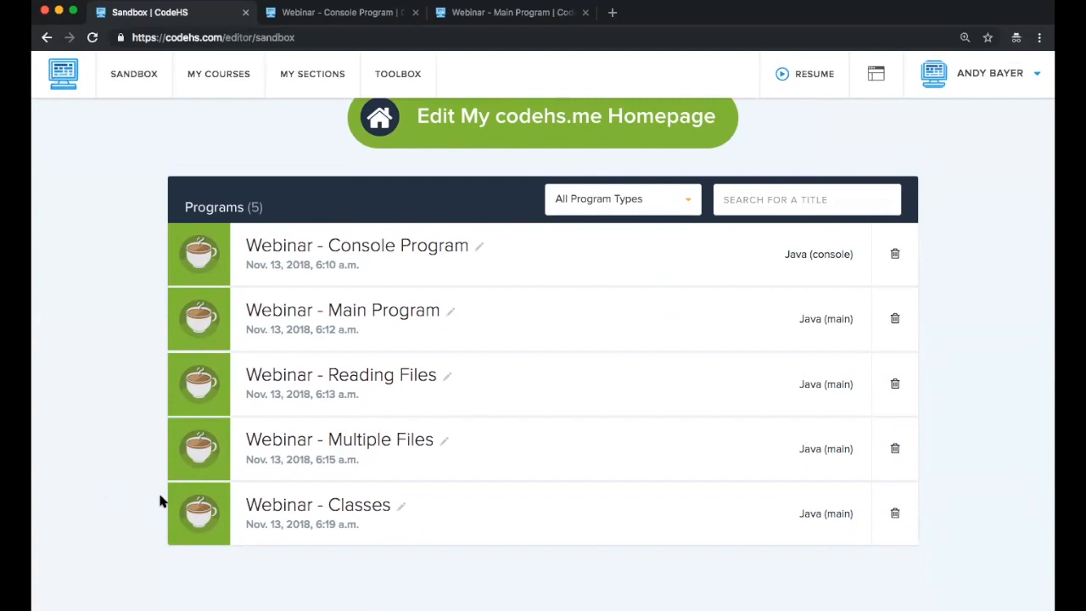
pyautogui.moveTo(339, 505)
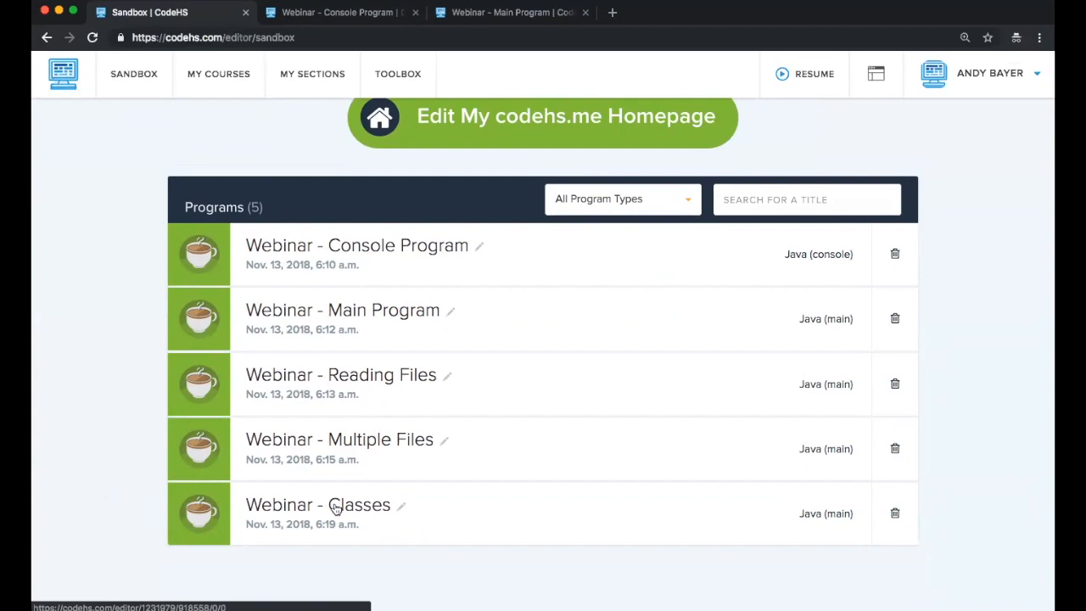
pyautogui.click(318, 504)
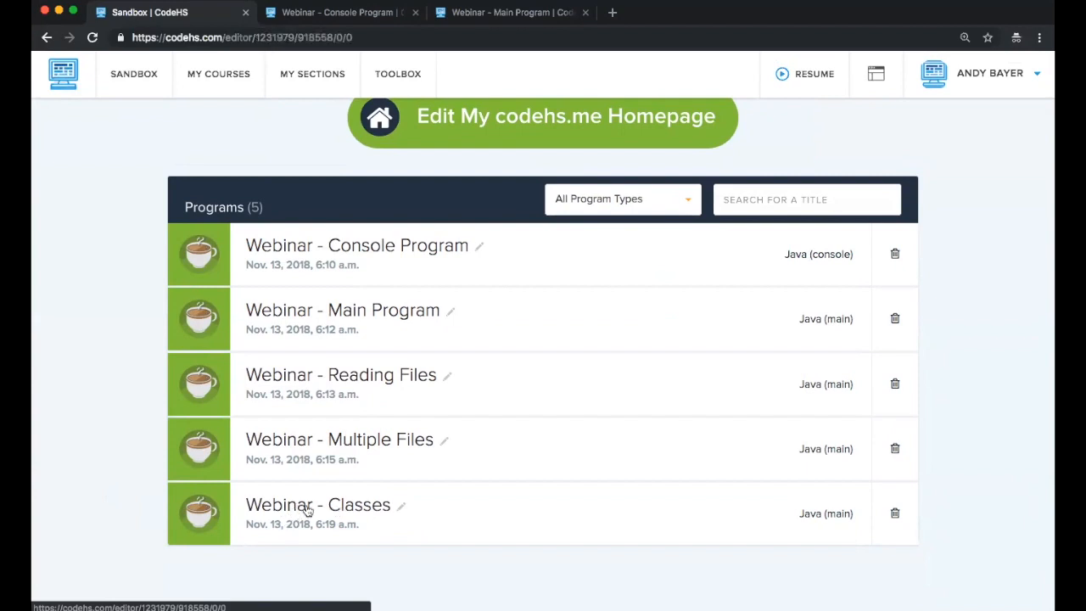
pyautogui.click(318, 504)
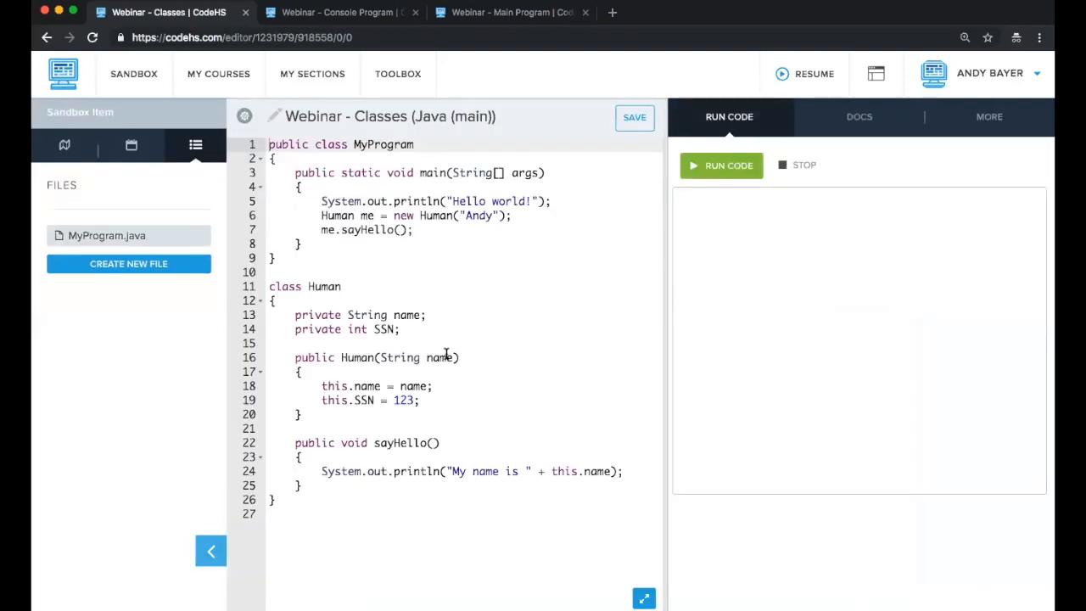
# Step: Highlight the Java (main) type, the whole Human class, and the Human creation in main
pyautogui.doubleClick(453, 117)
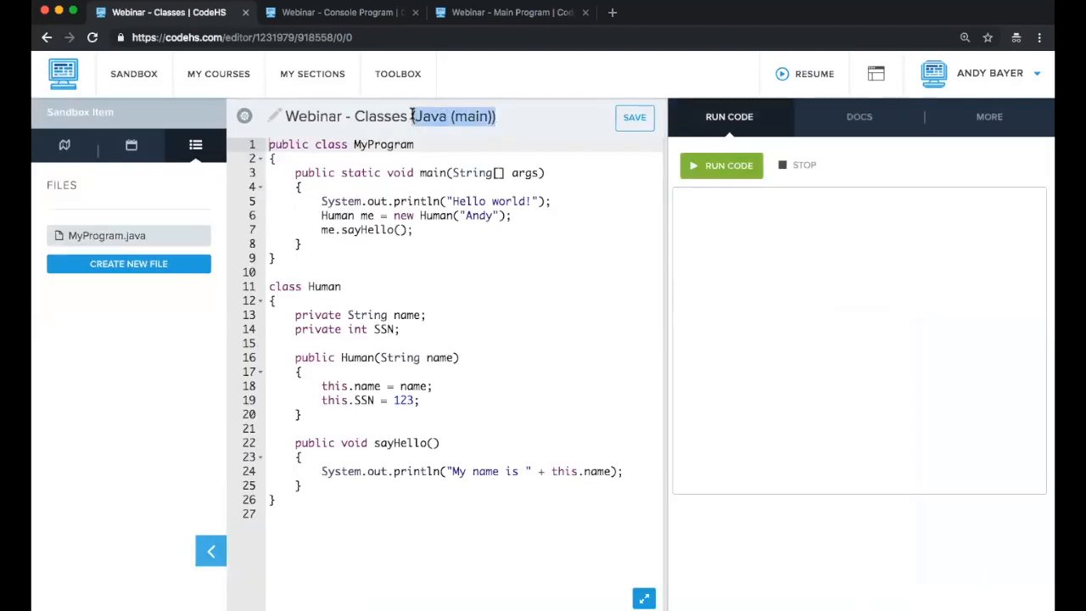
pyautogui.click(432, 201)
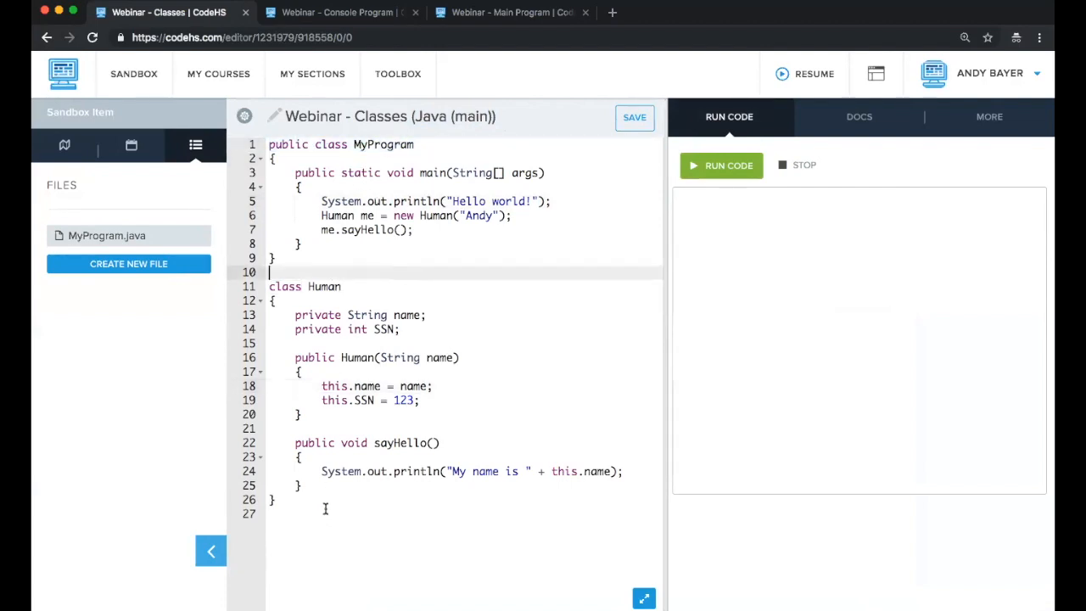
pyautogui.moveTo(270, 286); pyautogui.dragTo(300, 498)
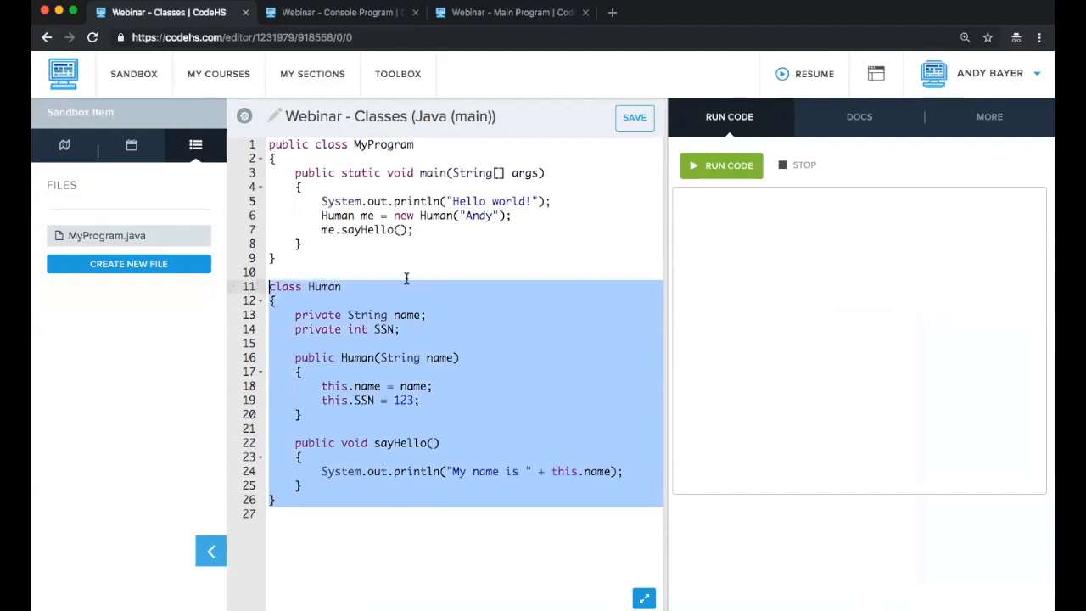
pyautogui.click(405, 278)
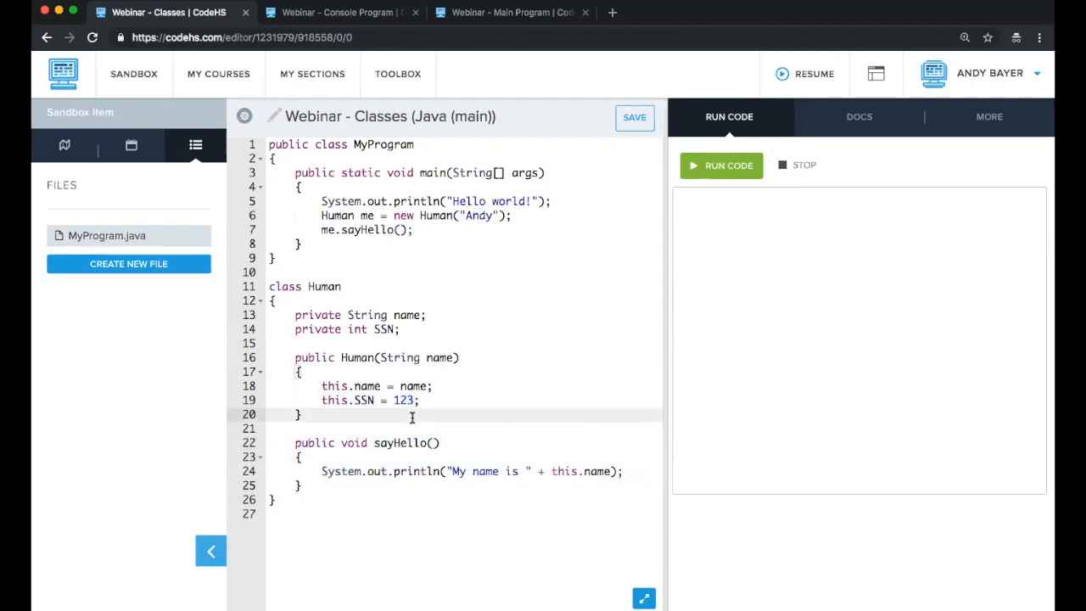
pyautogui.moveTo(430, 230)
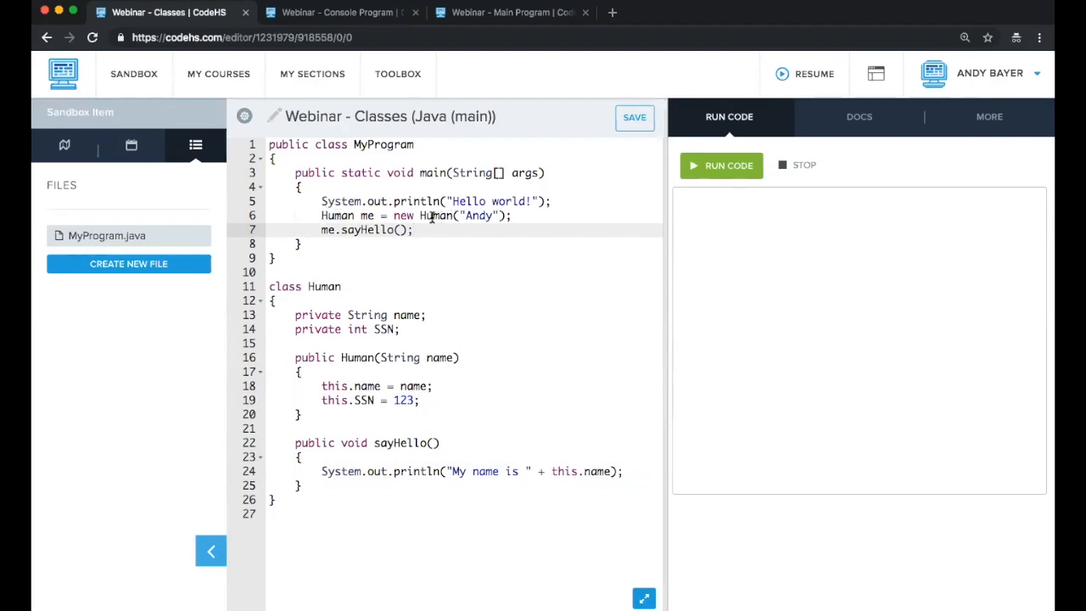
pyautogui.doubleClick(435, 215)
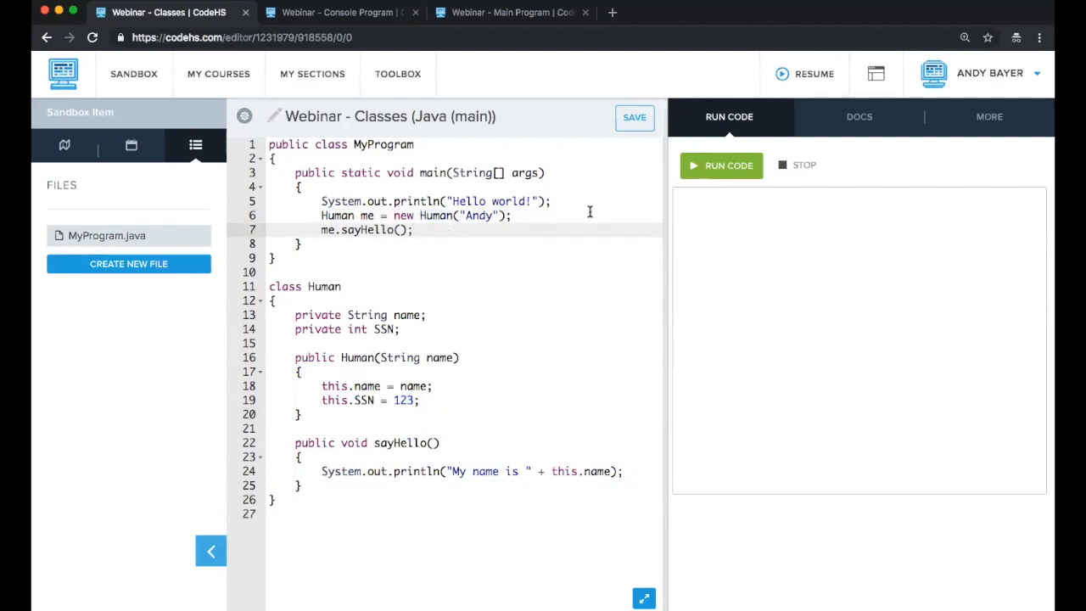
# Step: Run the Classes program, reword sayHello to 'Hello, my name is', and rerun it
pyautogui.click(721, 165)
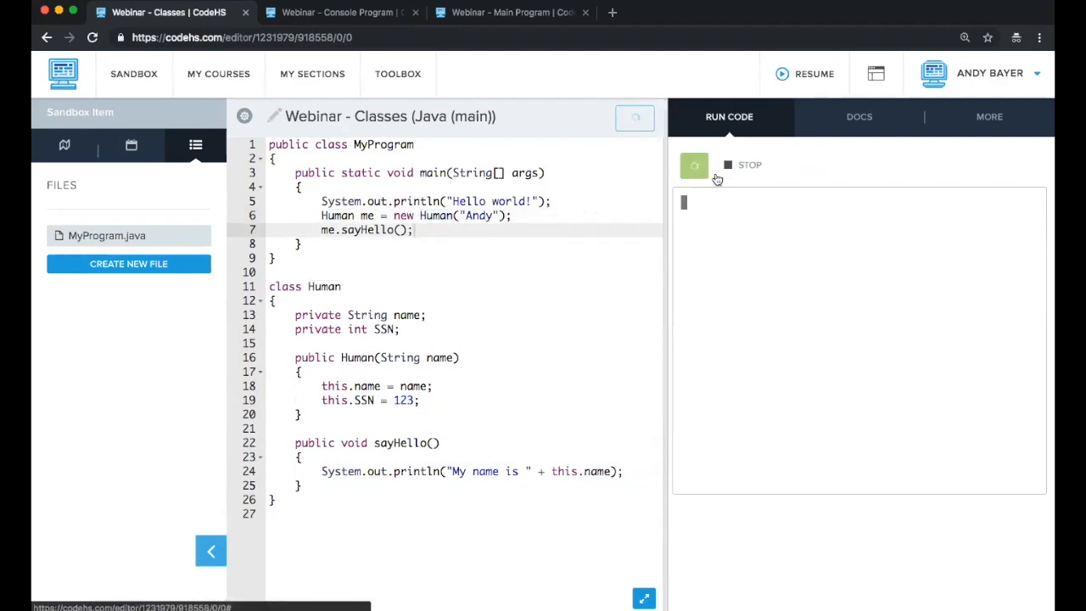
pyautogui.click(720, 165)
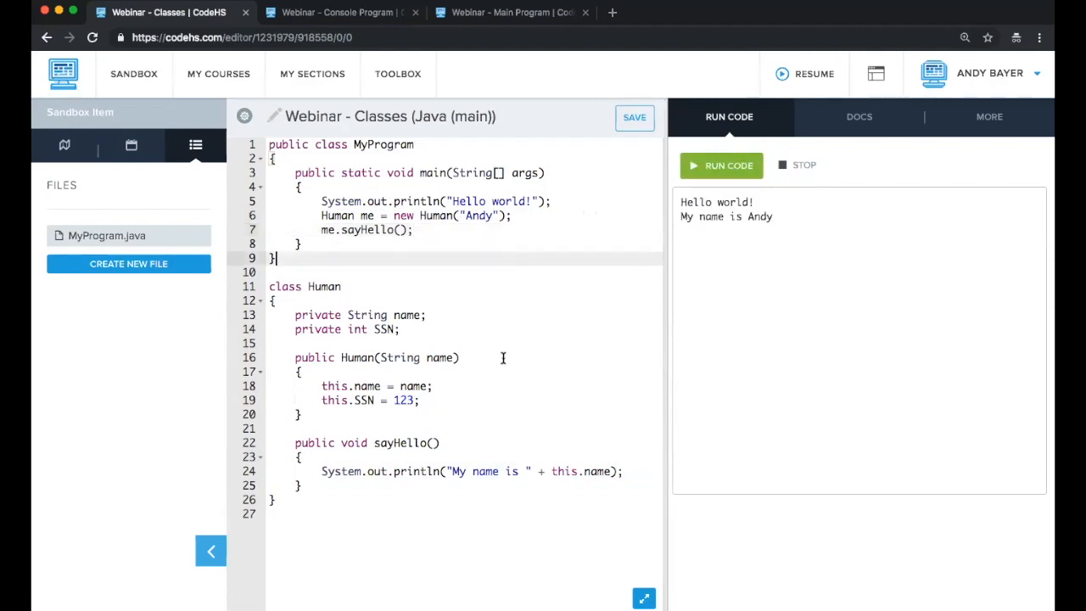
pyautogui.click(511, 471)
pyautogui.write('Hello, m')
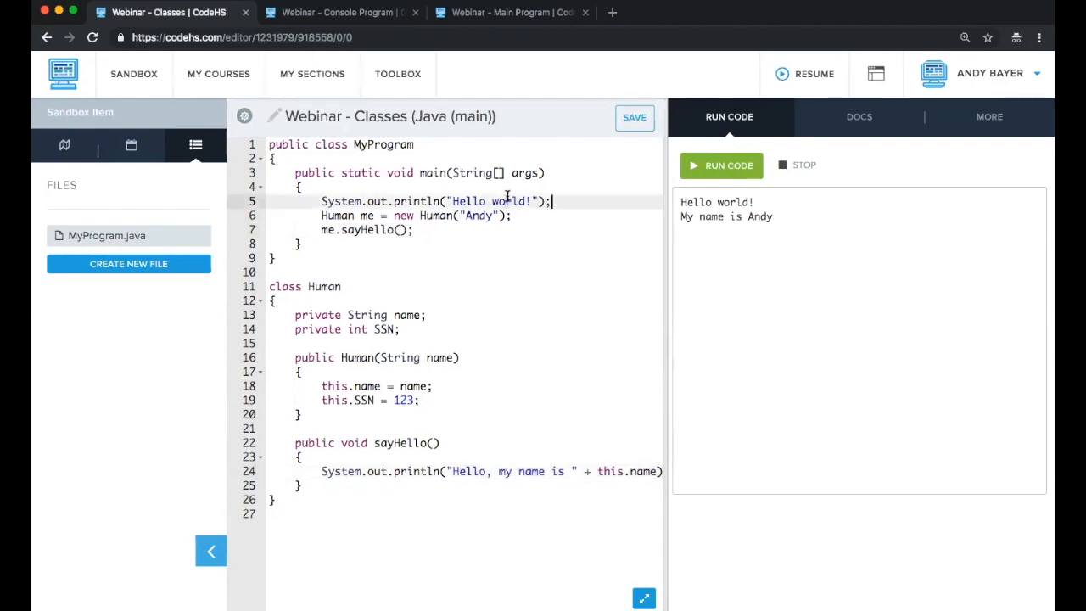
pyautogui.click(721, 165)
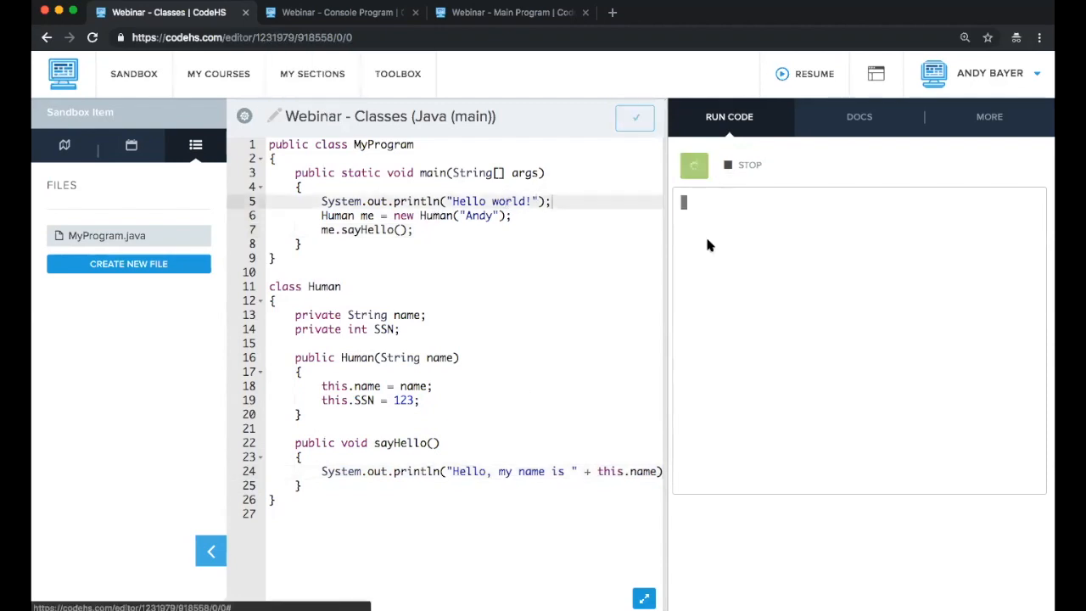
pyautogui.click(721, 164)
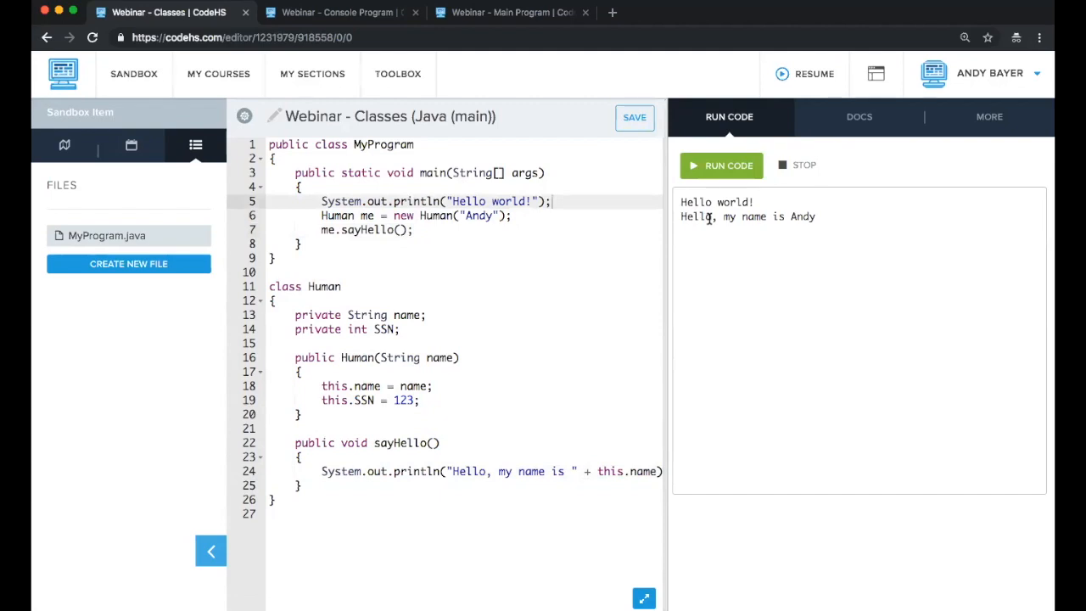
pyautogui.moveTo(522, 367)
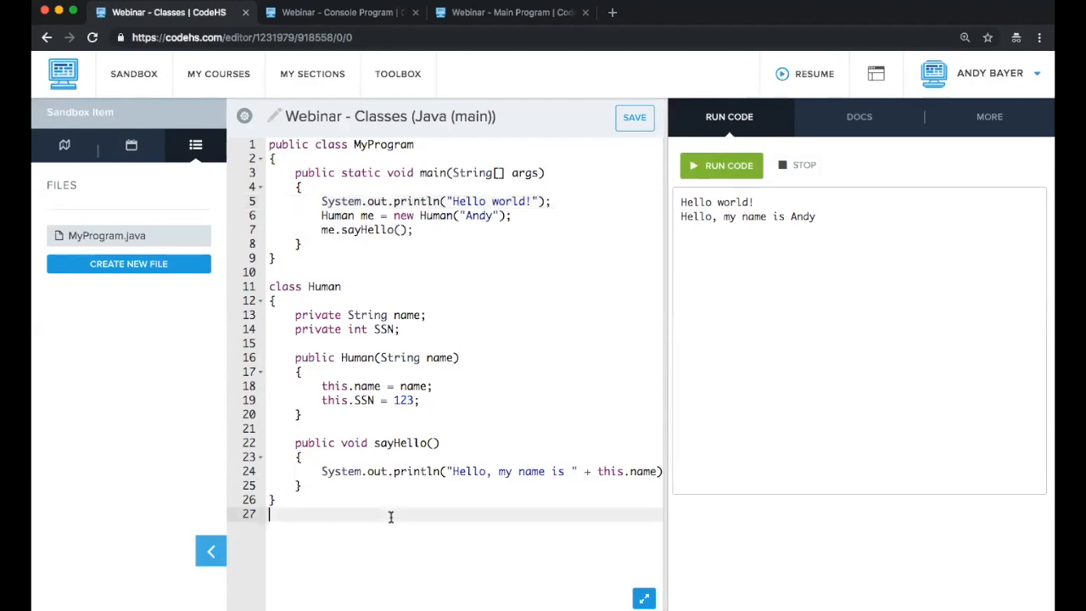
# Step: Add a Home class whose constructor takes String address and assigns this.address
pyautogui.press('enter')
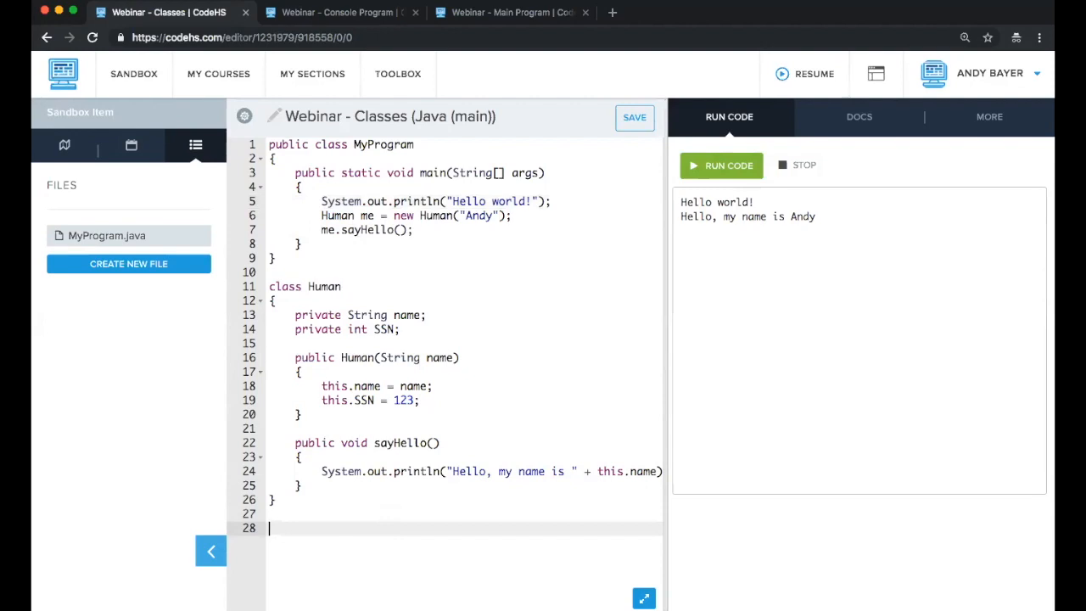
pyautogui.write('class')
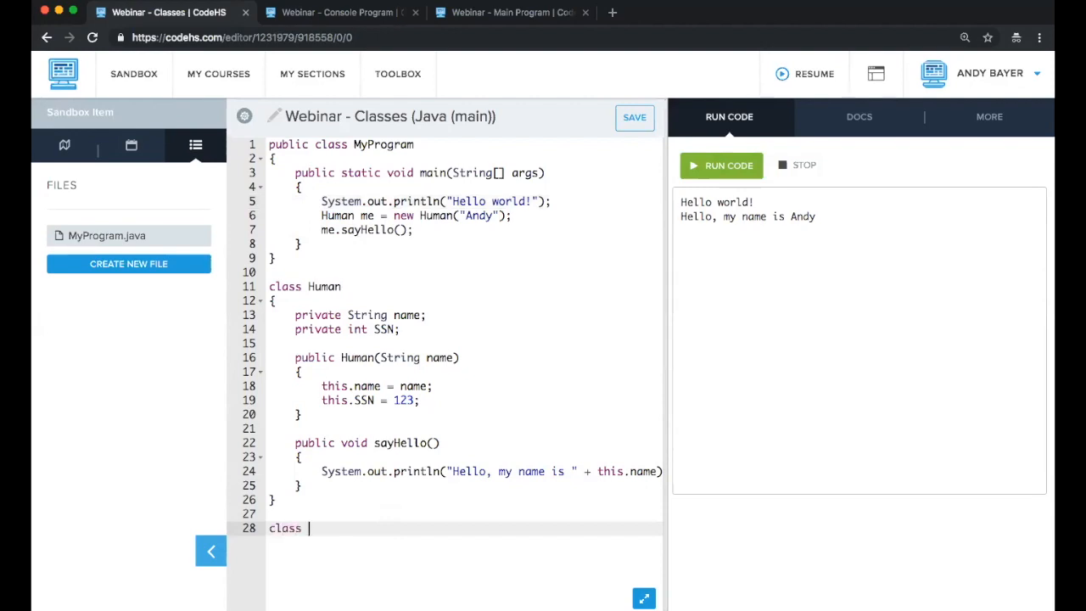
pyautogui.write('Home')
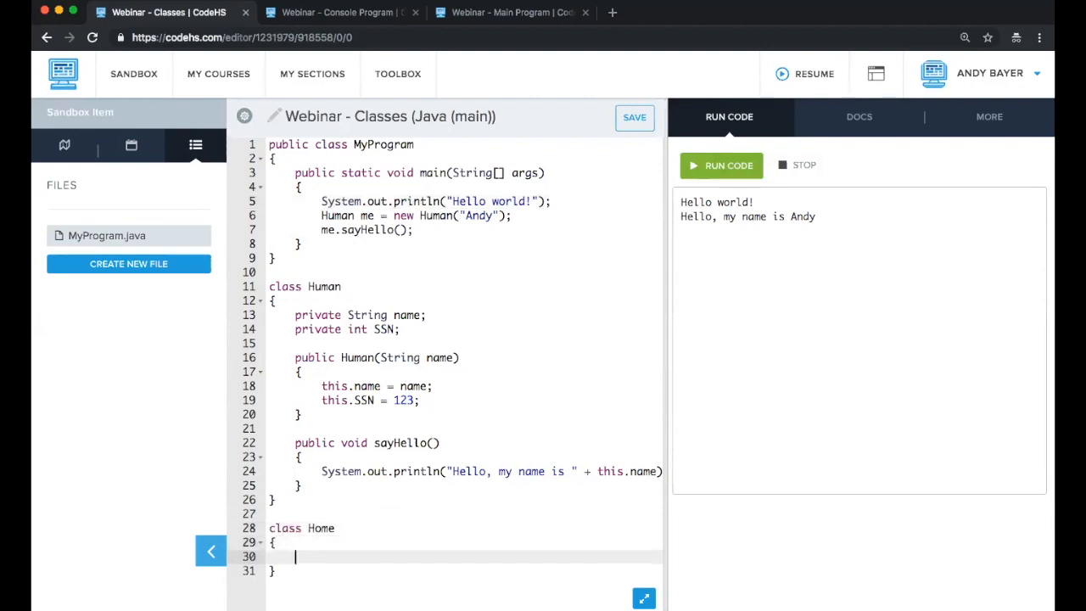
pyautogui.write('public Home')
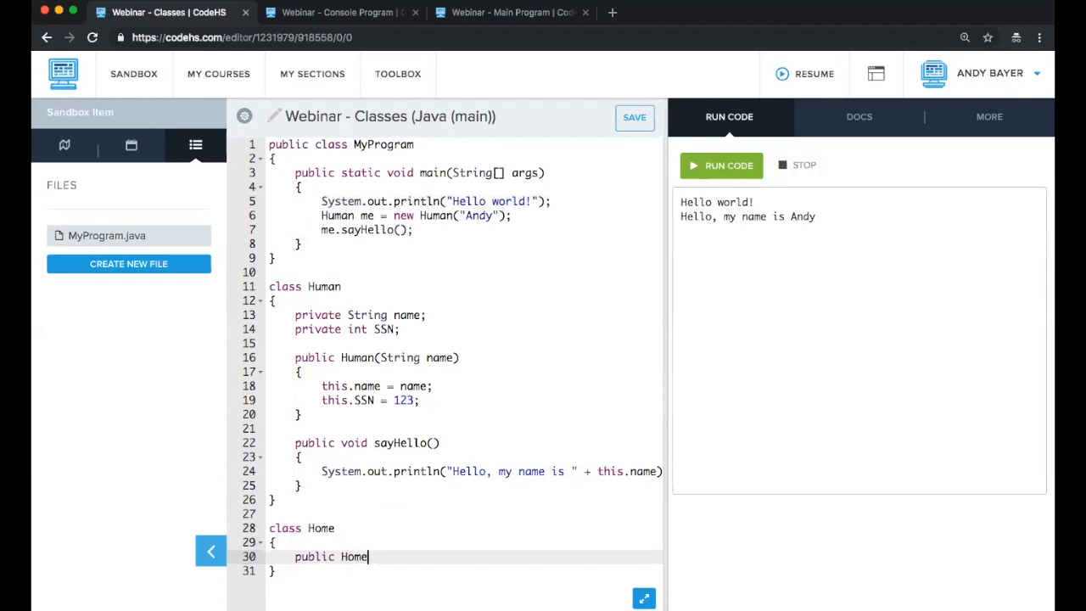
pyautogui.write('()')
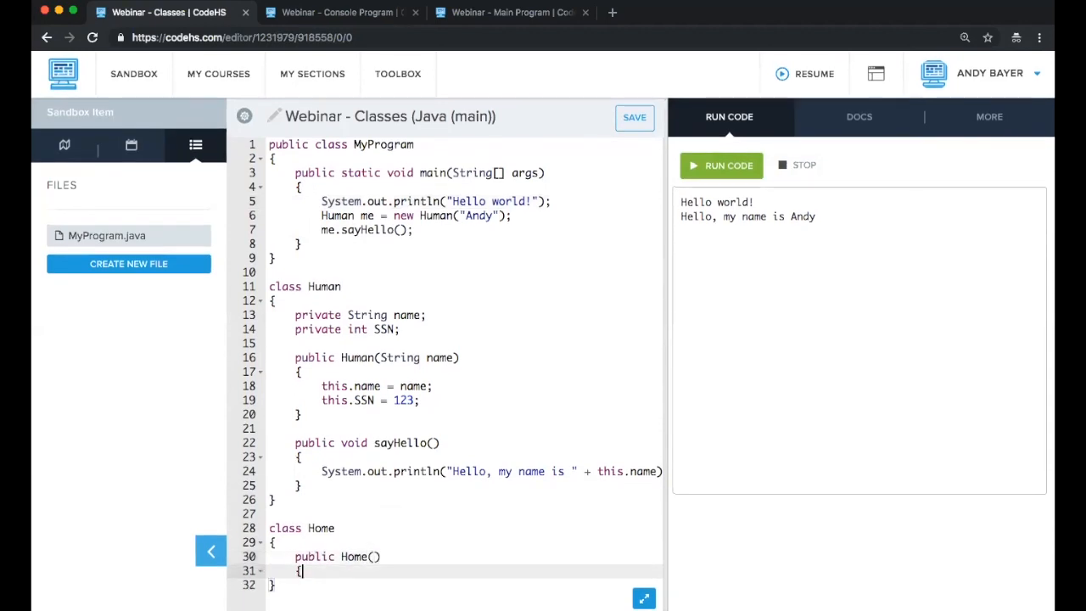
pyautogui.write('S')
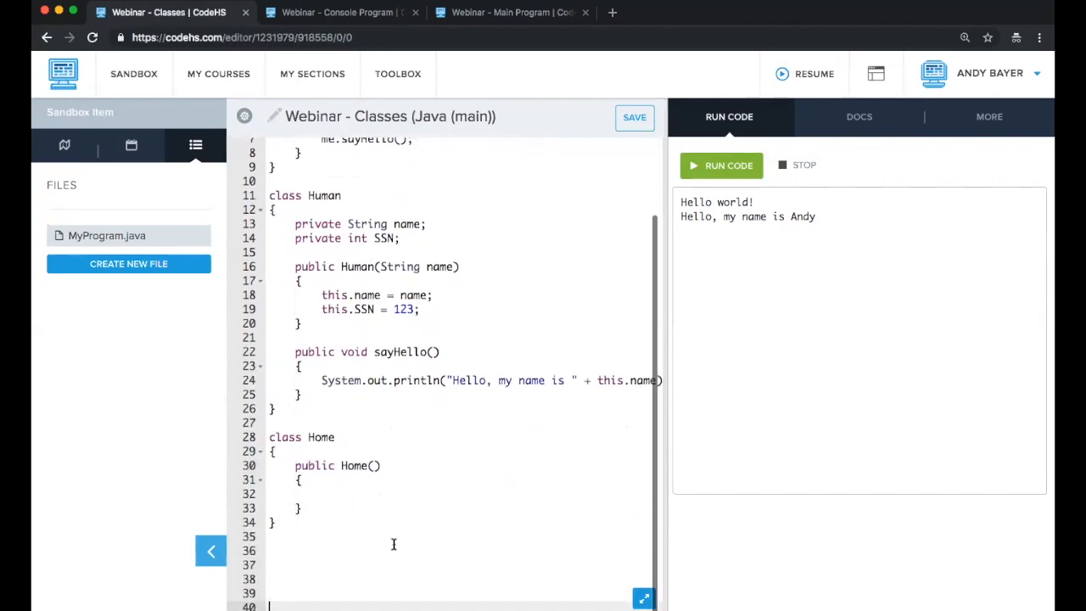
pyautogui.write('String address')
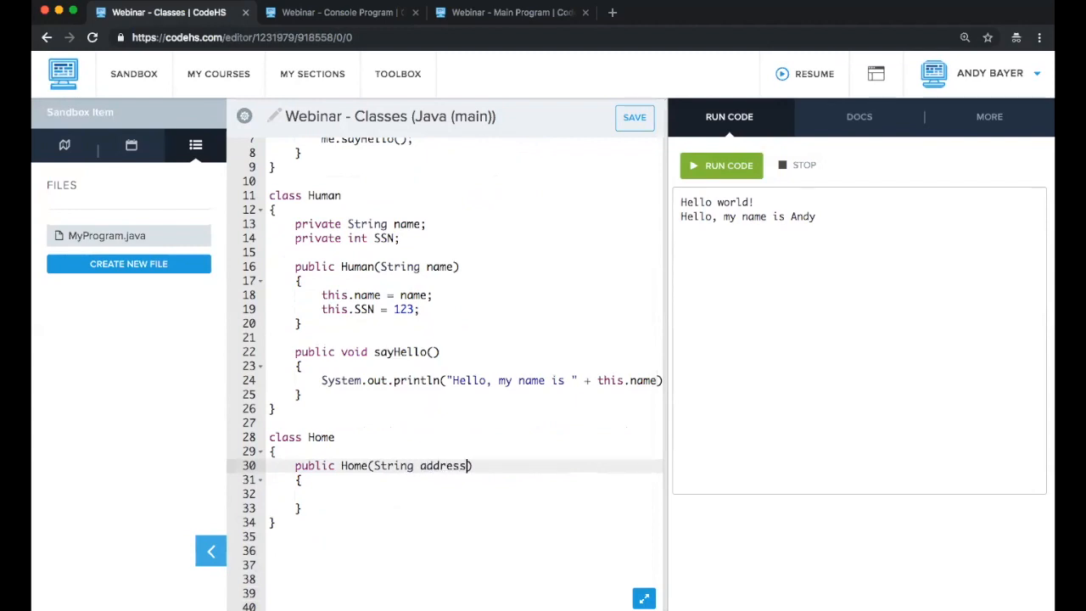
pyautogui.write('this.add')
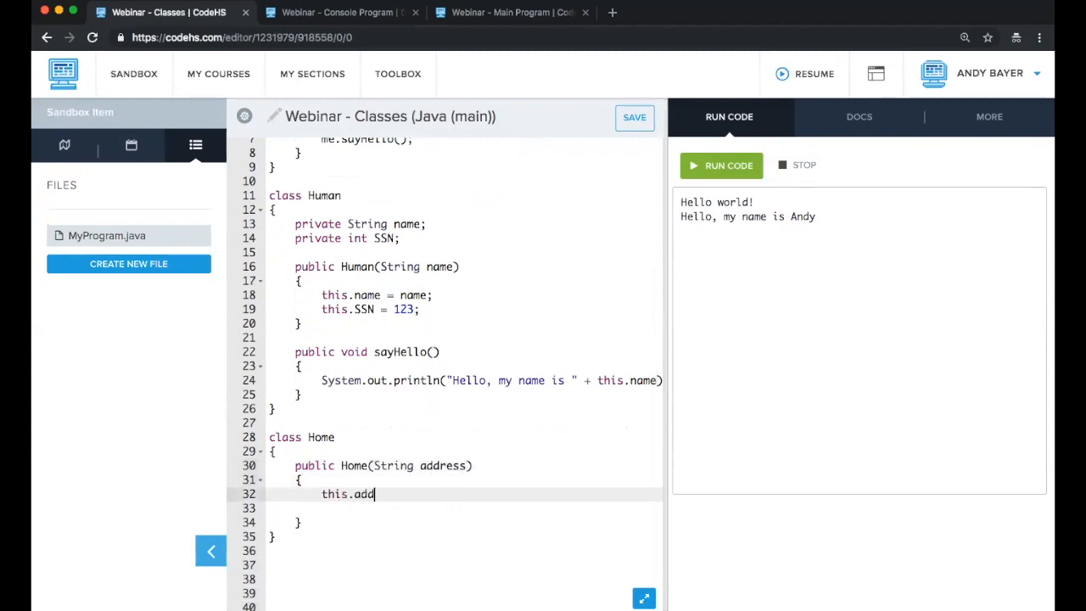
pyautogui.write('ress = string')
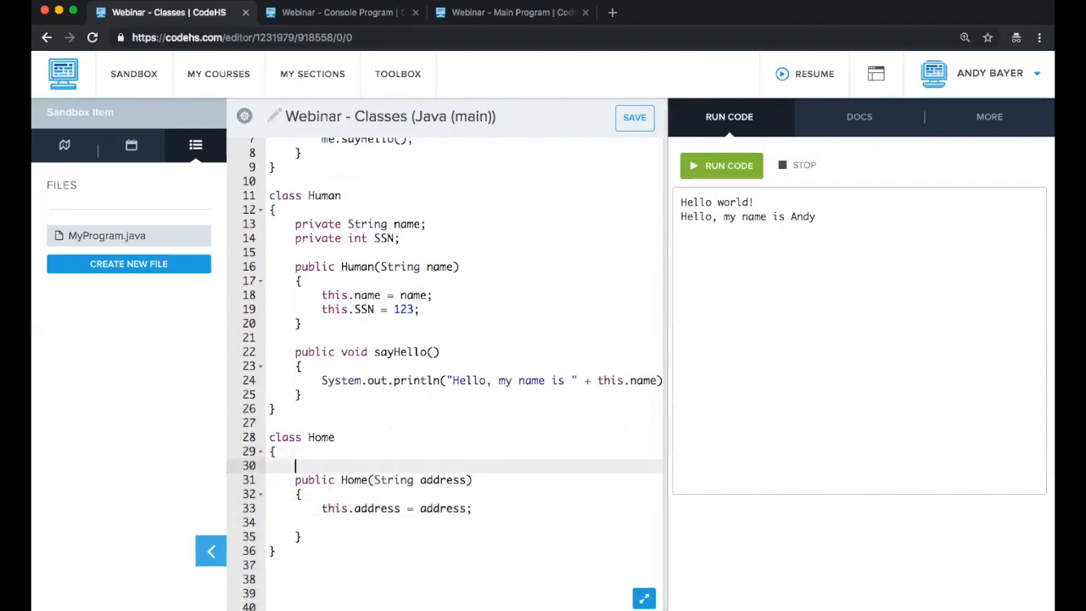
# Step: Add private address and resident fields, a Human resident parameter, and assign this.resident
pyautogui.write('private Strin')
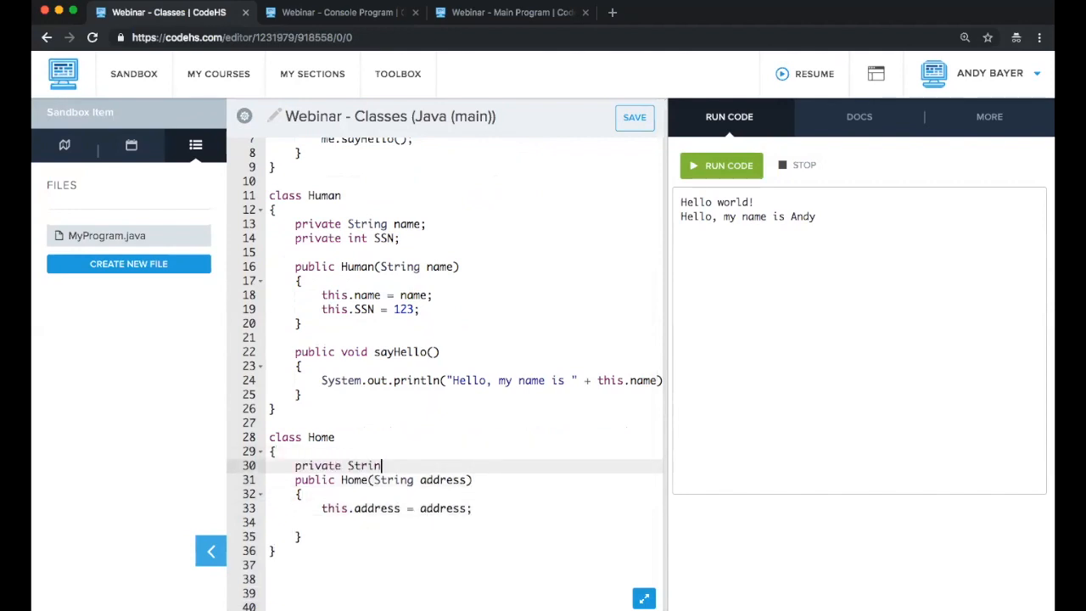
pyautogui.write('g address;')
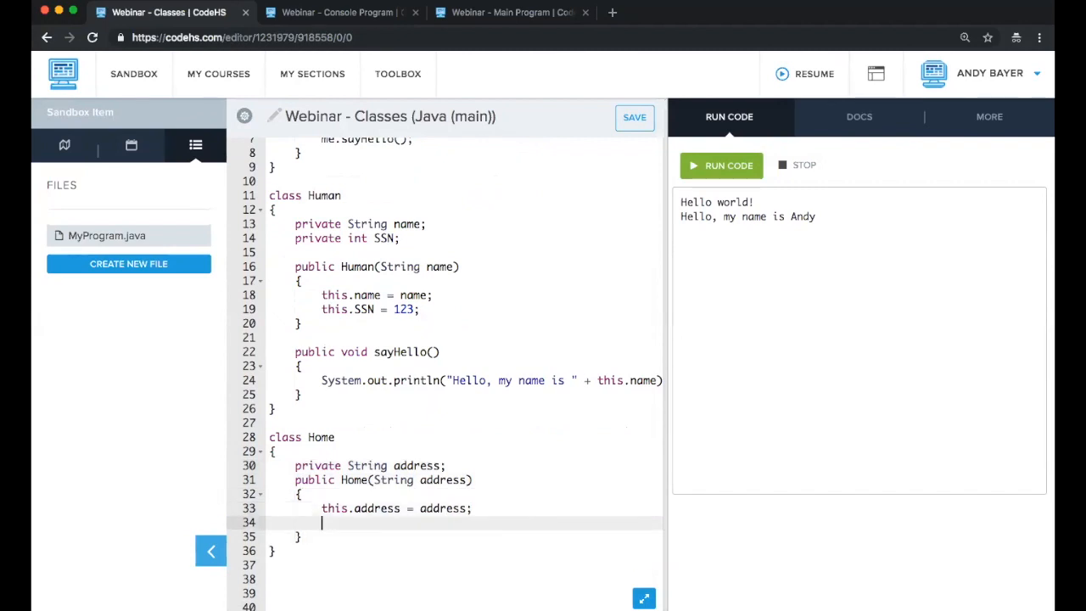
pyautogui.write('private Human')
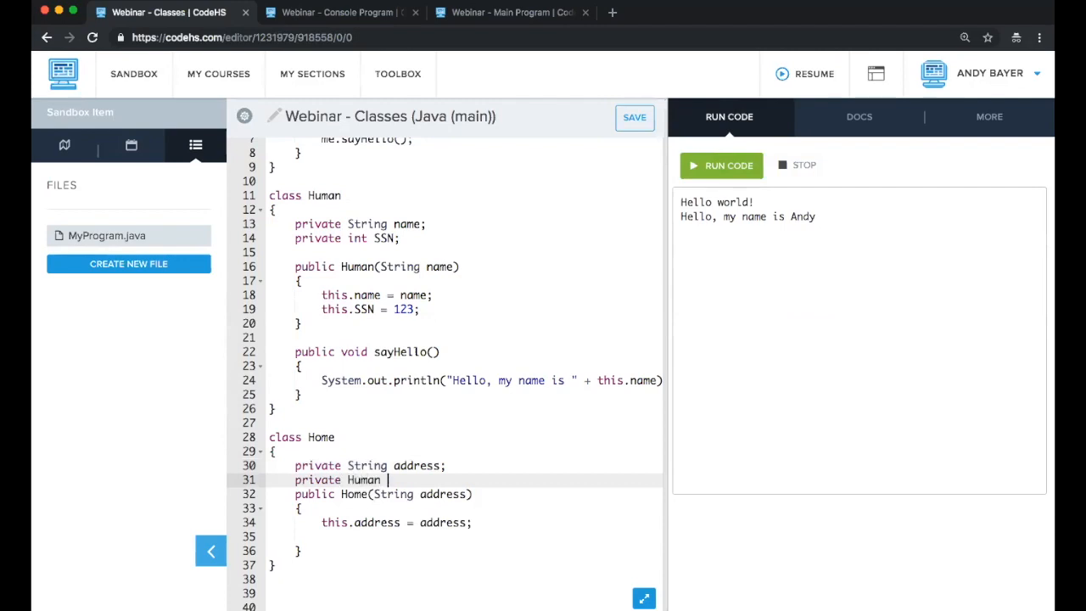
pyautogui.write('resident;')
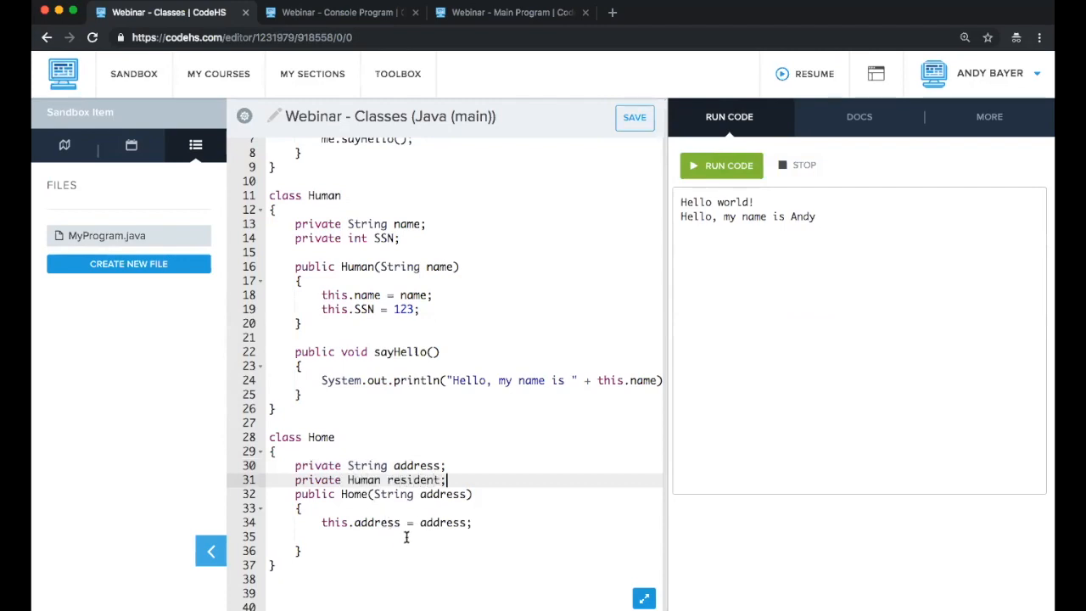
pyautogui.write(', Human')
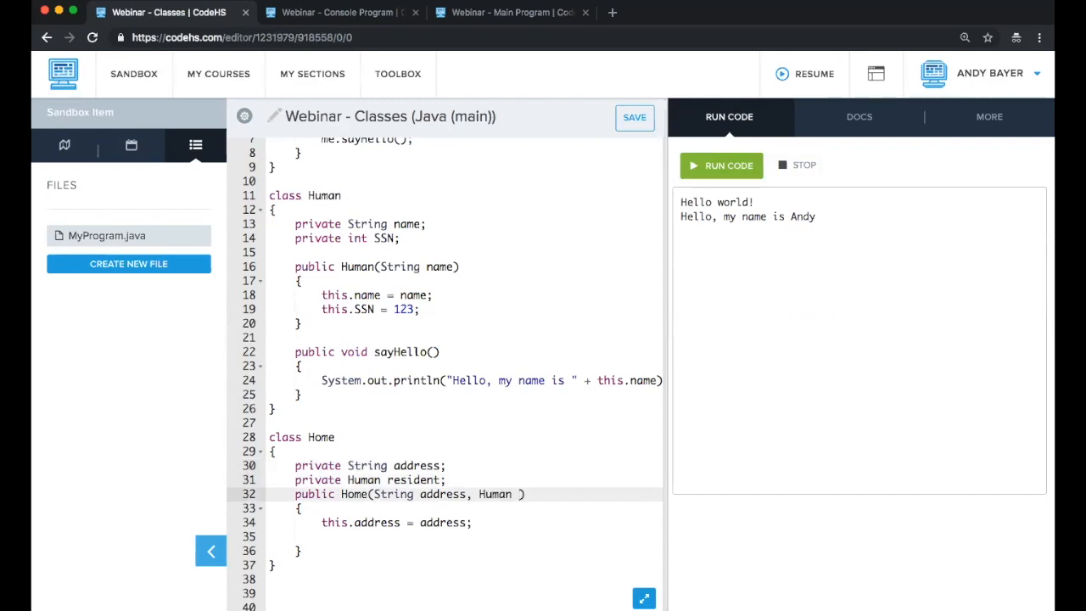
pyautogui.write('resident')
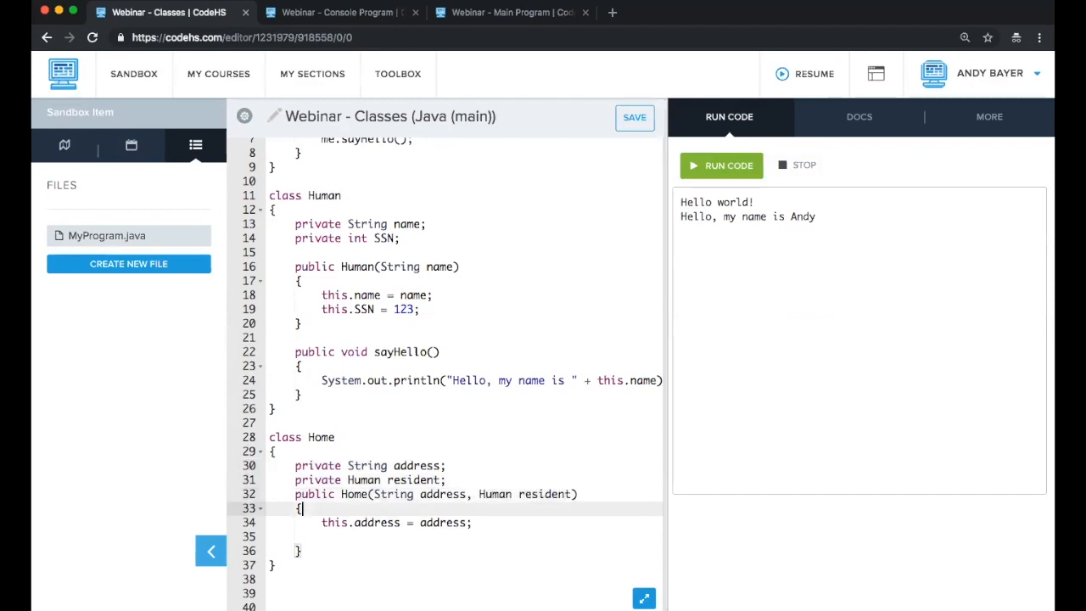
pyautogui.write('this.resident')
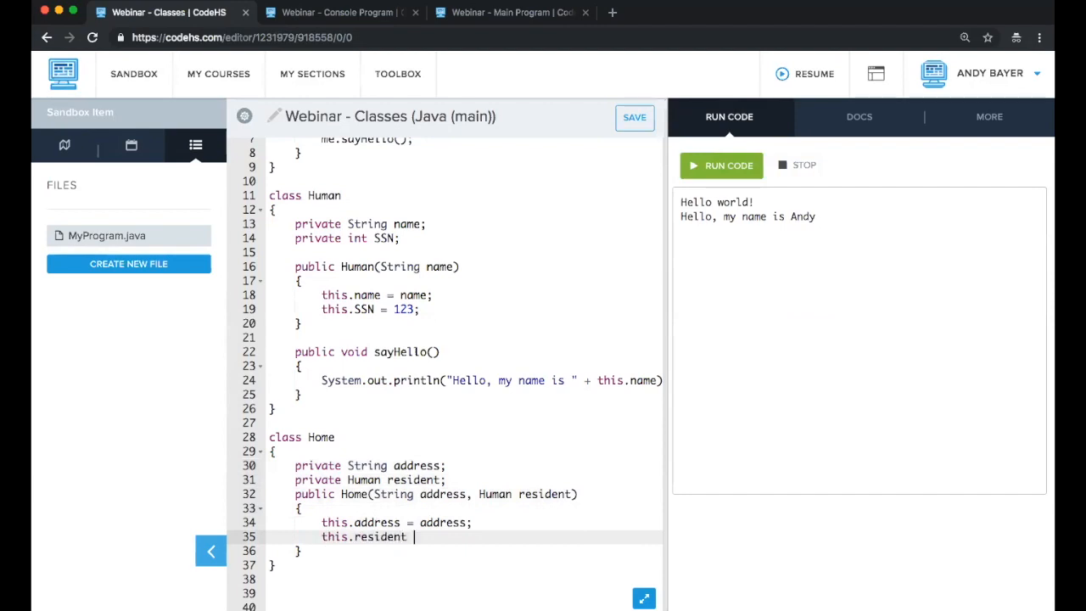
pyautogui.write('= resident;')
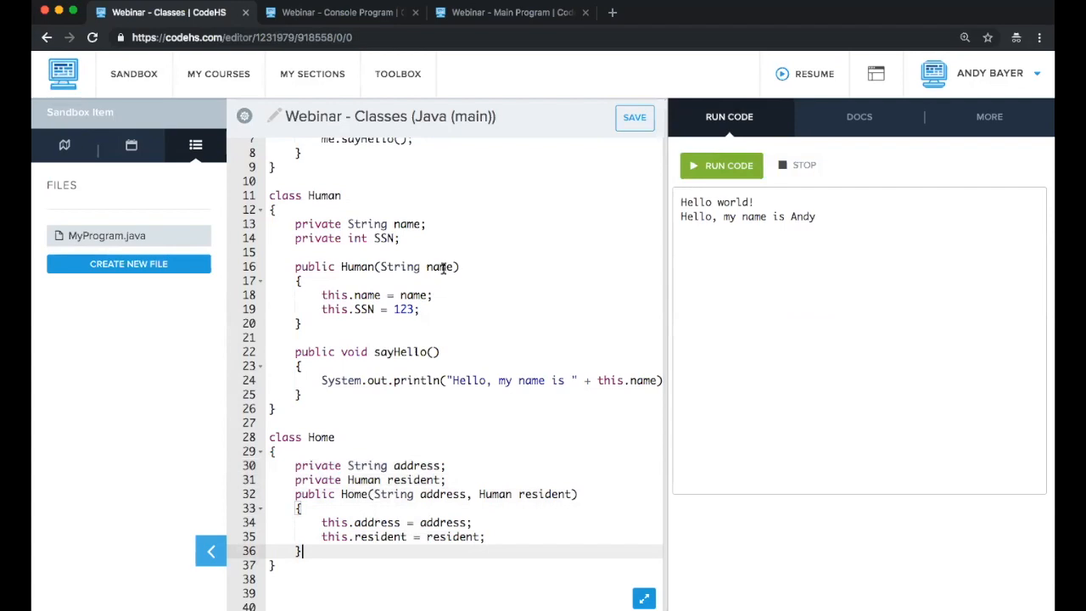
pyautogui.moveTo(451, 247)
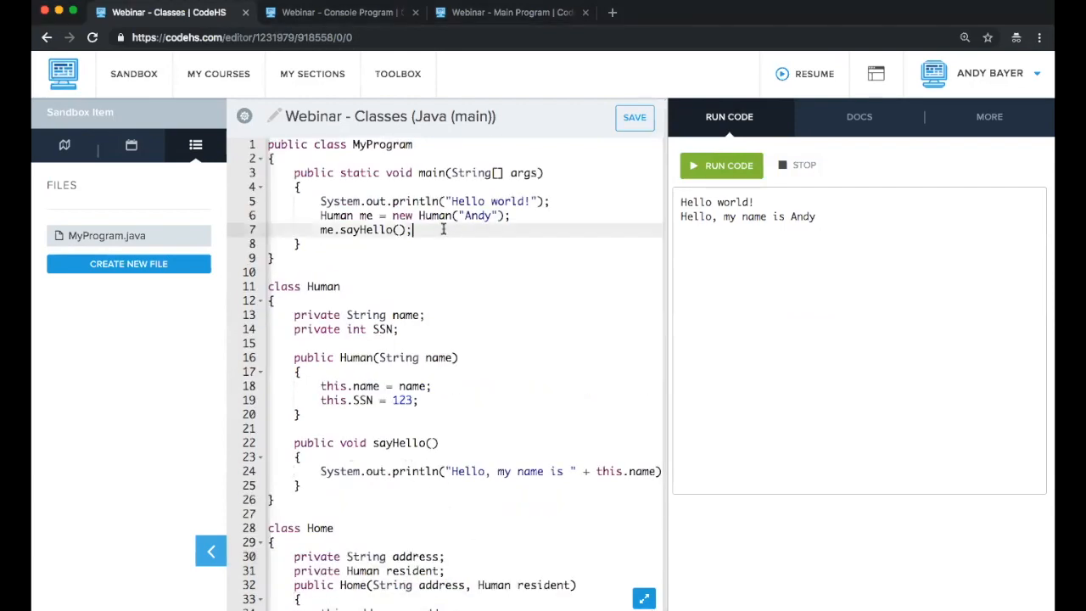
# Step: Add Home myHouse = new Home("123 codehs lane", me) in main and run the program
pyautogui.click(414, 214)
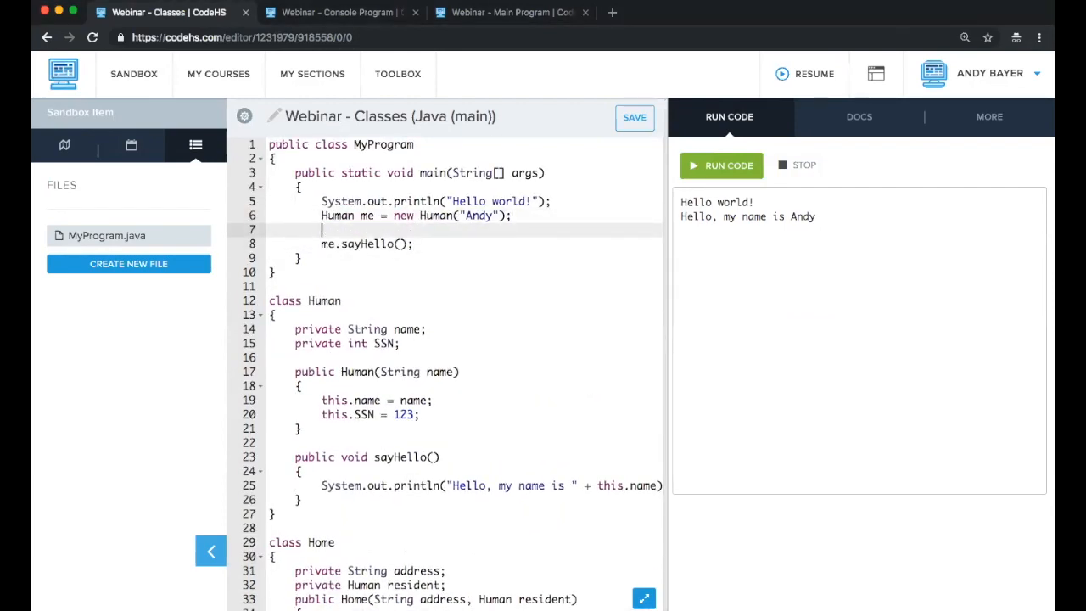
pyautogui.write('Home myH')
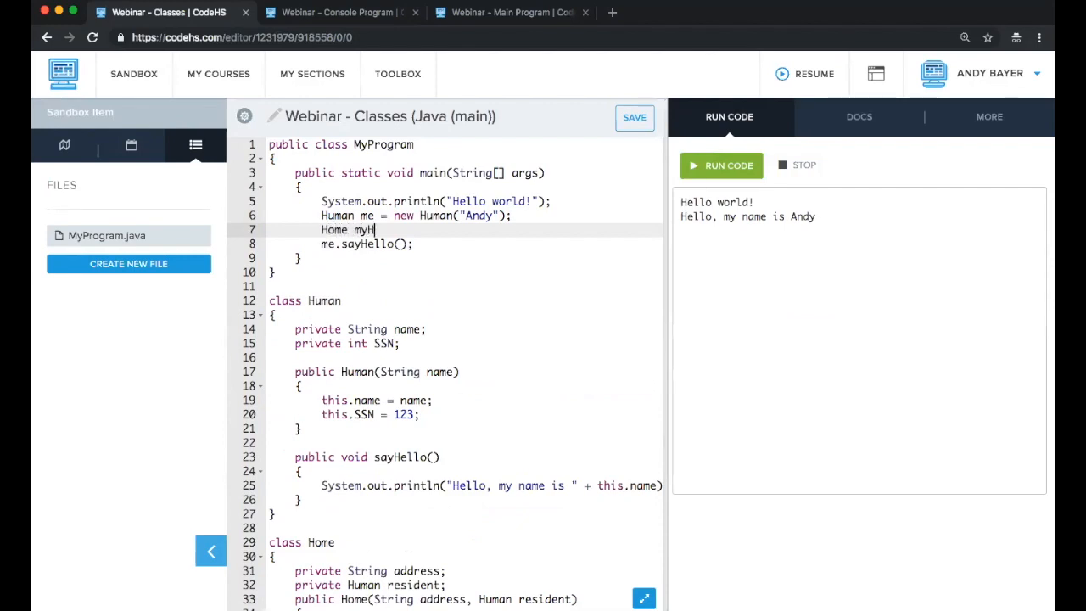
pyautogui.write('ouse = new H')
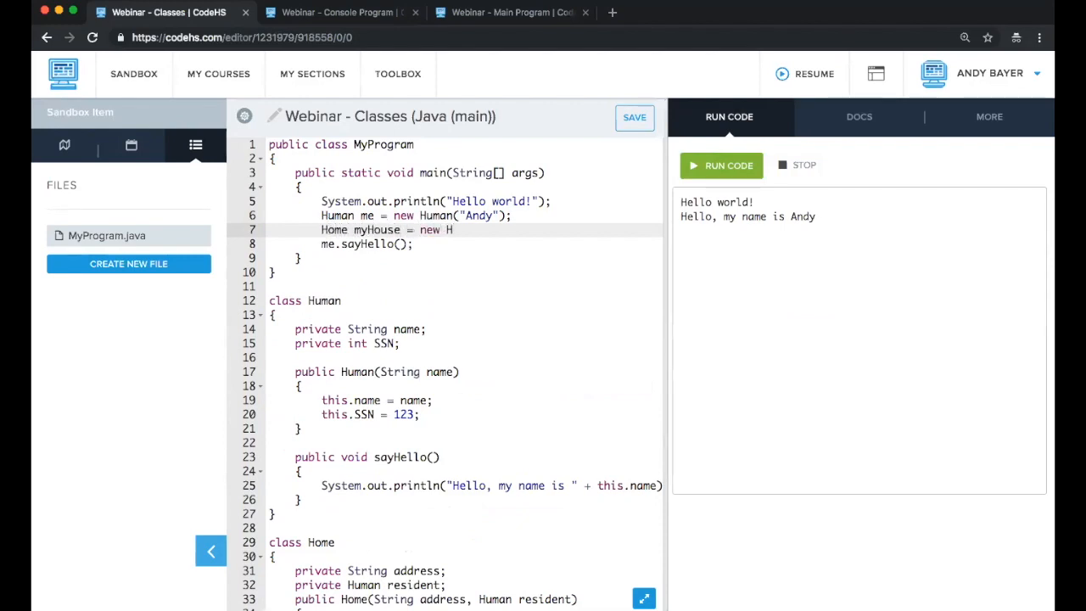
pyautogui.write('ome()')
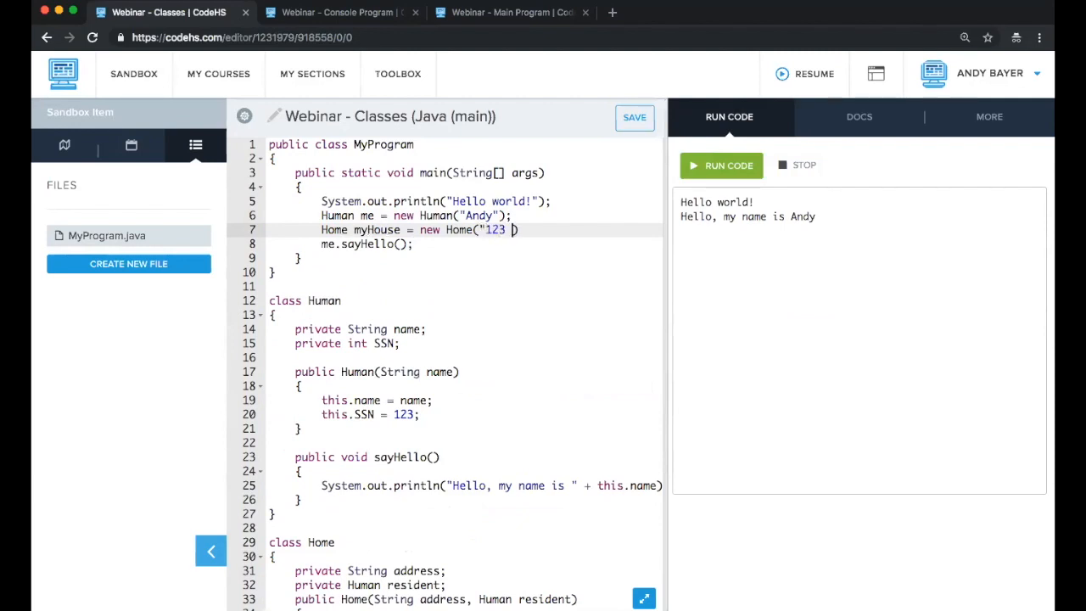
pyautogui.write('codehs lane"')
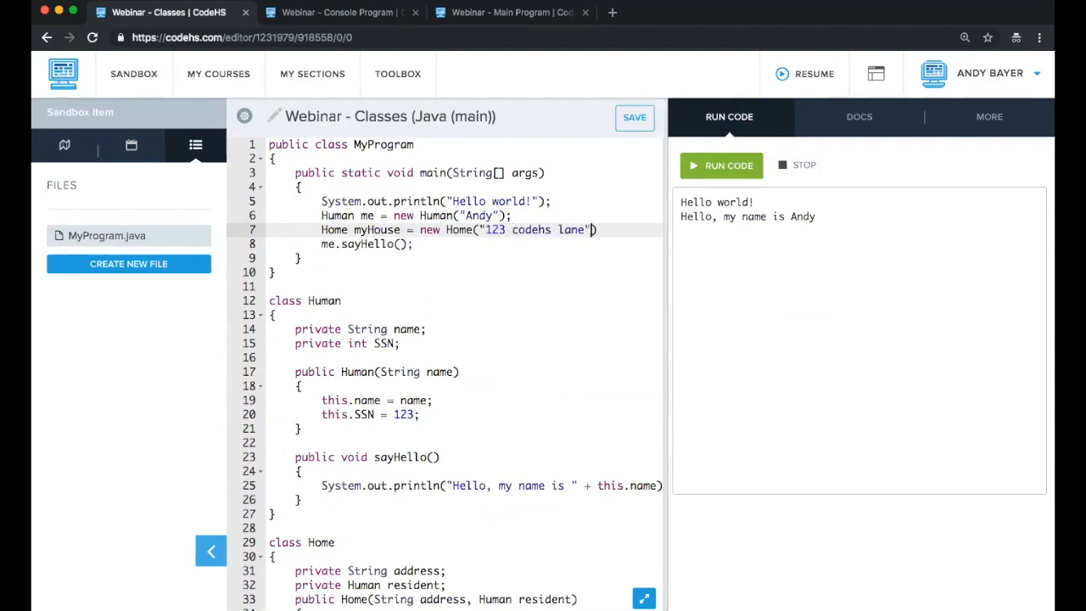
pyautogui.write(', me')
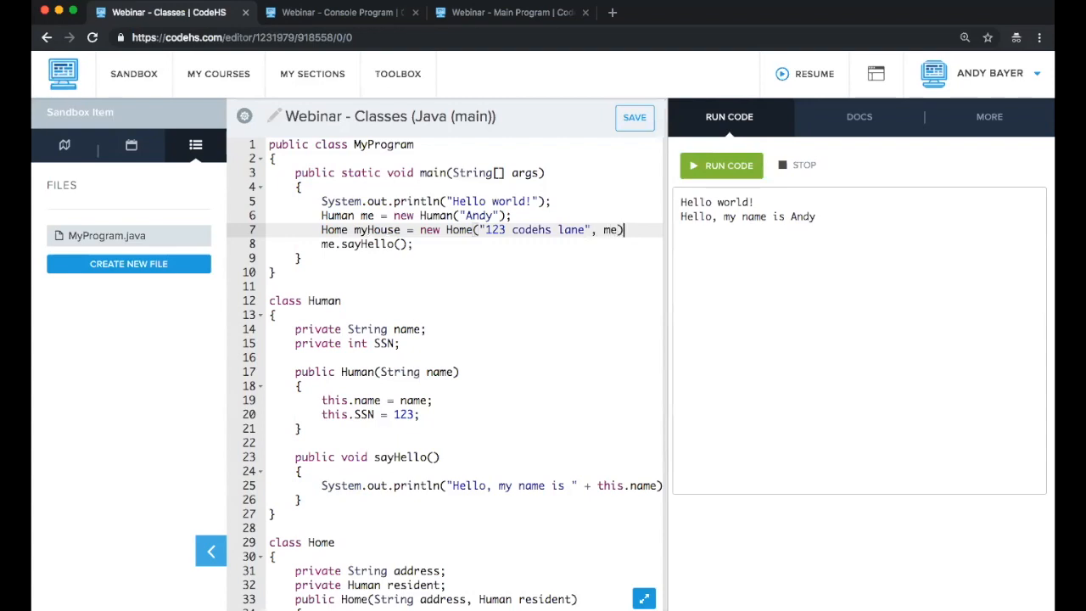
pyautogui.click(721, 164)
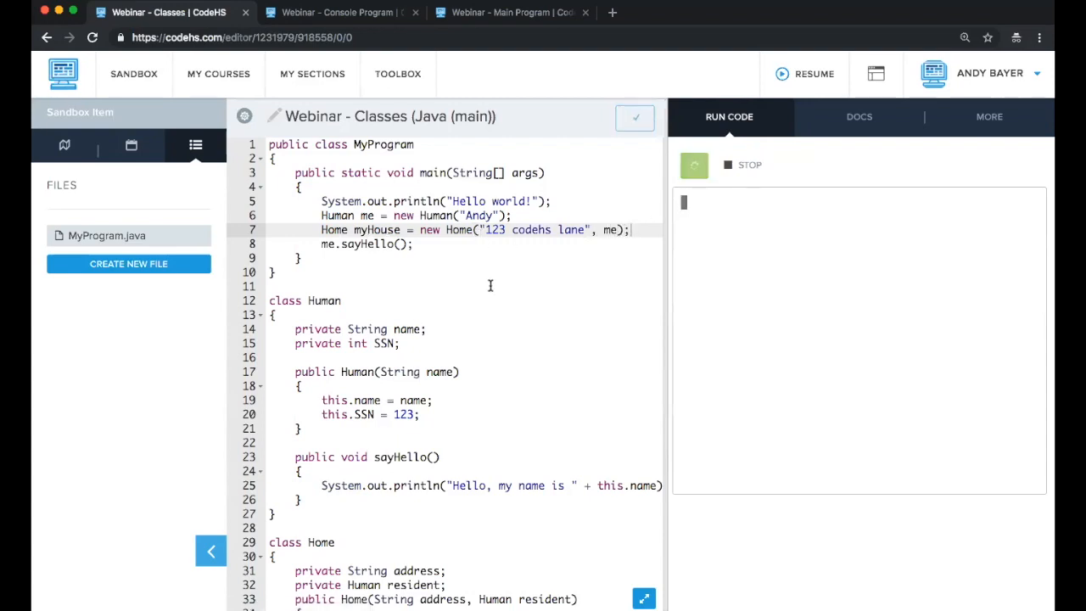
# Step: Confirm the finished run still prints Hello world! and Hello, my name is Andy
pyautogui.click(693, 164)
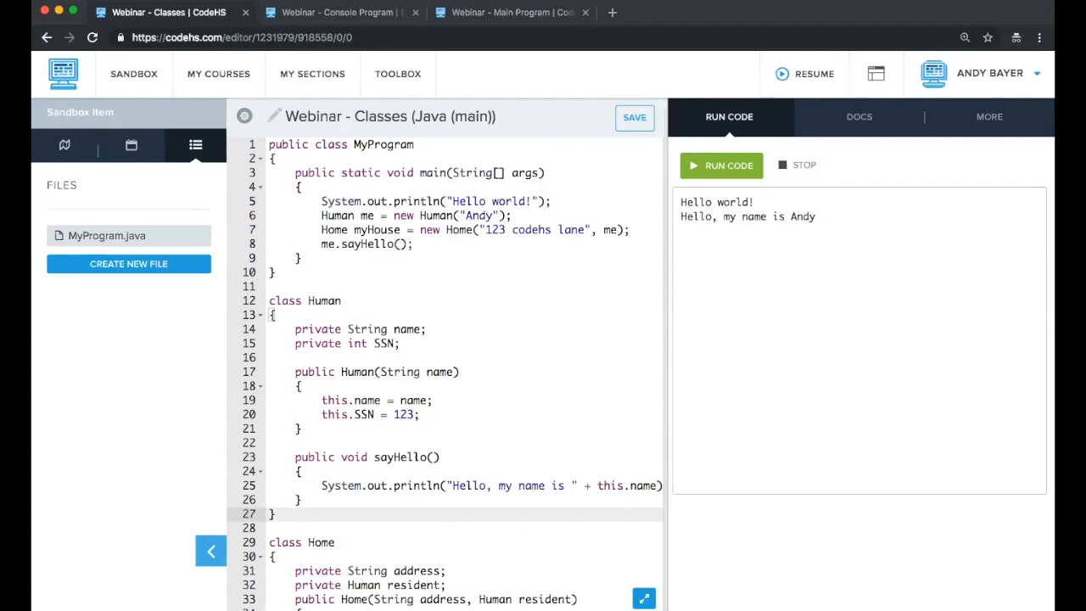
# Step: Scroll the sandbox list and open Webinar - Multiple Files, showing the Wizard and Fireball Spell code
pyautogui.click(275, 271)
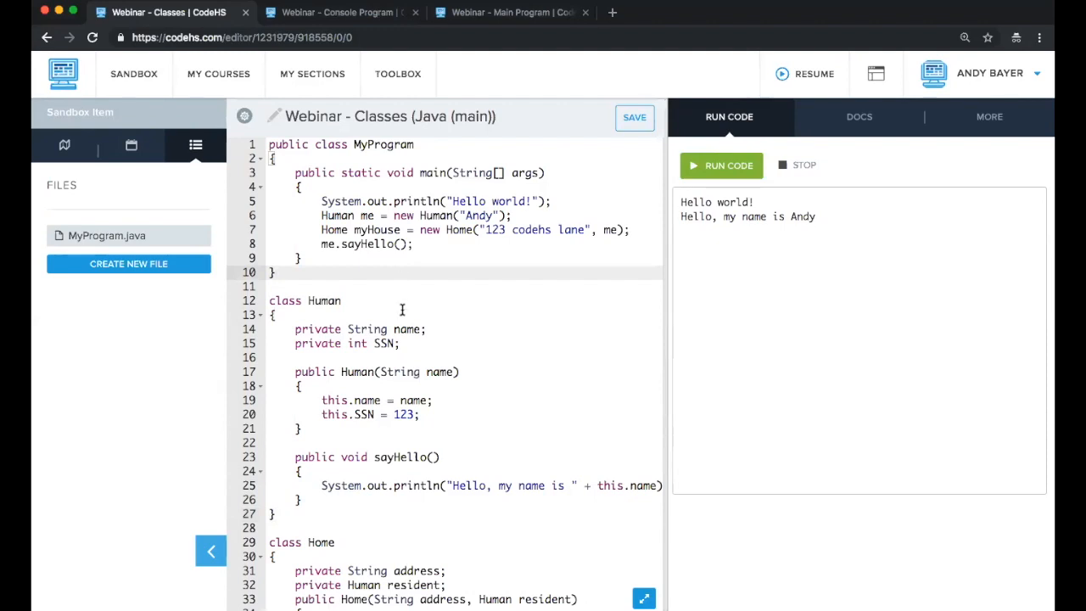
pyautogui.moveTo(131, 104)
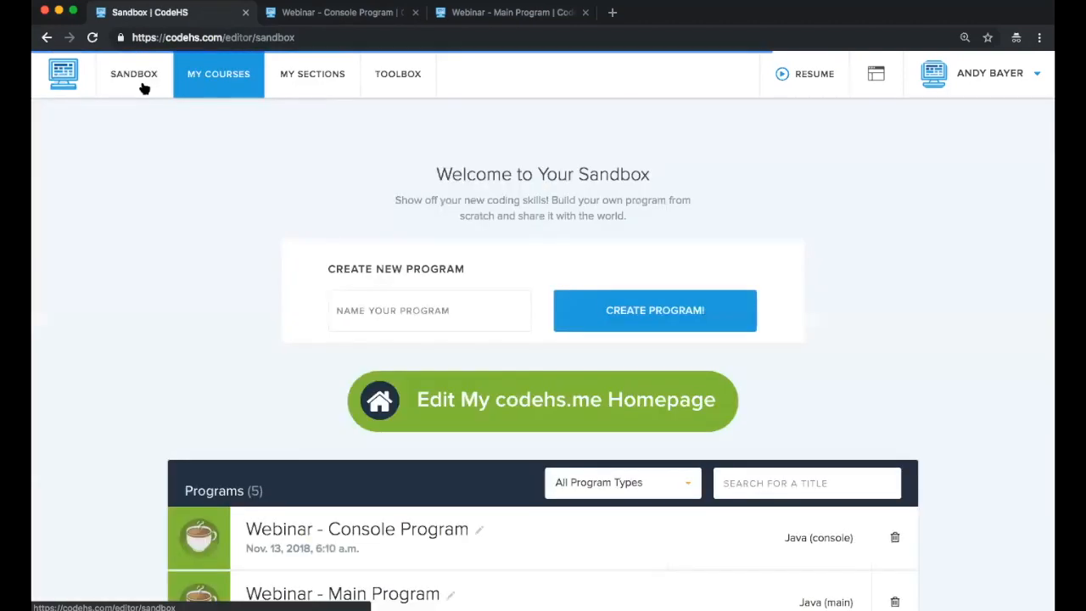
pyautogui.scroll(-3)
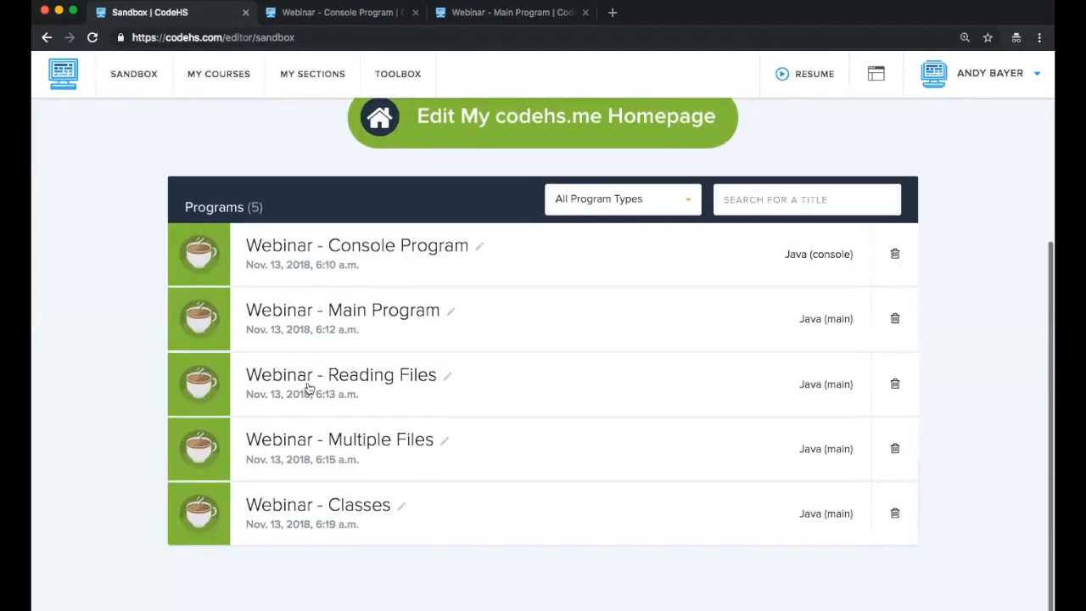
pyautogui.moveTo(304, 448)
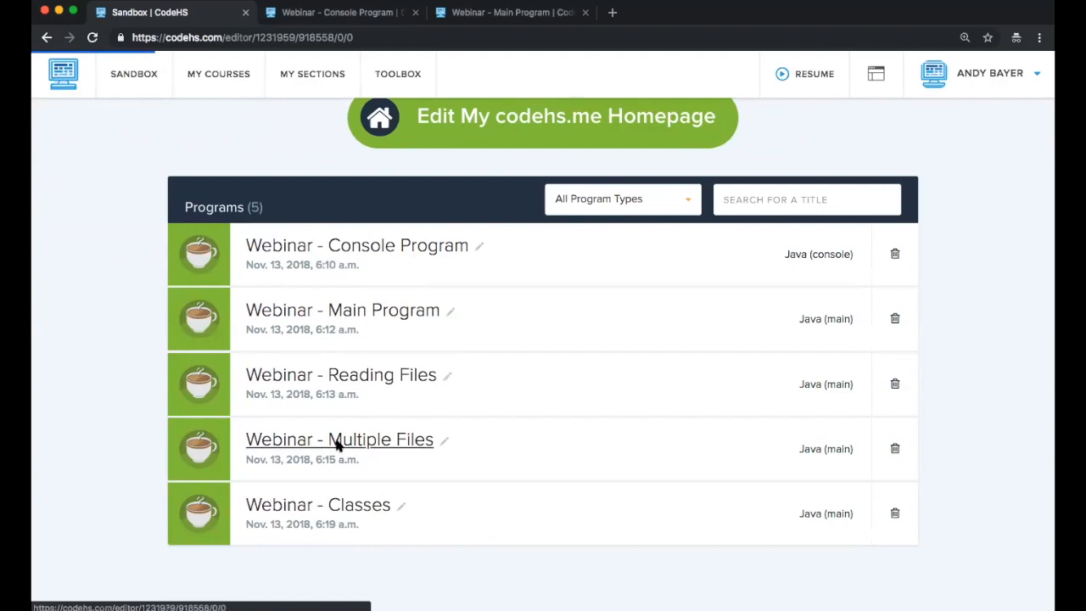
pyautogui.click(339, 439)
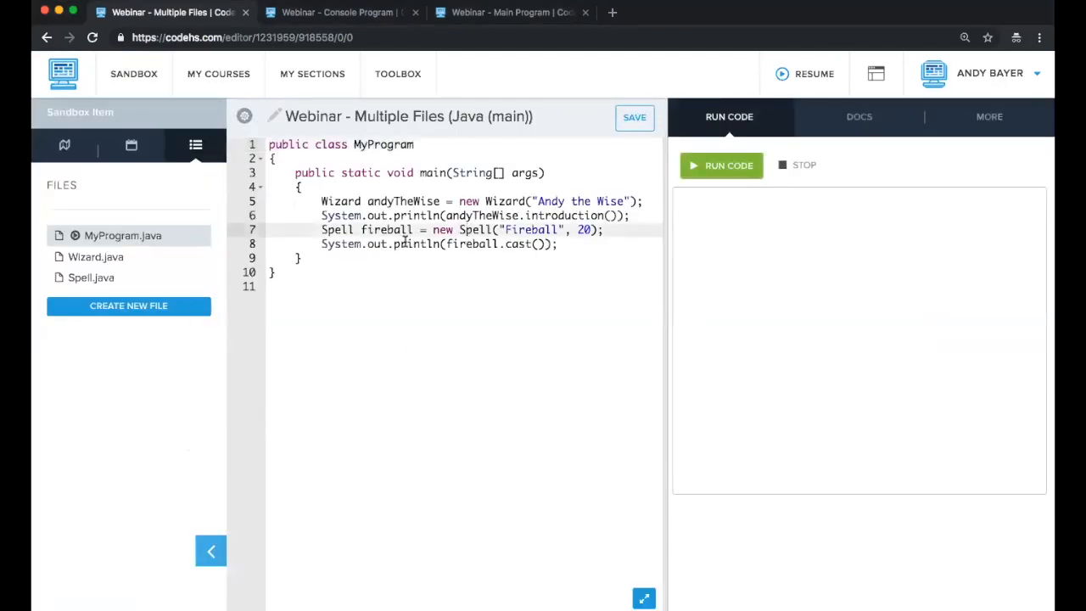
pyautogui.moveTo(244, 117)
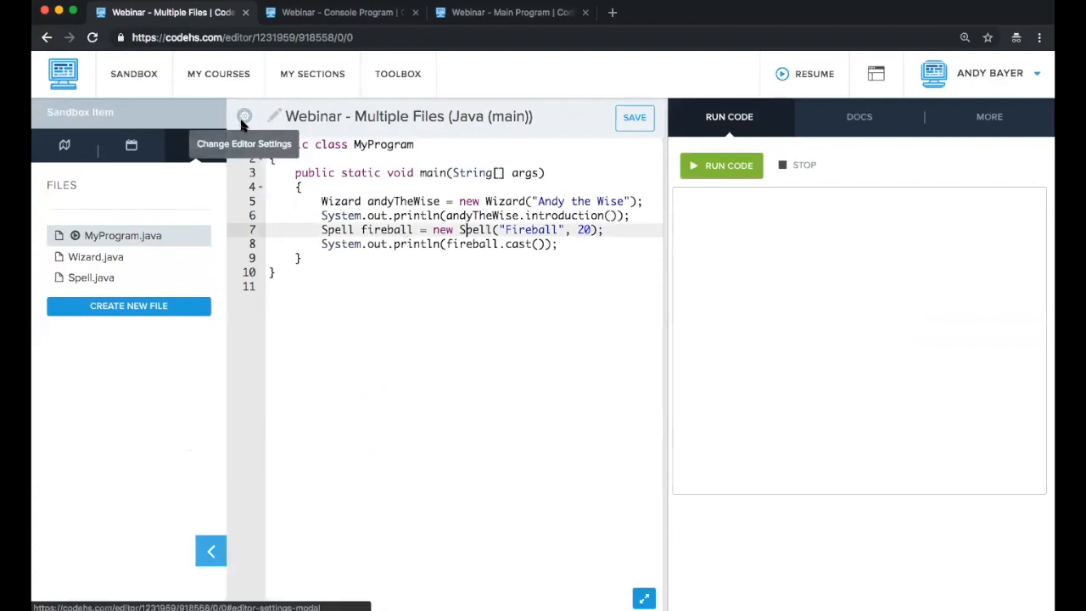
# Step: Increase the editor font size in Editor Settings so MyProgram.java reads larger
pyautogui.click(244, 116)
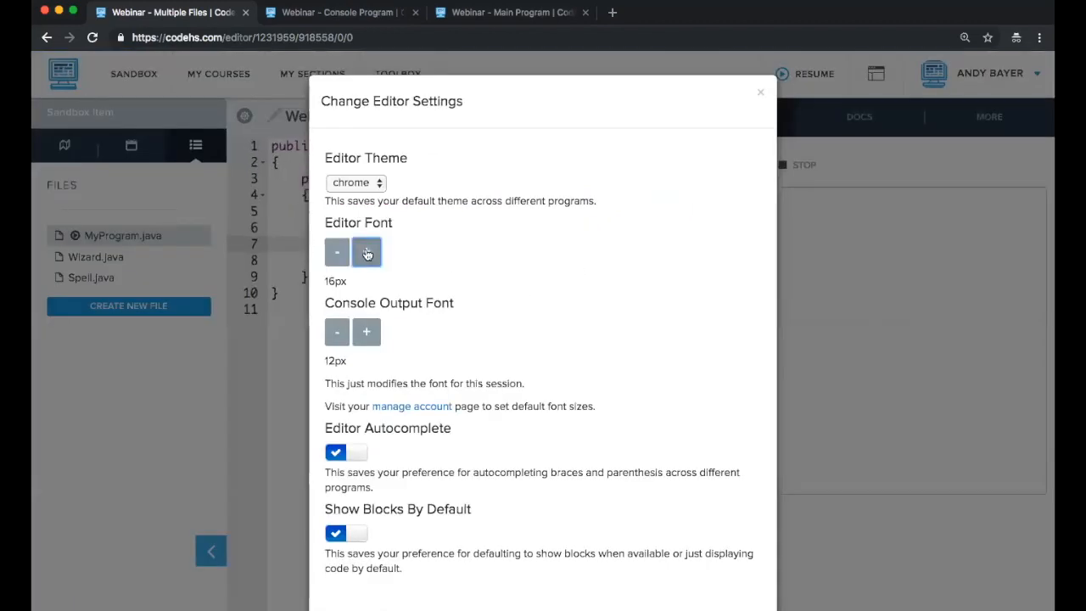
pyautogui.click(761, 92)
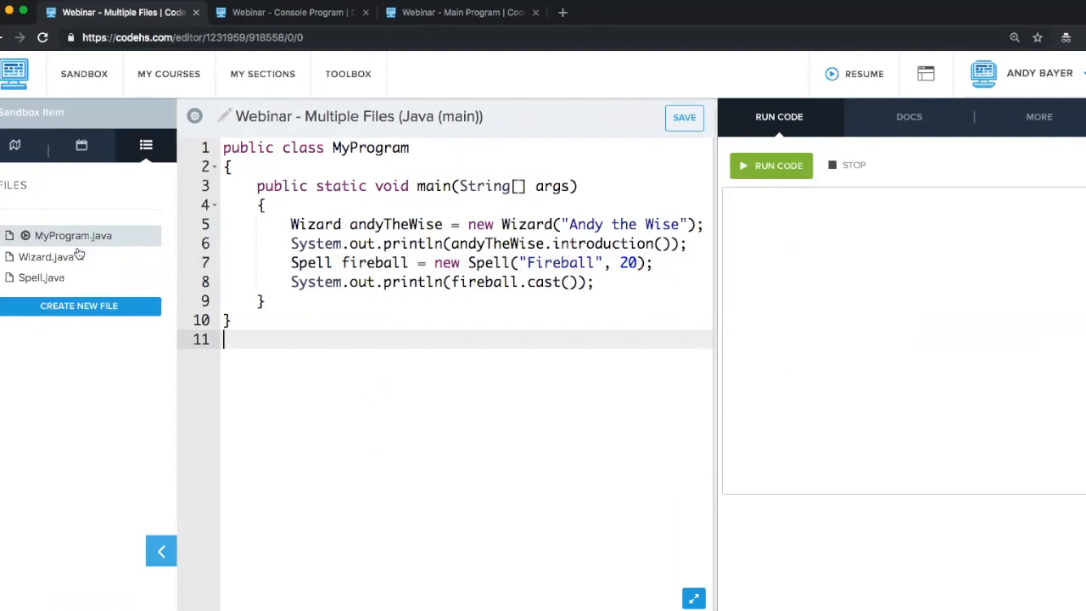
pyautogui.moveTo(46, 263)
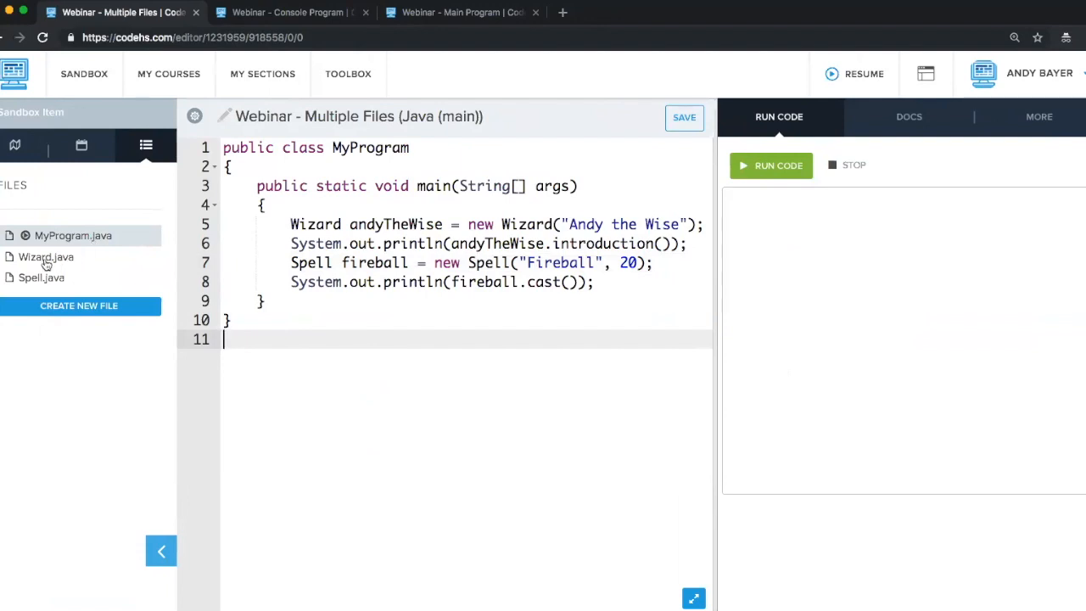
pyautogui.click(46, 257)
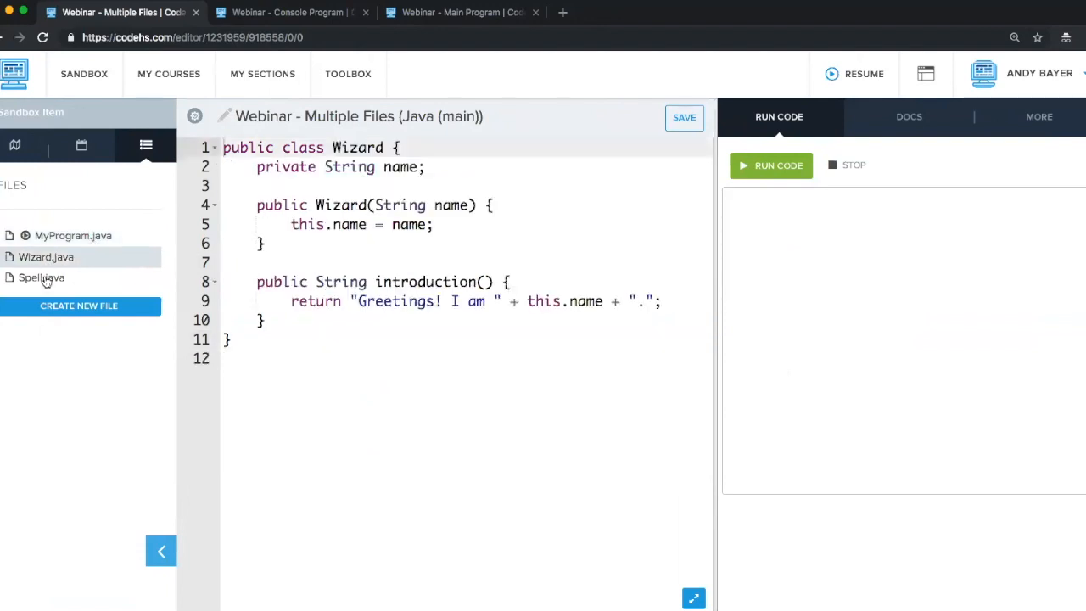
pyautogui.click(41, 278)
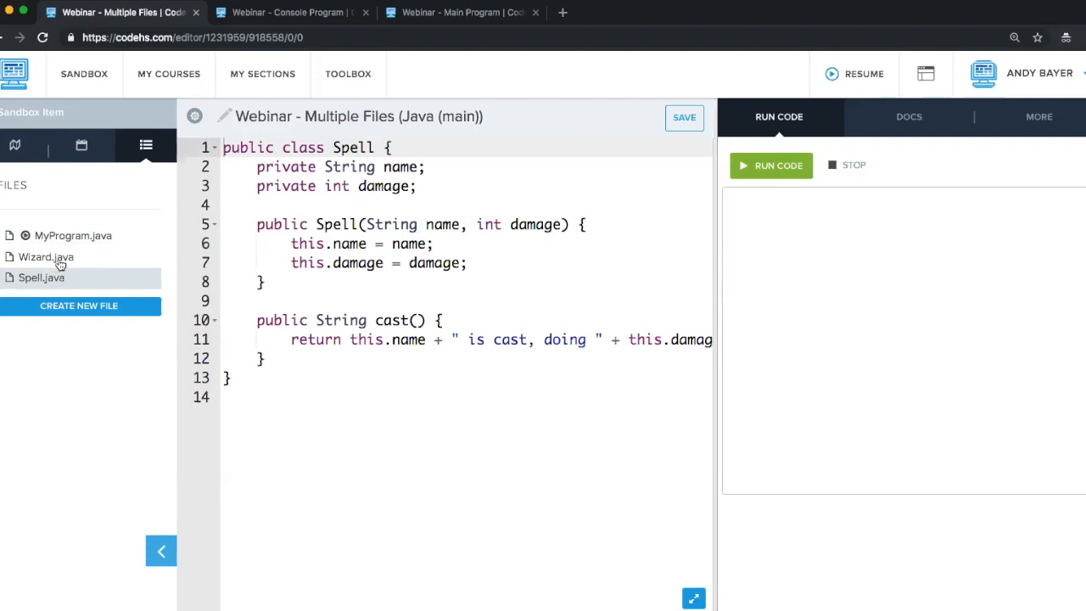
pyautogui.moveTo(89, 243)
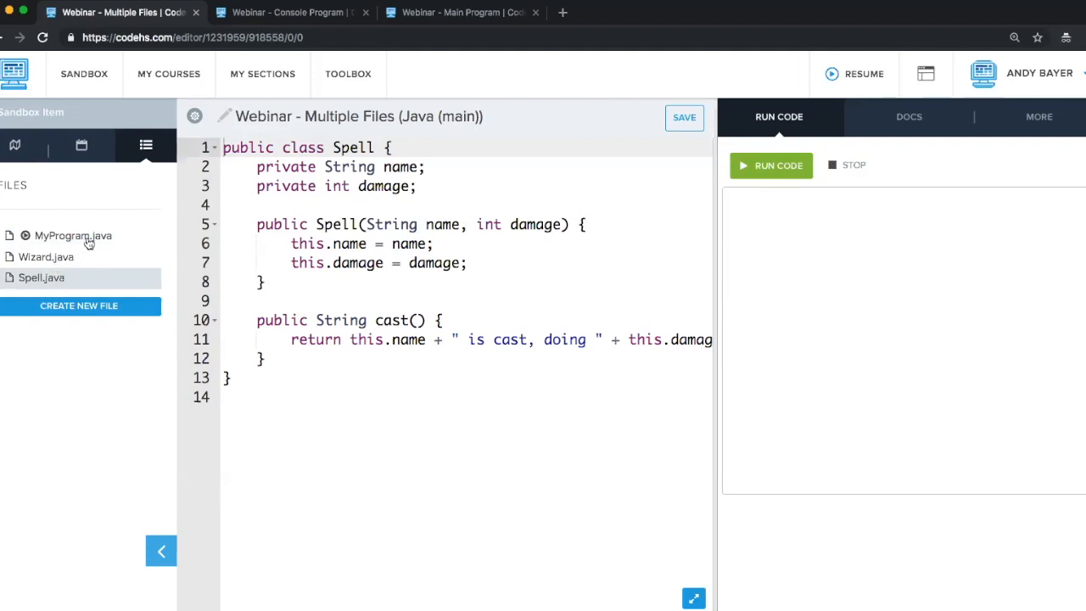
pyautogui.click(46, 257)
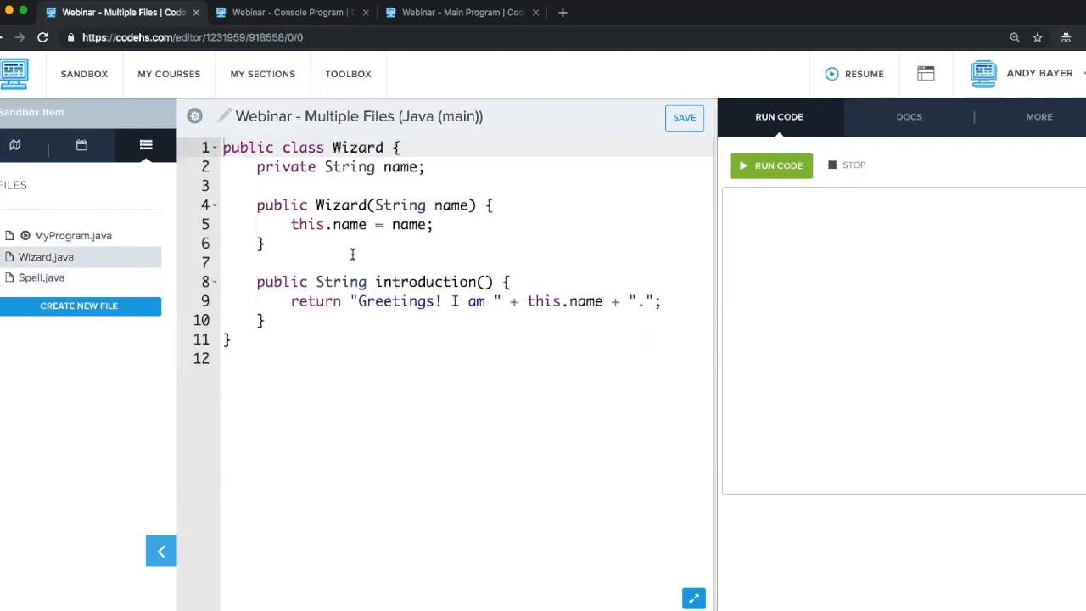
pyautogui.moveTo(383, 380)
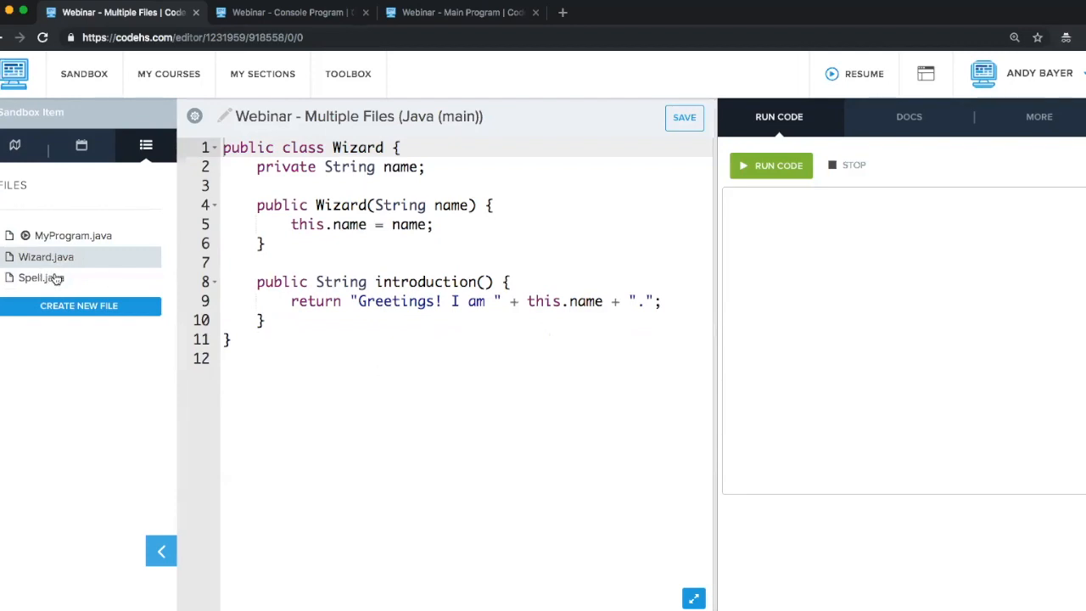
pyautogui.click(42, 278)
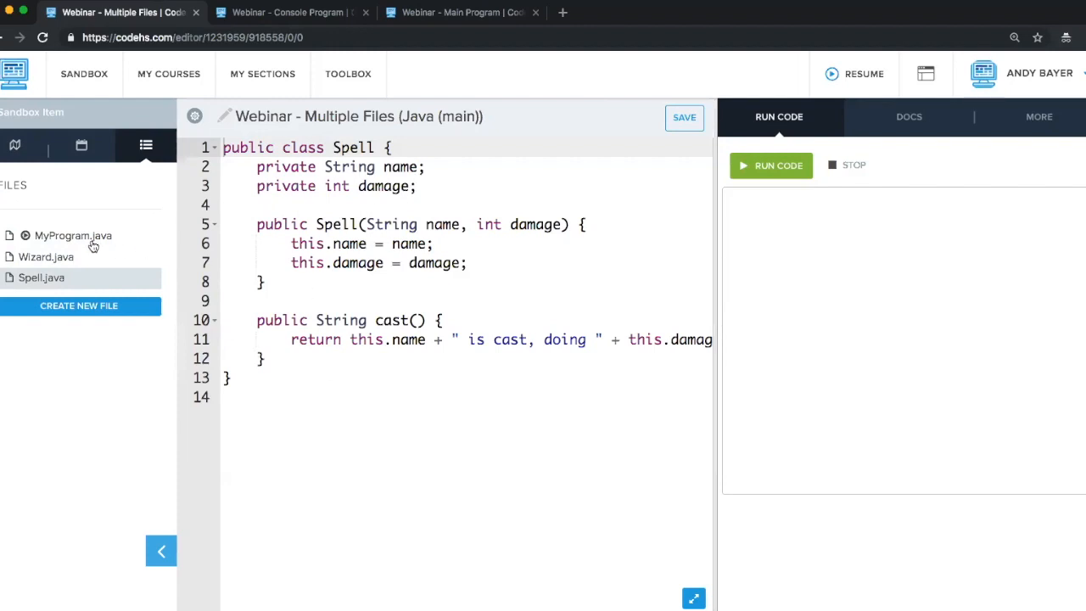
pyautogui.click(72, 235)
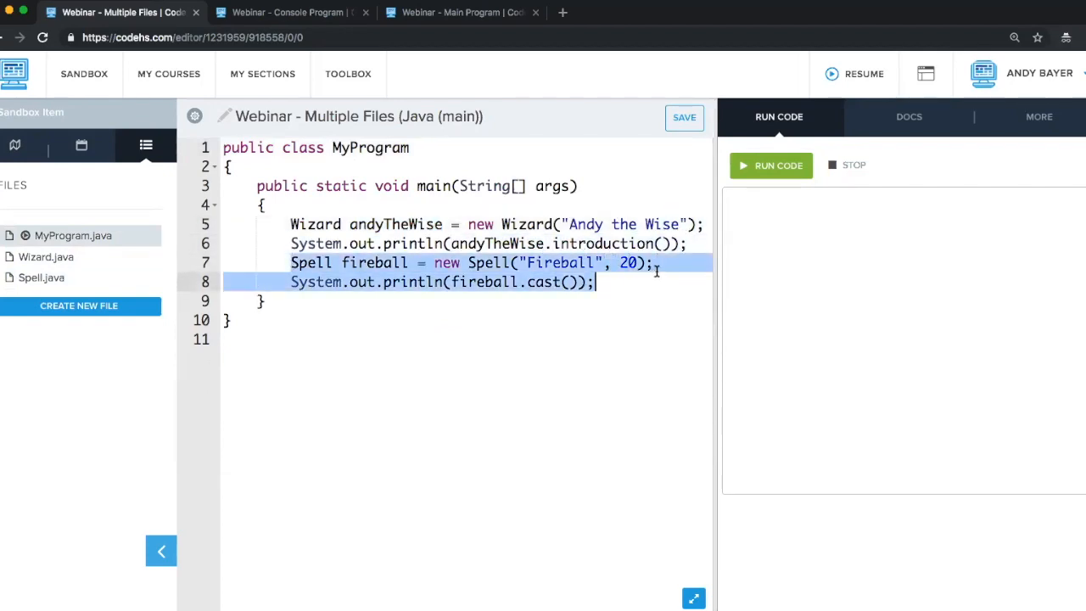
# Step: Run the Multiple Files program to print Andy the Wise's greeting and the 20-damage fireball line
pyautogui.click(413, 282)
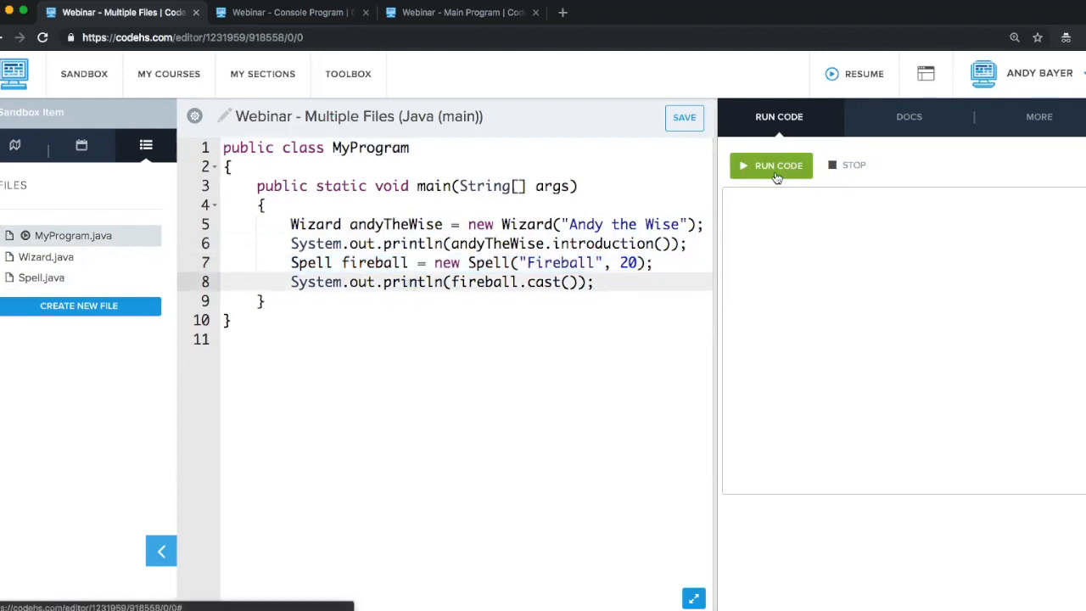
pyautogui.click(770, 166)
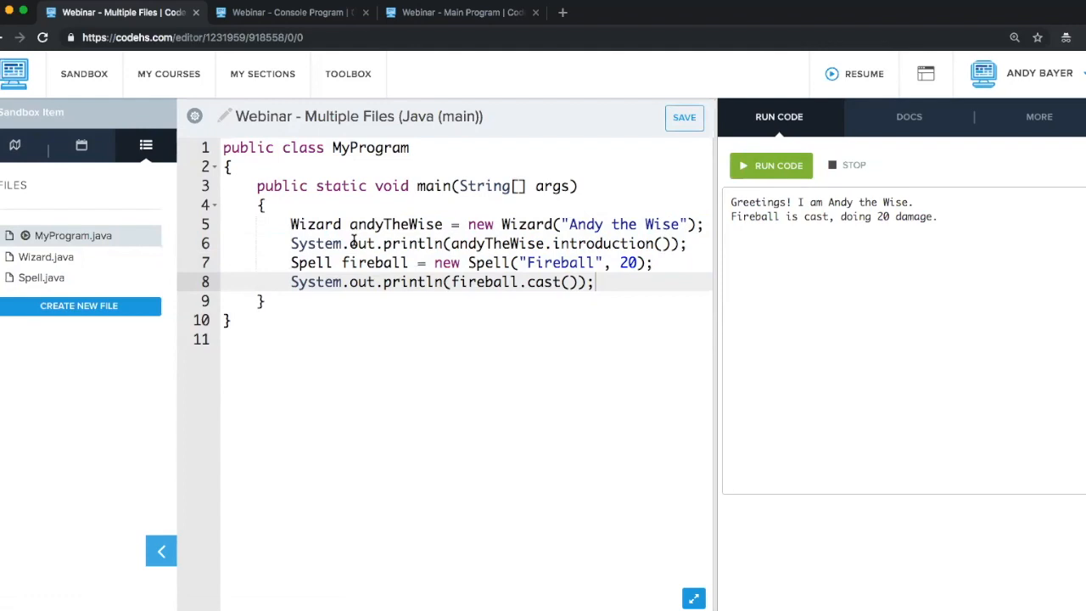
pyautogui.moveTo(352, 243)
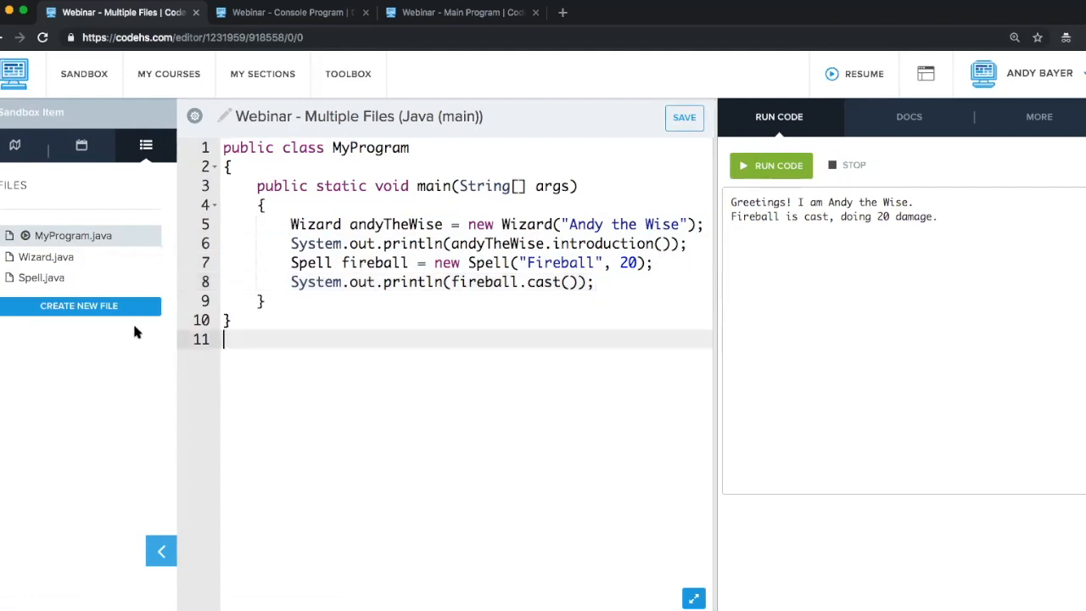
pyautogui.moveTo(127, 316)
pyautogui.write('Dragon.java')
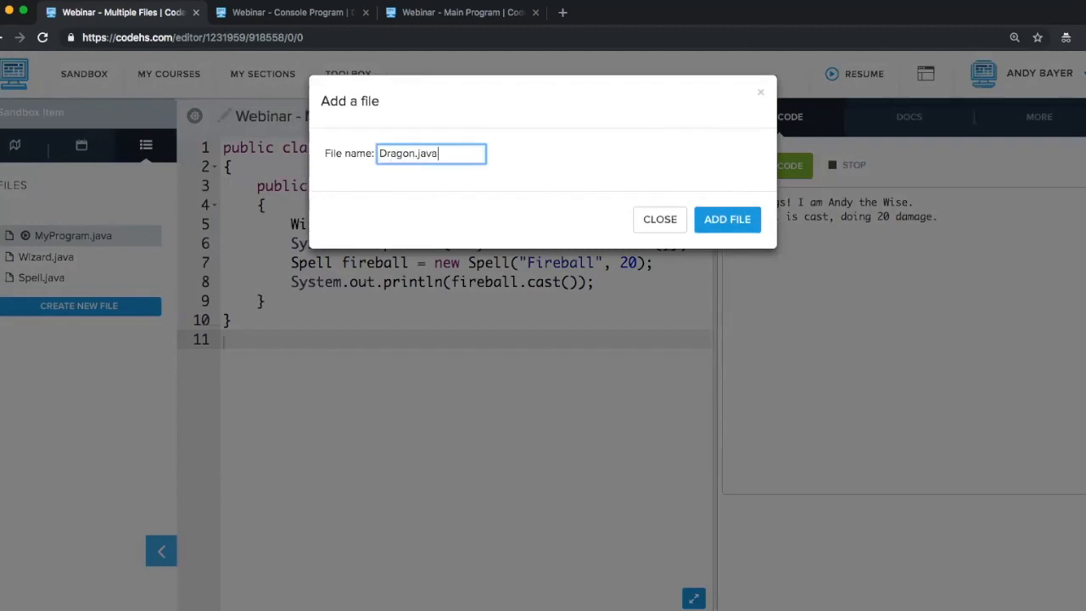
# Step: Create Dragon.java with a public Dragon class and an introduction() method returning "RAAARRRRR"
pyautogui.click(726, 218)
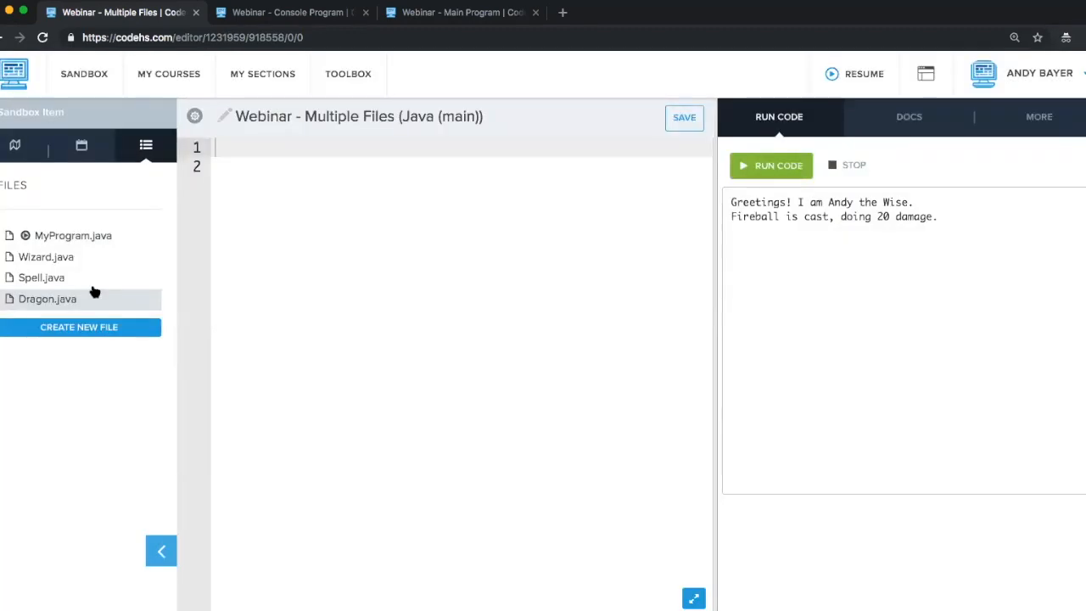
pyautogui.write('pu')
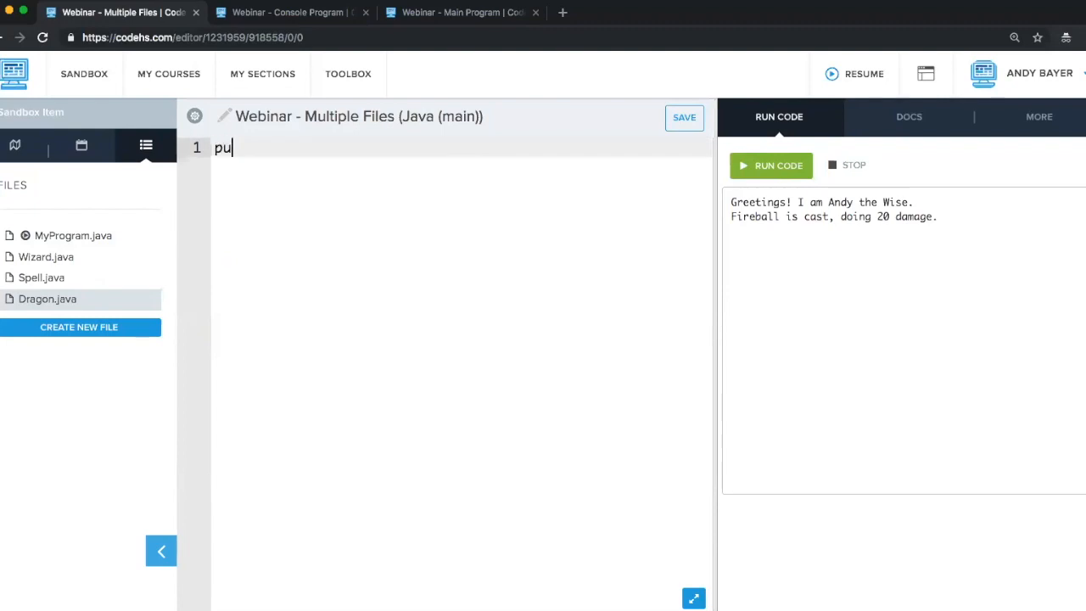
pyautogui.write('blic class Dragon {')
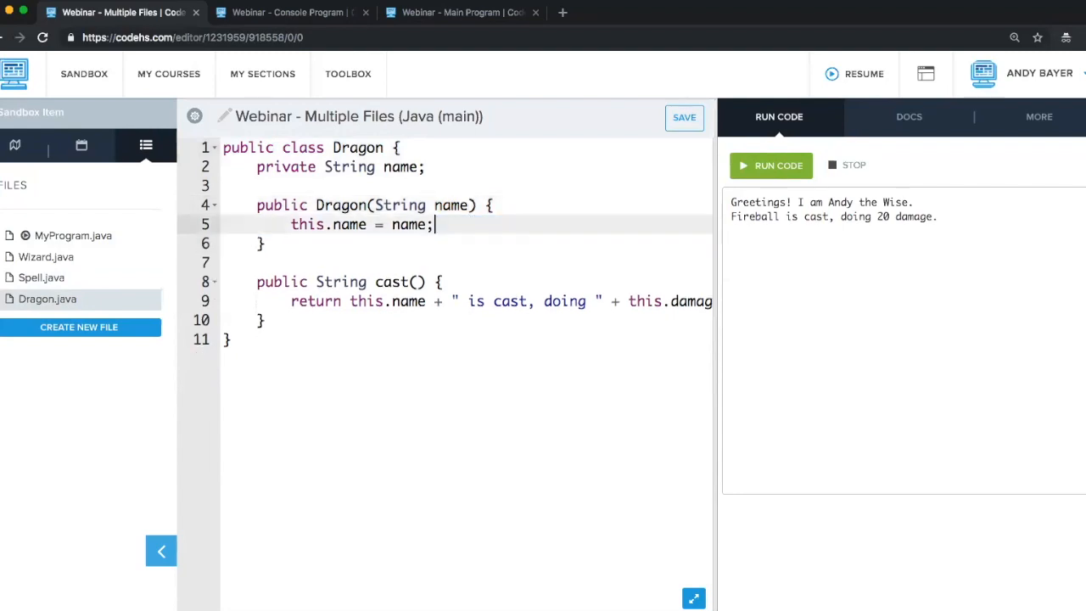
pyautogui.write('introductiion')
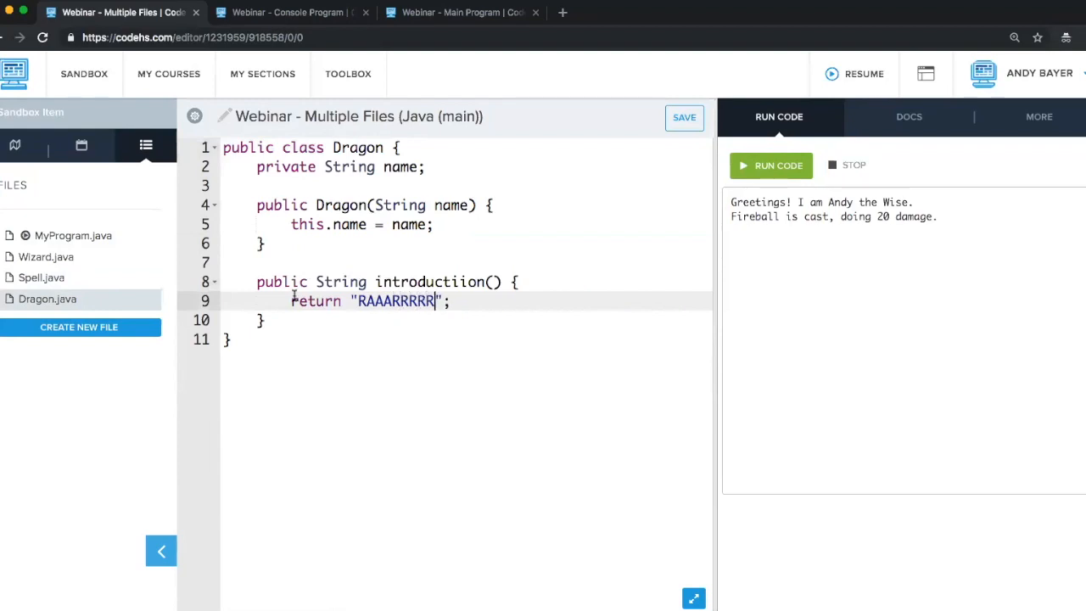
pyautogui.moveTo(89, 275)
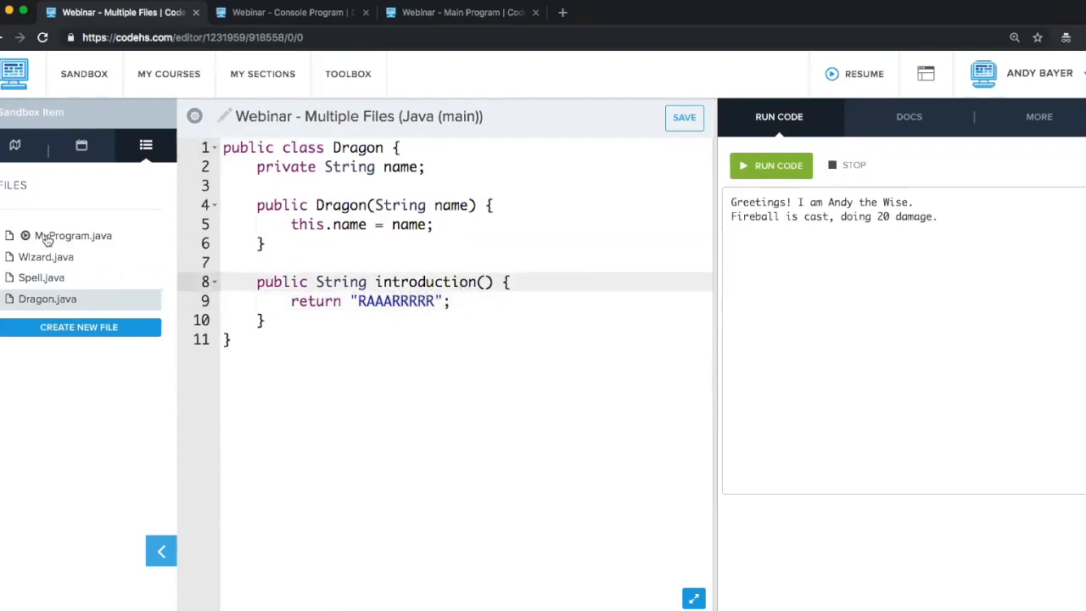
# Step: In MyProgram.java, add Dragon monster = new Dragon("Monster");
pyautogui.click(72, 235)
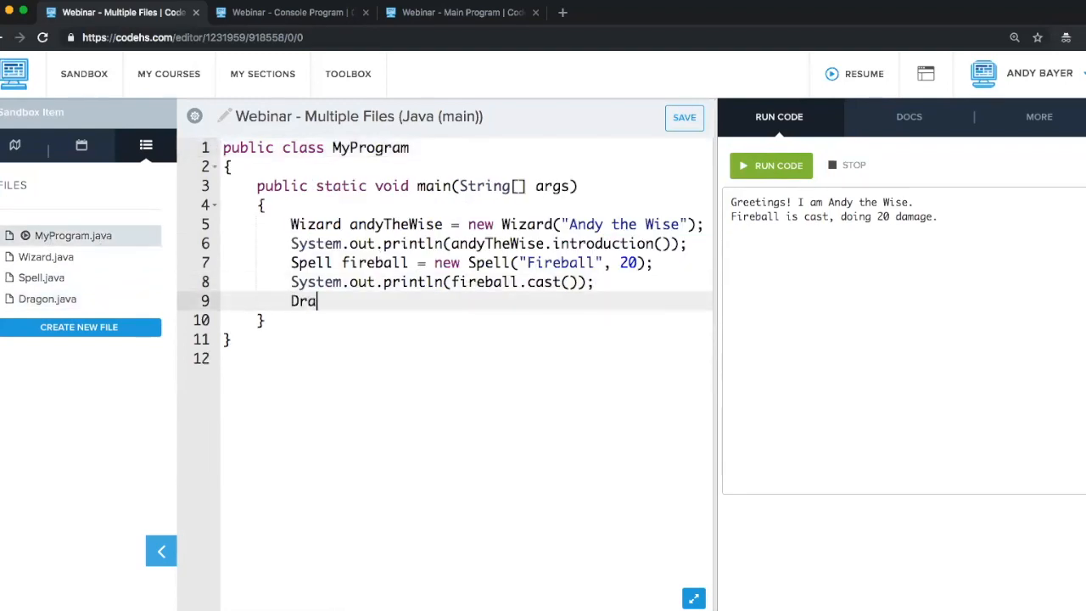
pyautogui.write('gon')
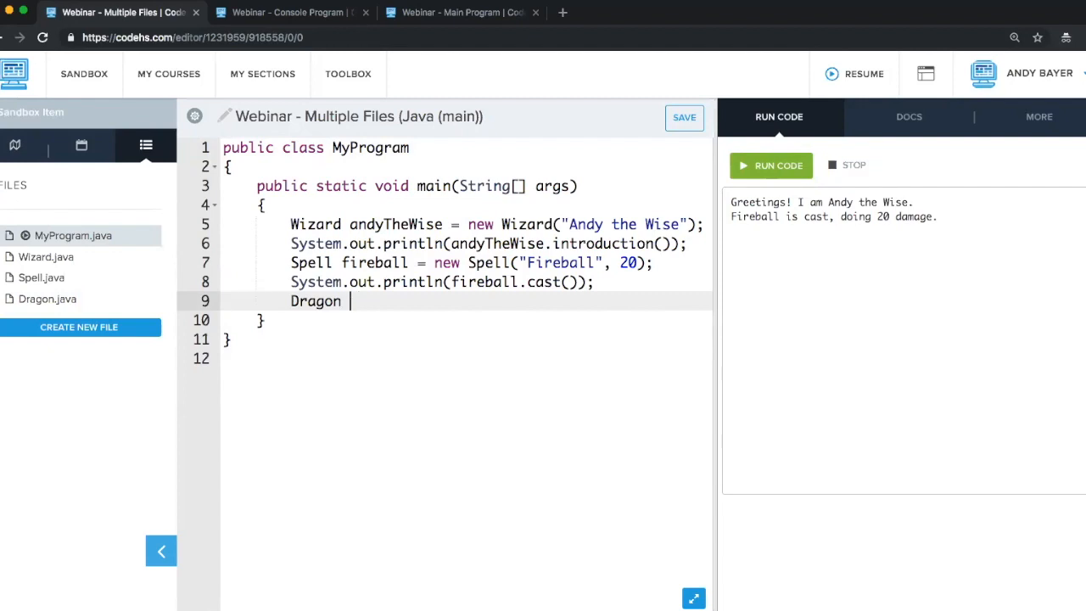
pyautogui.write('monster')
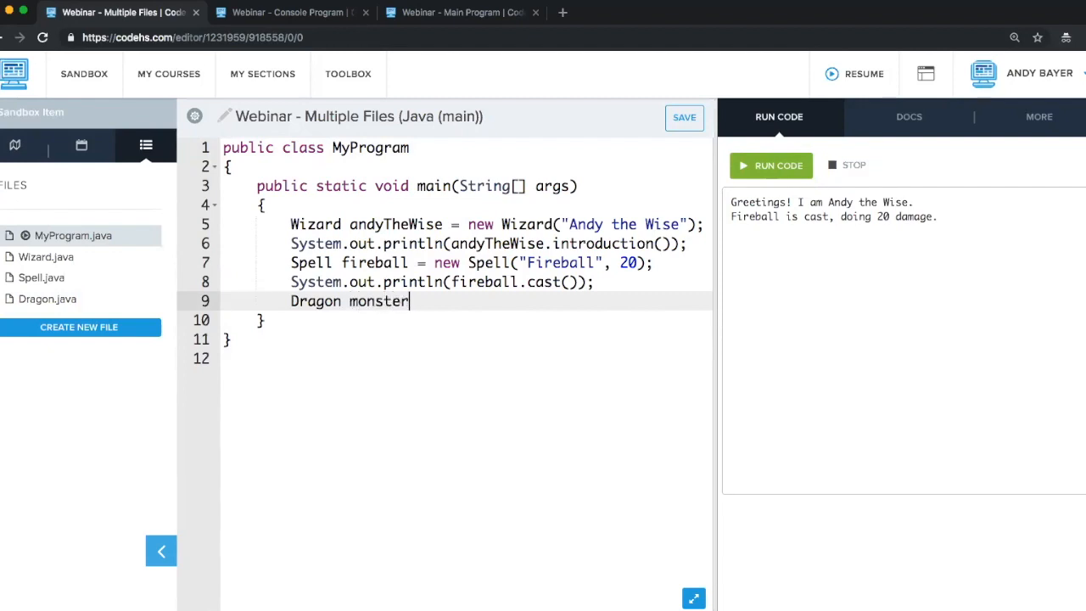
pyautogui.write('= new Dragon("')
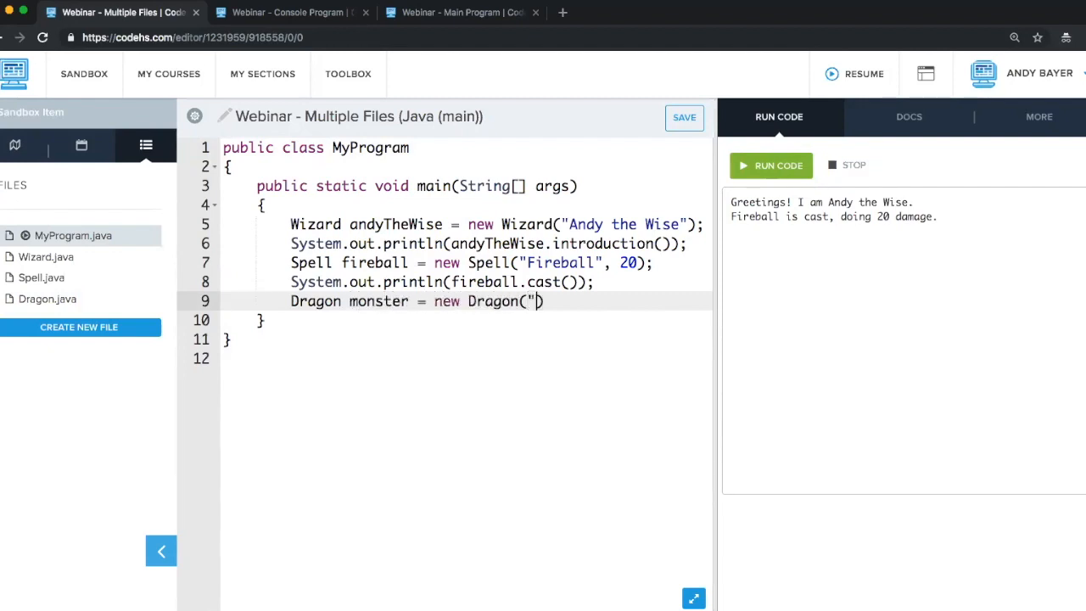
pyautogui.write('"')
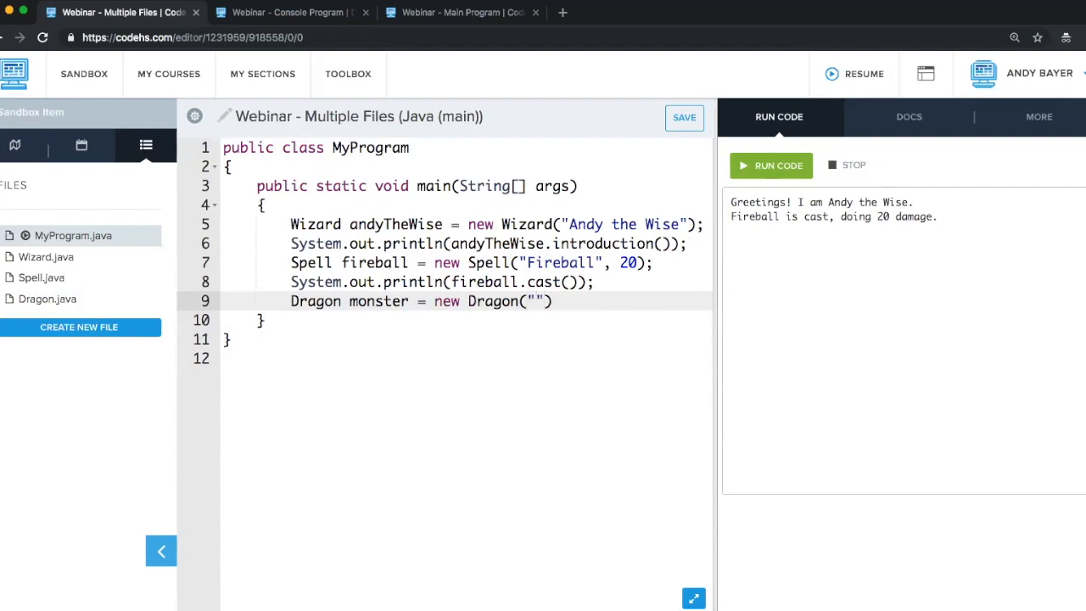
pyautogui.write('Monster;')
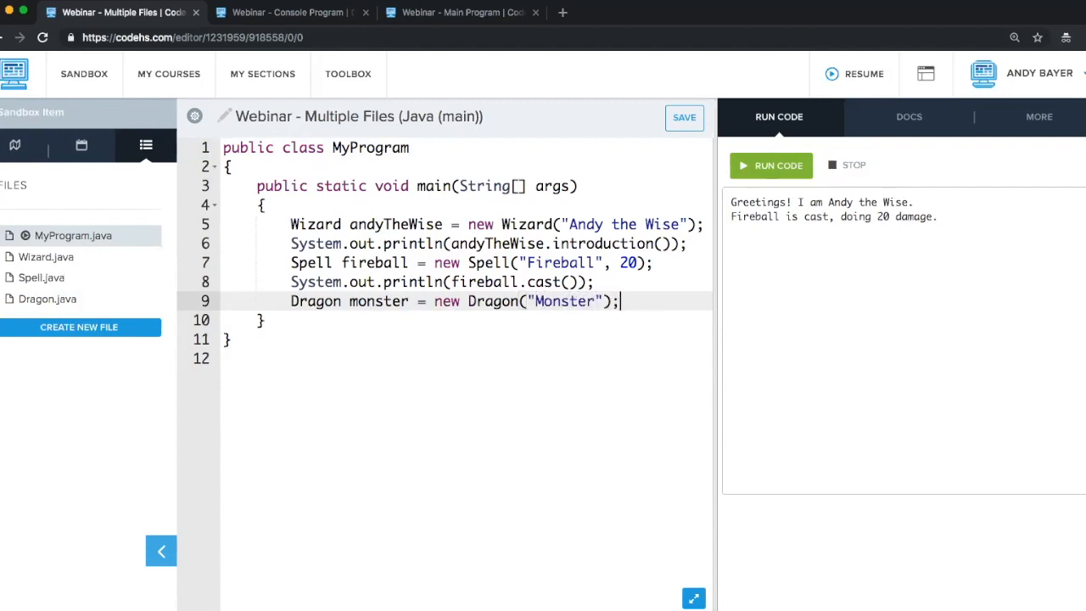
# Step: Print monster.introduction() and run the program so the output ends with RAAARRRRR
pyautogui.write('monster.')
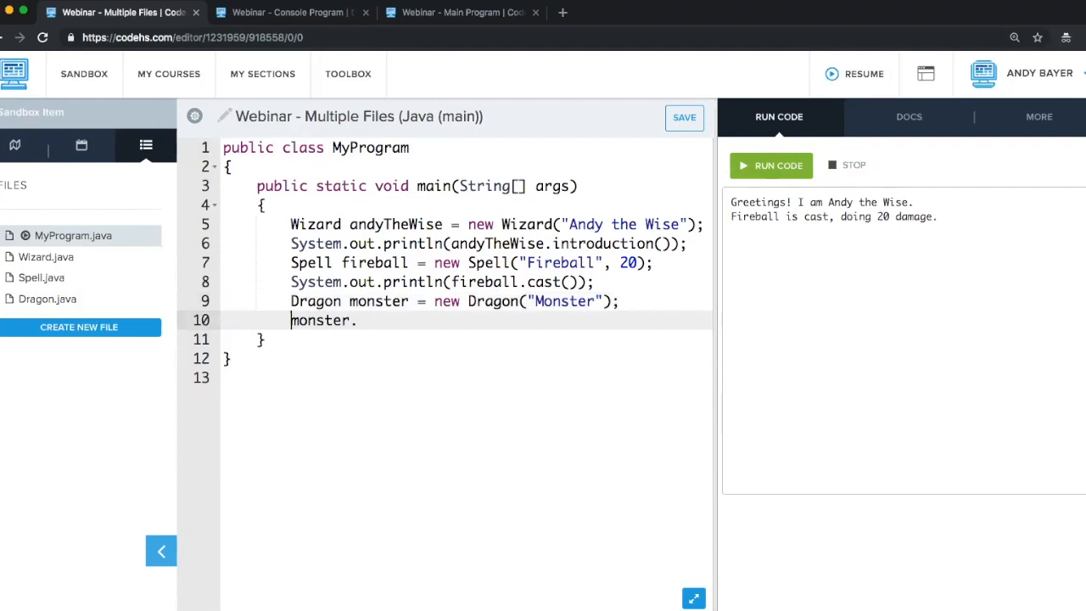
pyautogui.write('System.out.println(')
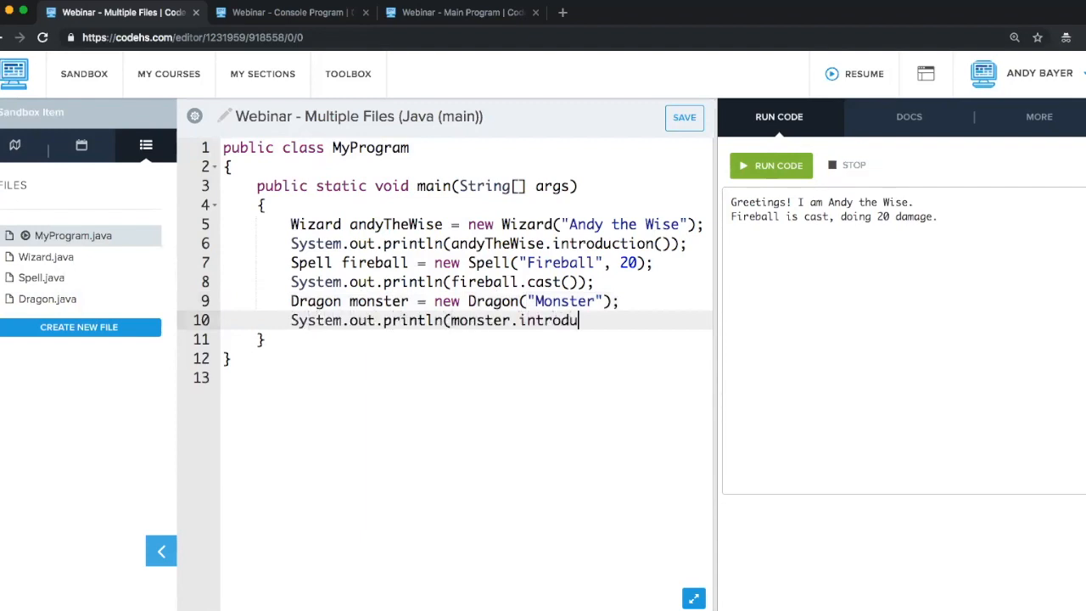
pyautogui.write('ction());')
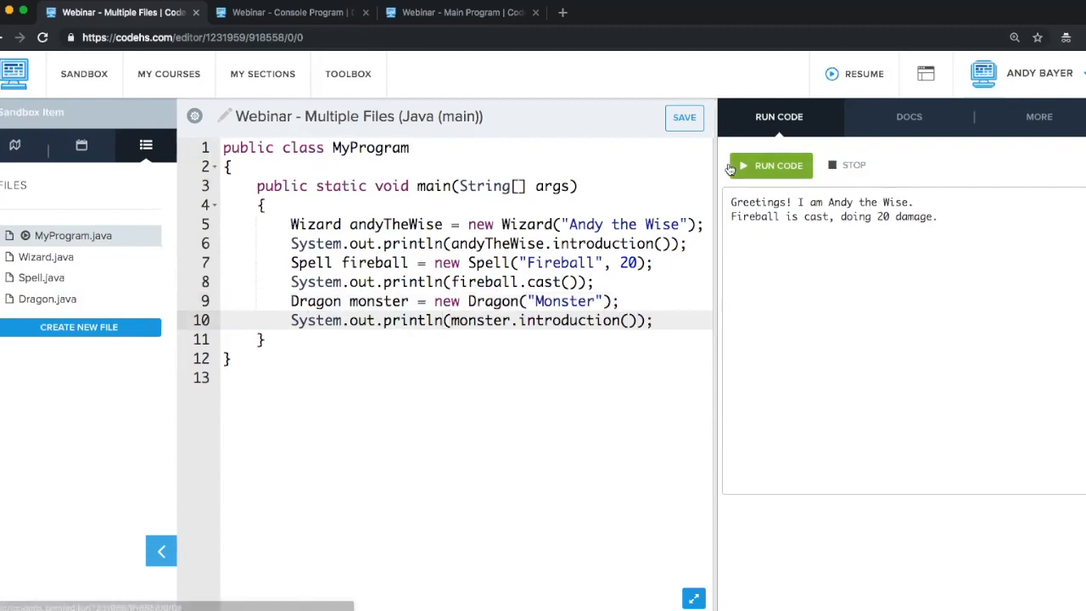
pyautogui.click(770, 165)
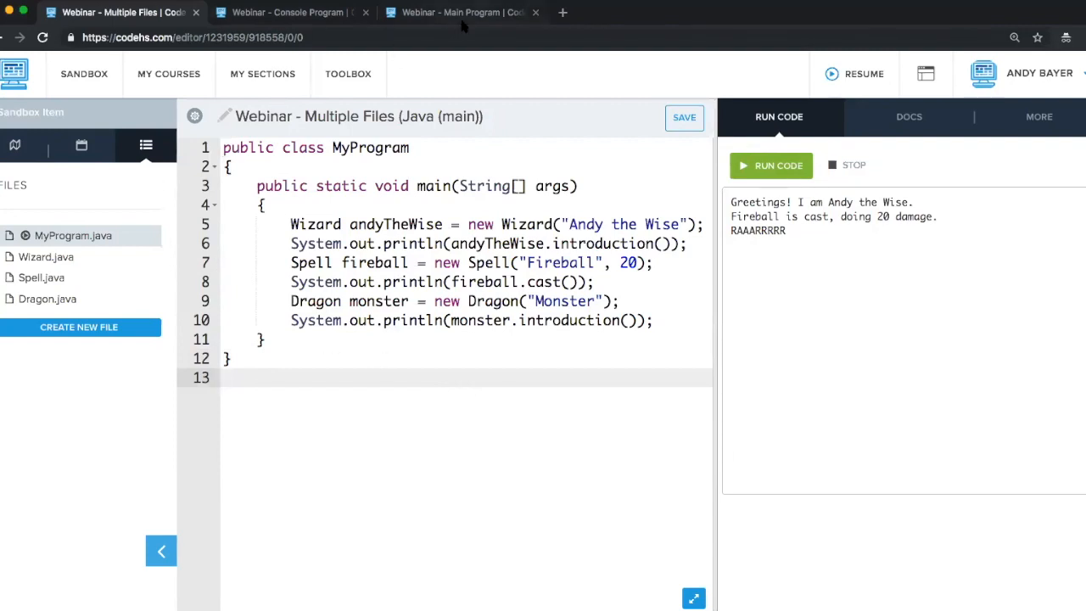
pyautogui.moveTo(288, 12)
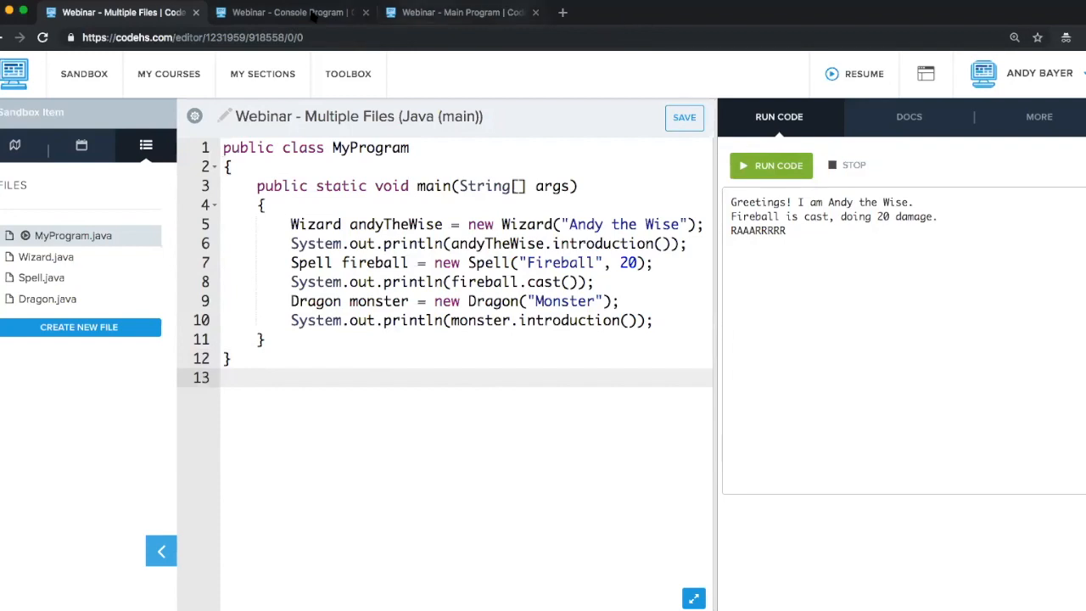
# Step: Return to the sandbox program list and open Webinar - Reading Files
pyautogui.click(84, 74)
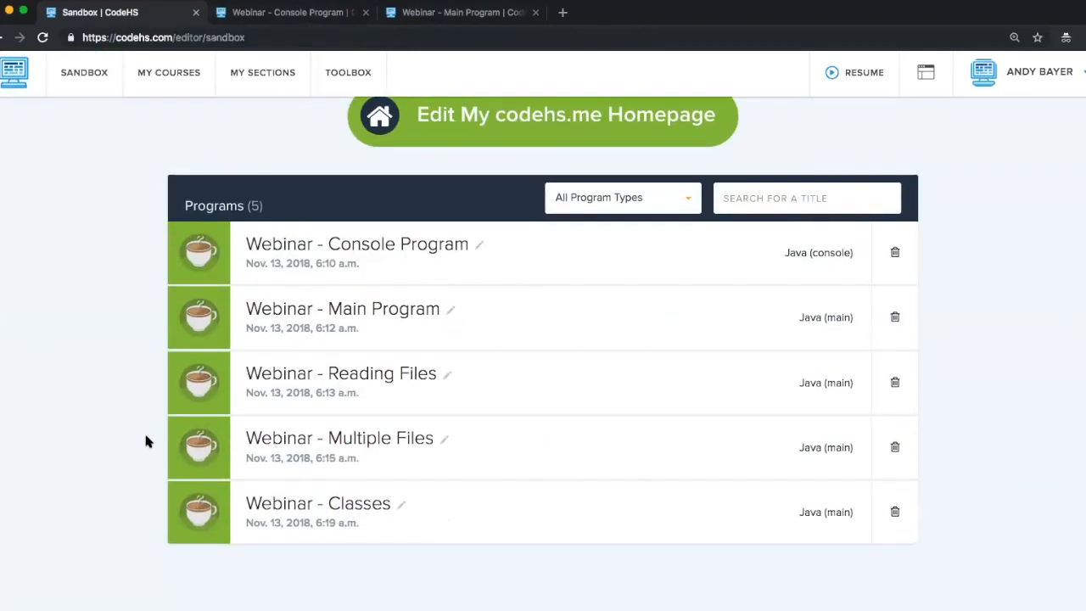
pyautogui.moveTo(384, 380)
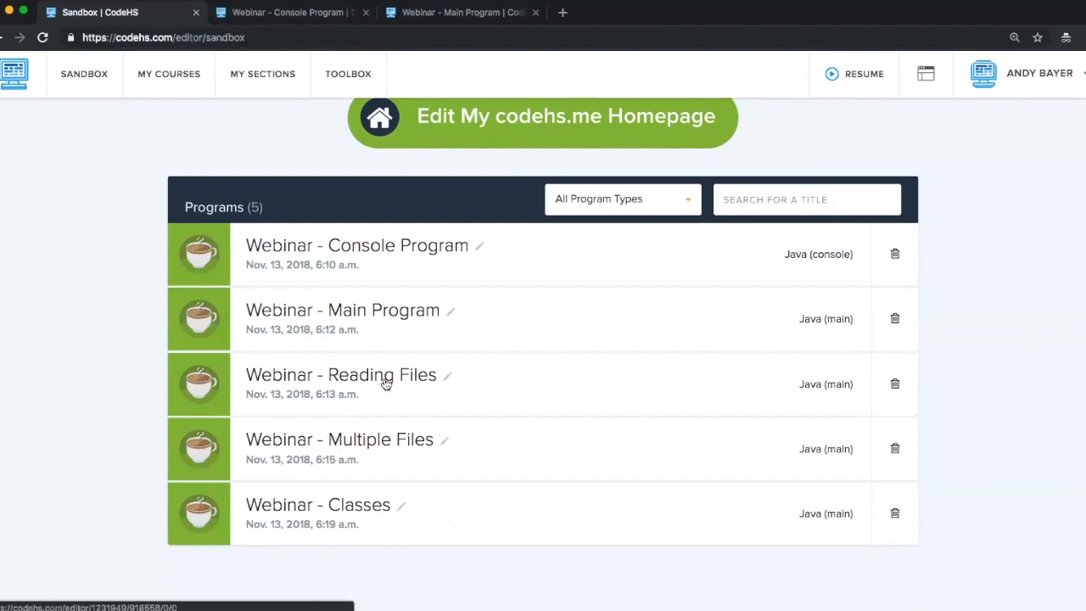
pyautogui.click(340, 374)
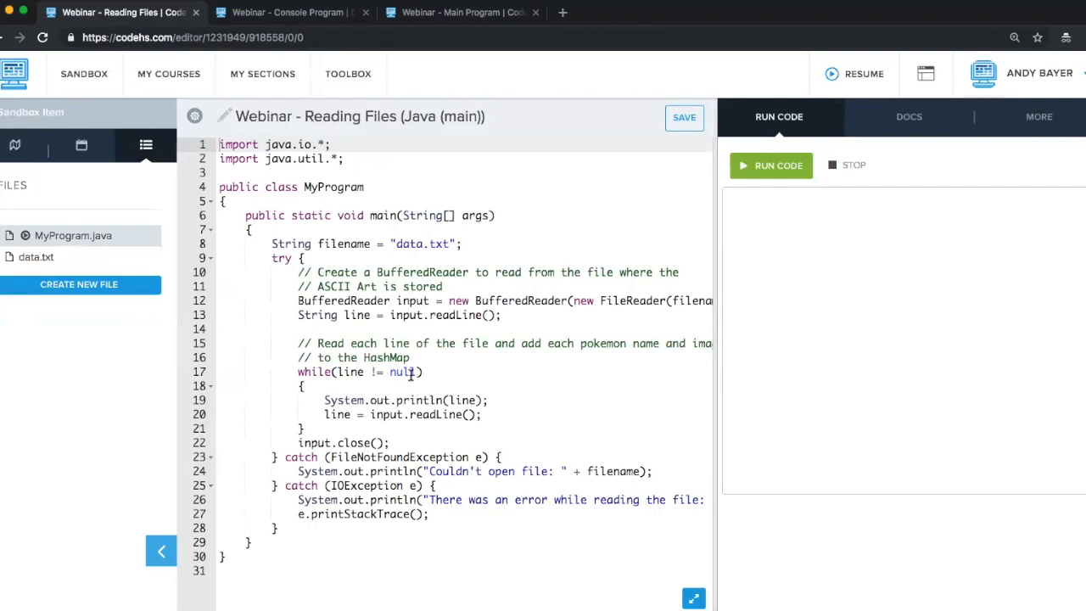
pyautogui.moveTo(542, 378)
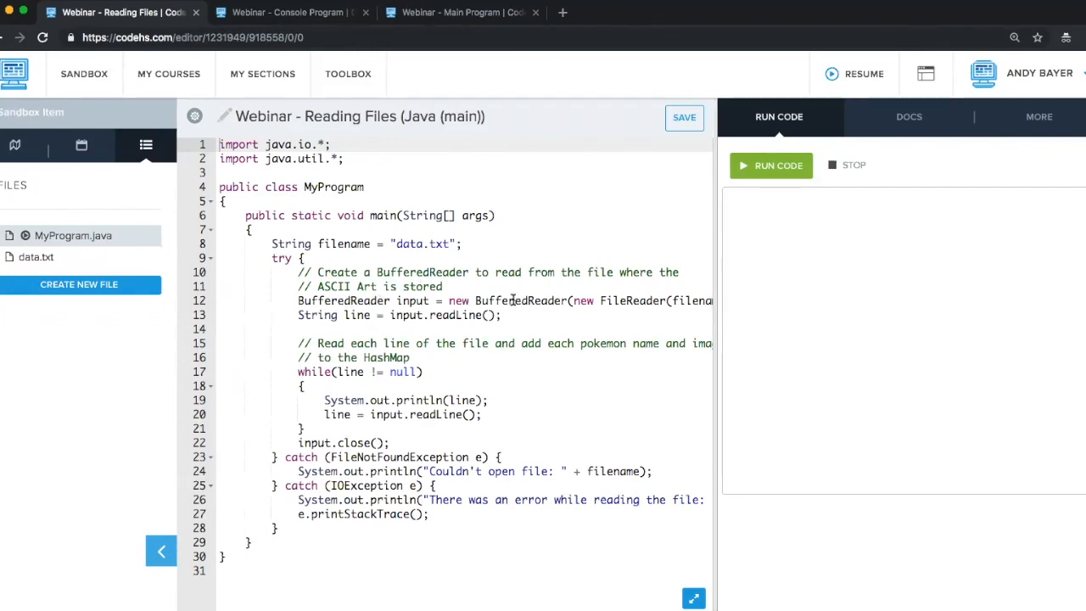
pyautogui.moveTo(500, 343)
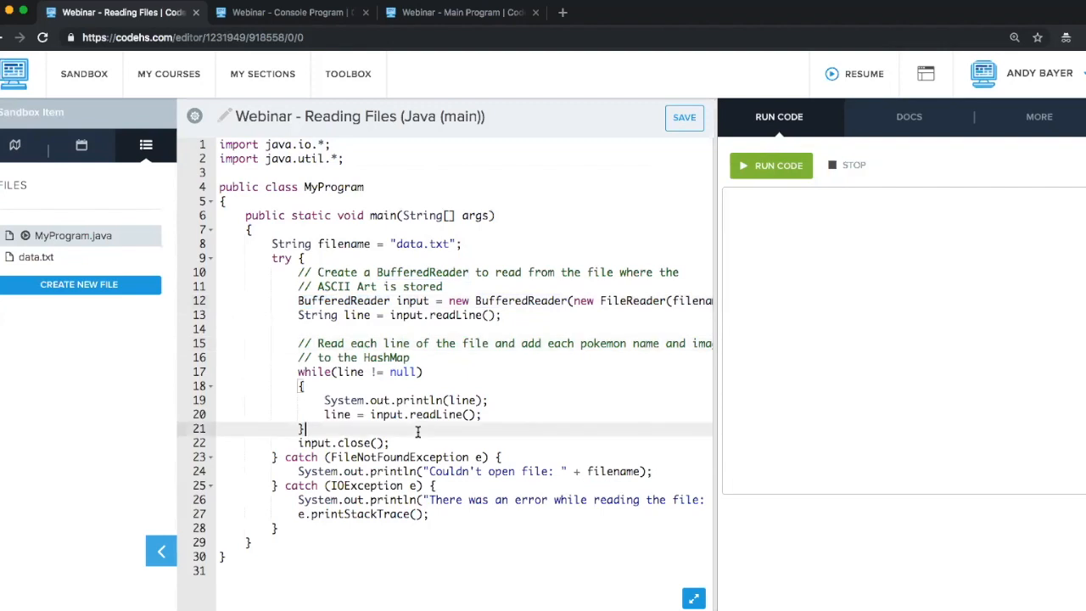
pyautogui.moveTo(373, 170)
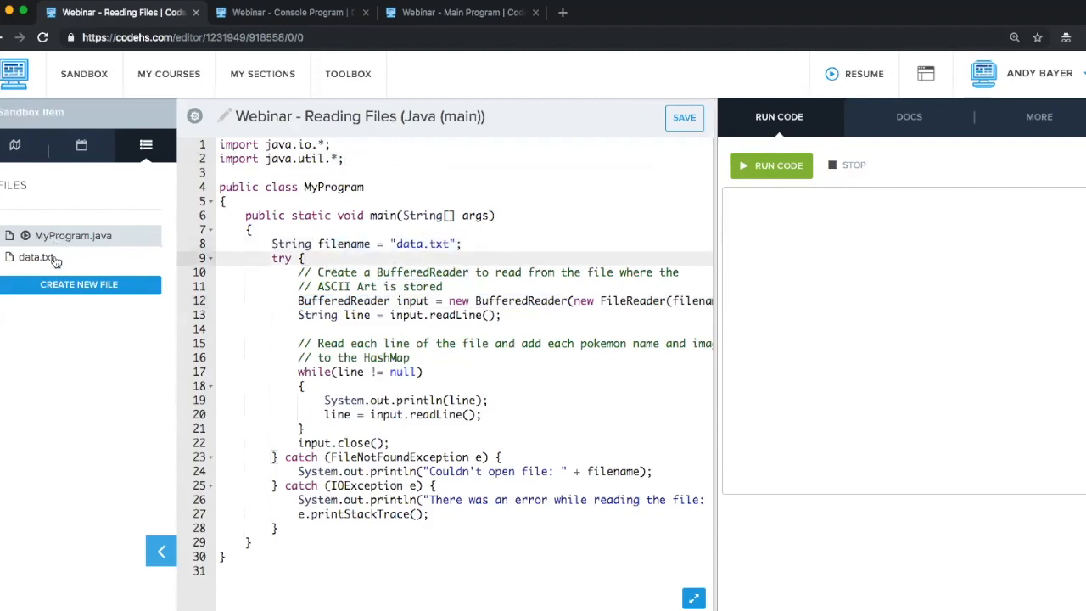
pyautogui.moveTo(59, 262)
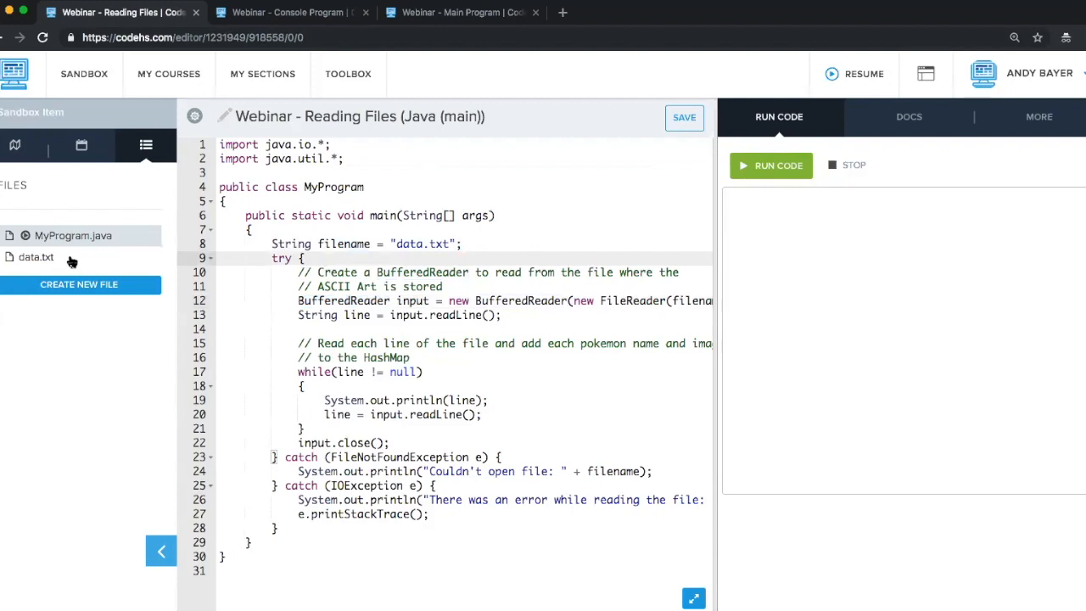
# Step: Change baltimore to new york on data.txt's second line, then return to MyProgram.java
pyautogui.click(35, 256)
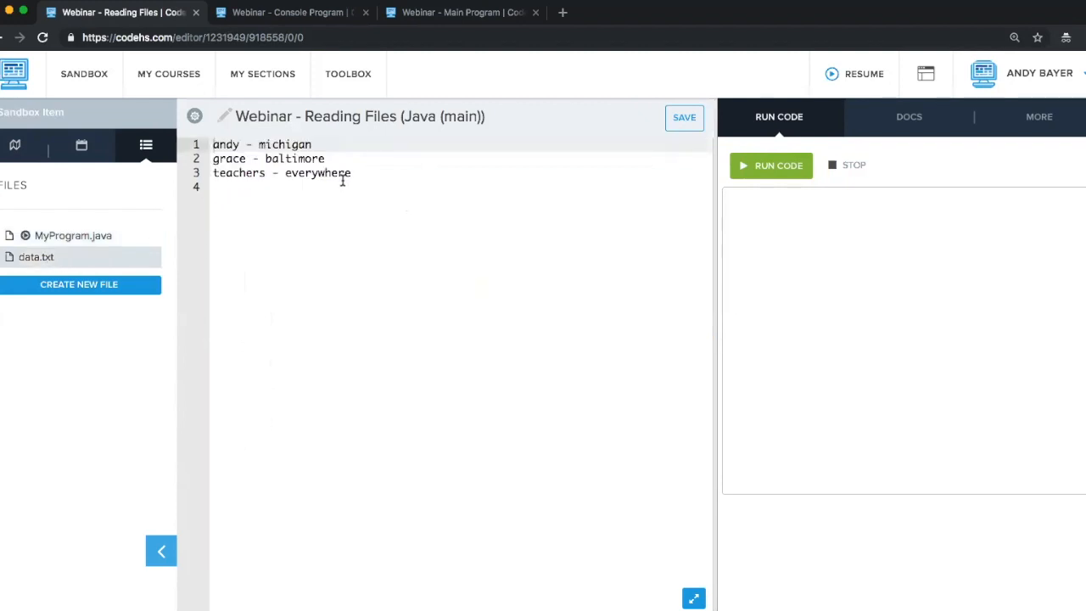
pyautogui.write('ne')
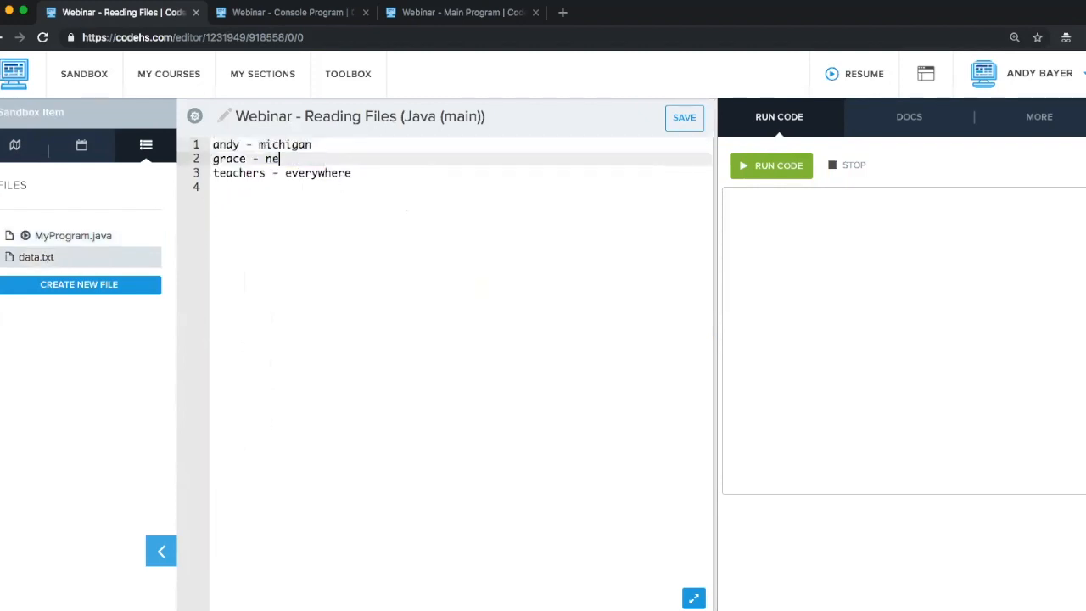
pyautogui.write('w york')
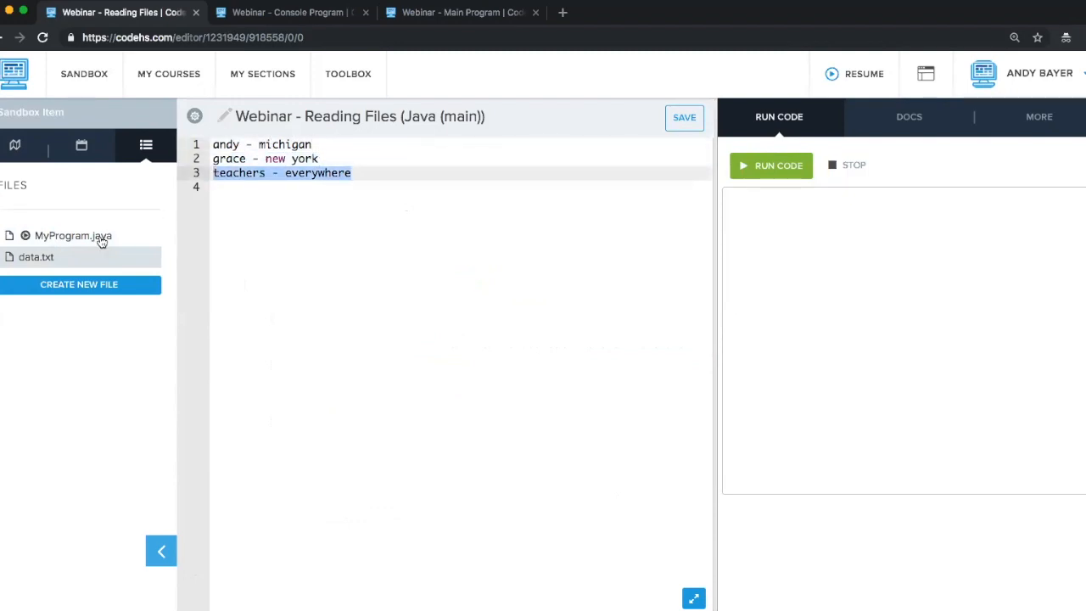
pyautogui.click(72, 236)
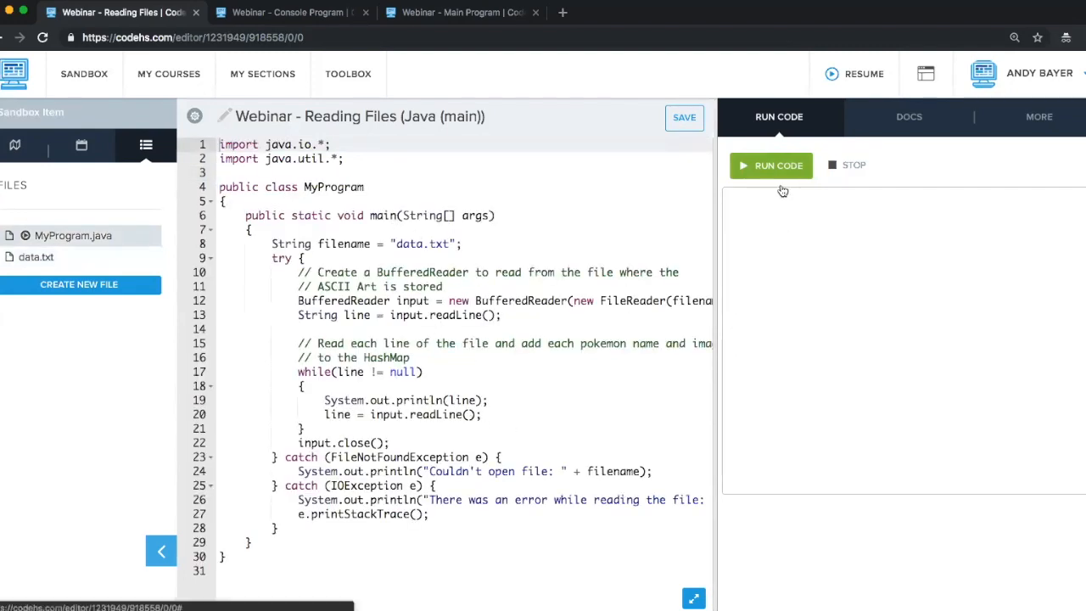
# Step: Run Reading Files and confirm all three data.txt lines print, including grace - new york
pyautogui.click(770, 165)
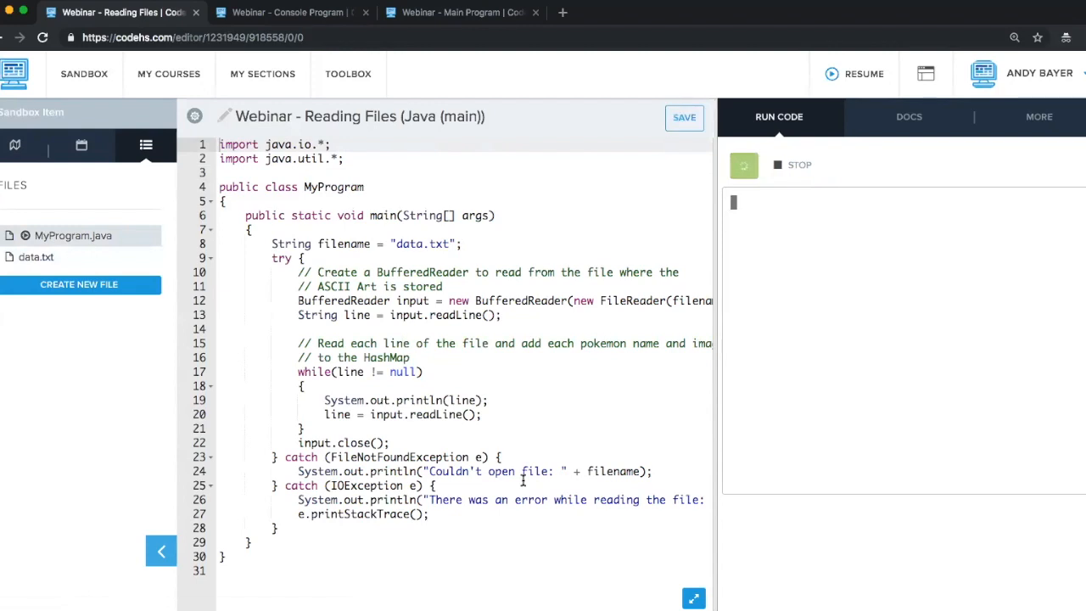
pyautogui.click(771, 165)
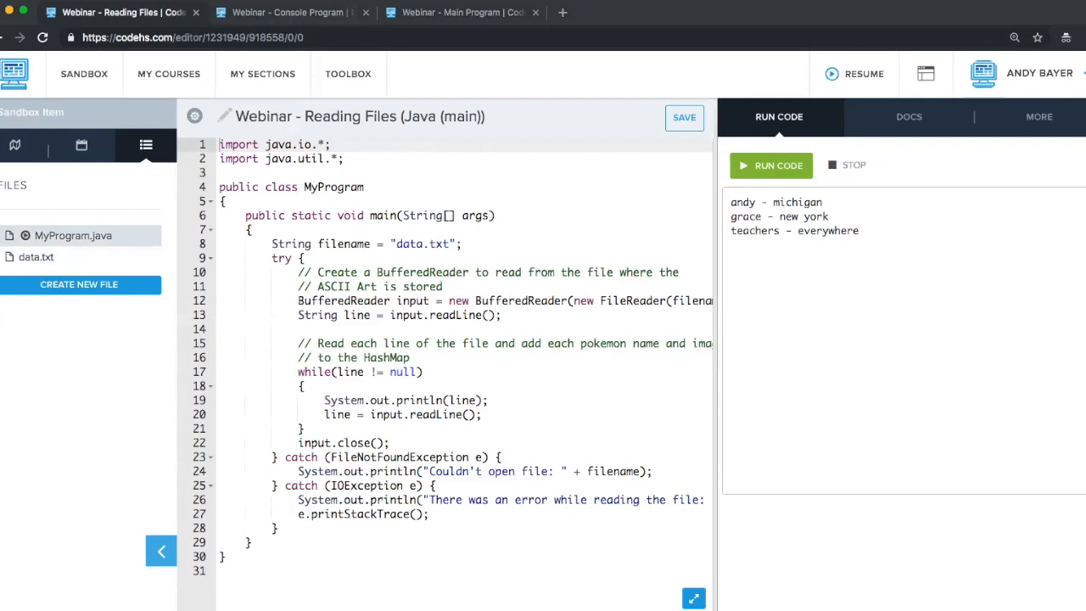
pyautogui.click(482, 414)
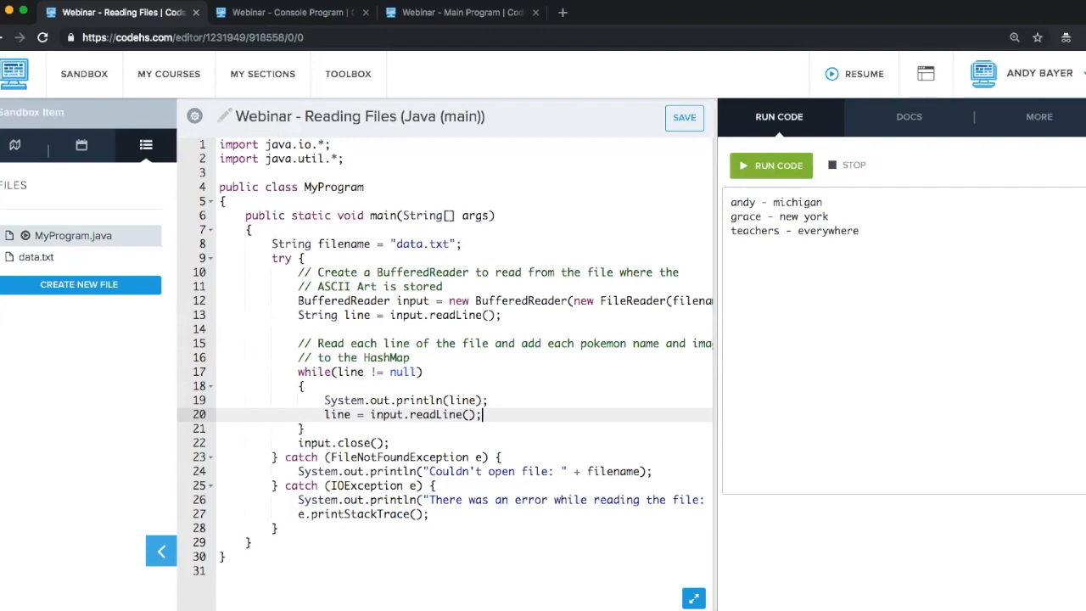
pyautogui.moveTo(344, 595)
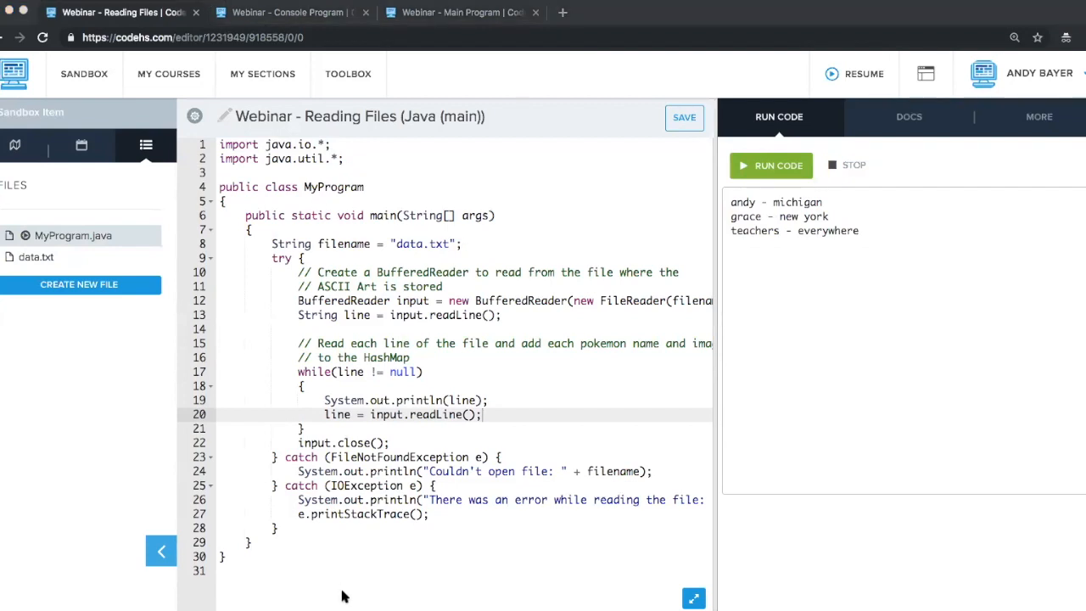